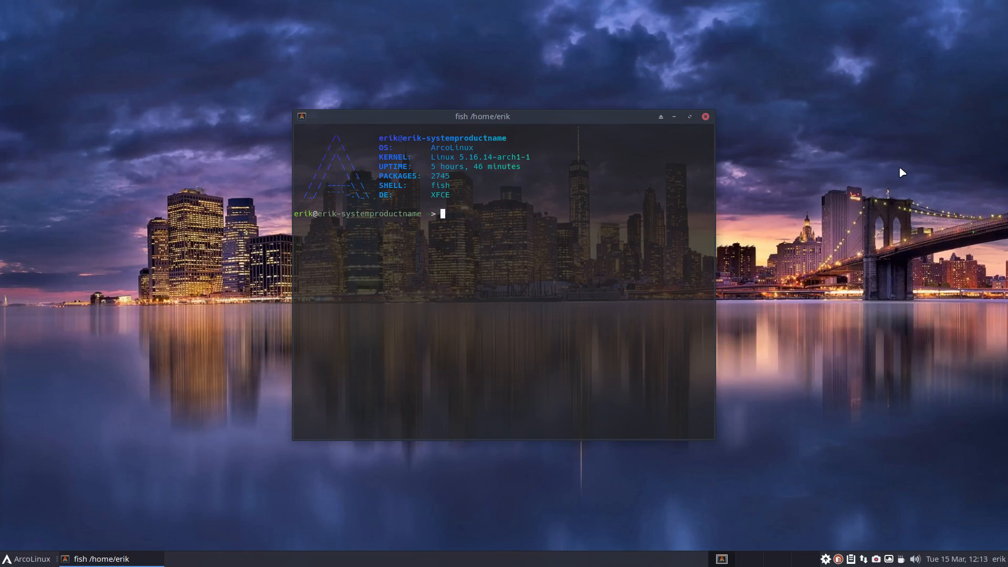
{"action": "mouse_move", "coordinate": [665, 232]}
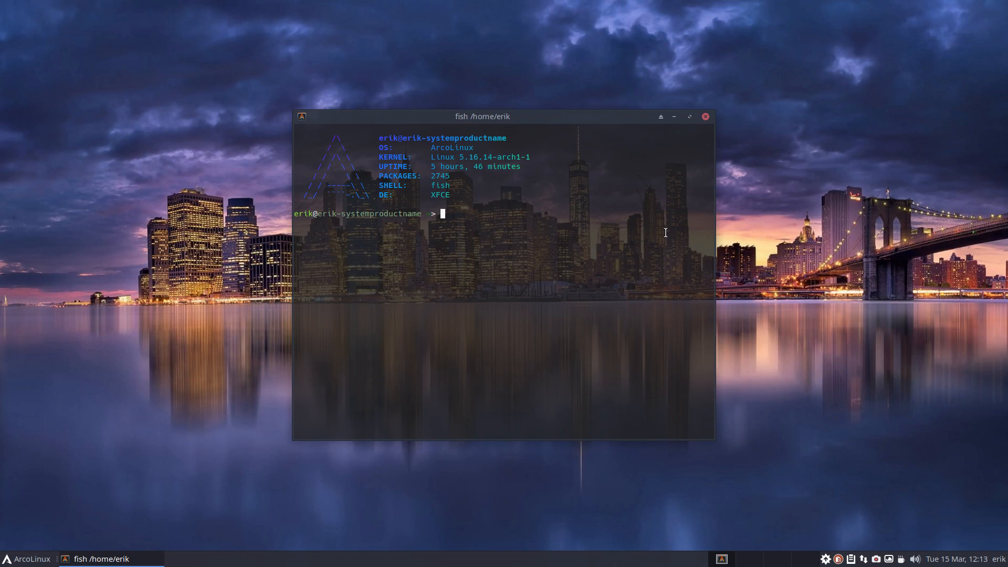
{"action": "mouse_move", "coordinate": [688, 133]}
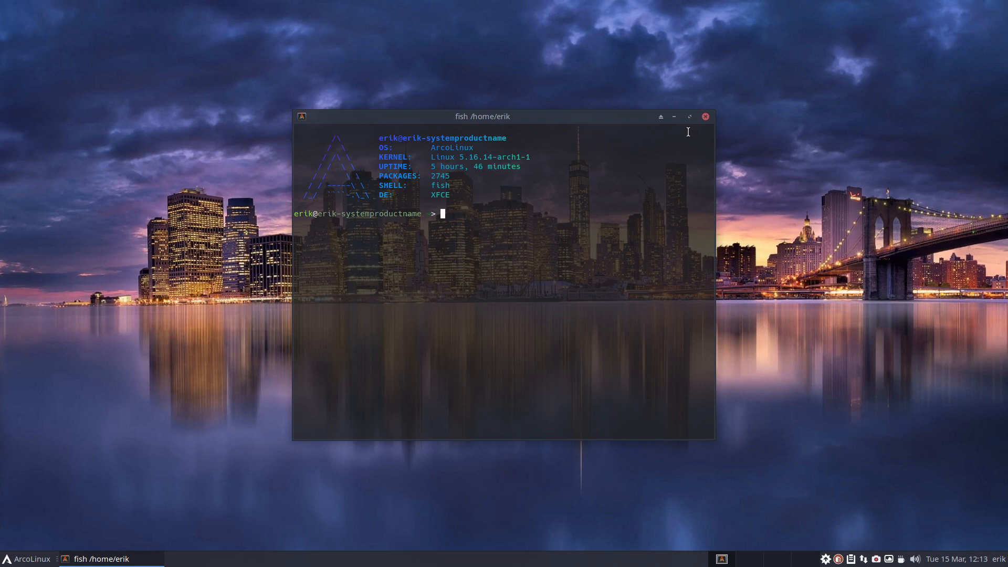
{"action": "mouse_move", "coordinate": [704, 116]}
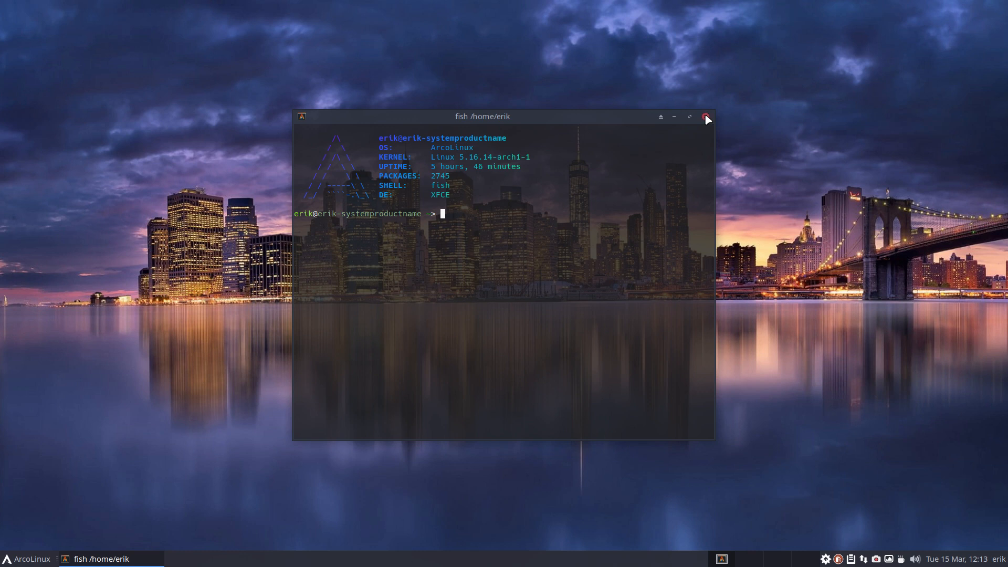
- Run the update command with the sudo password; it reports nothing to upgrade
{"action": "type", "text": "update"}
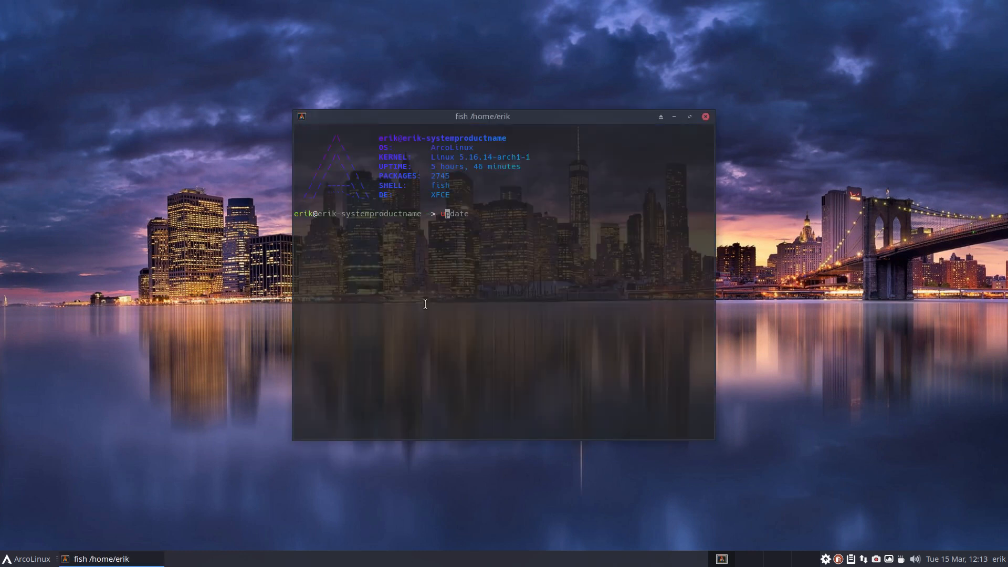
{"action": "key", "text": "Return"}
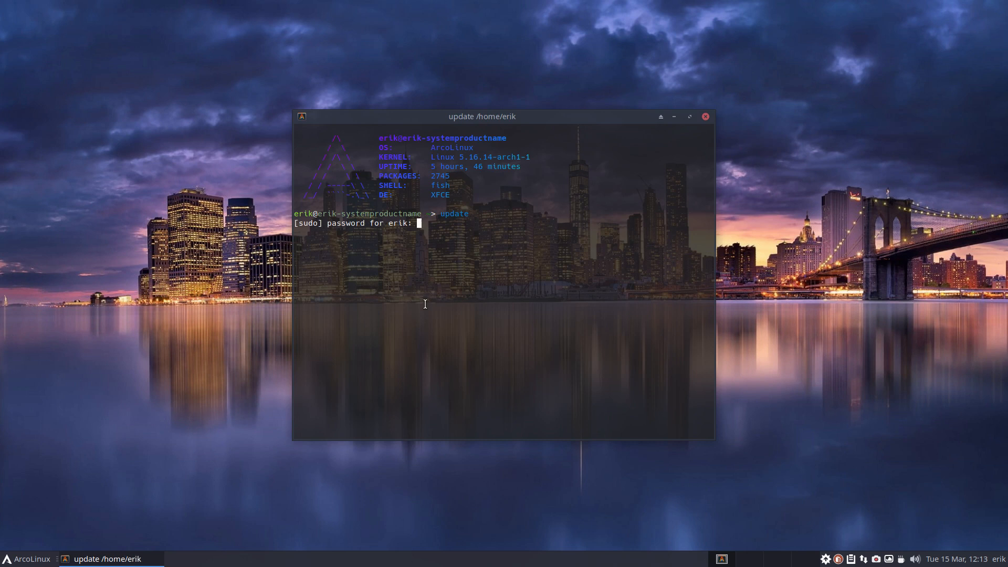
{"action": "key", "text": "Return"}
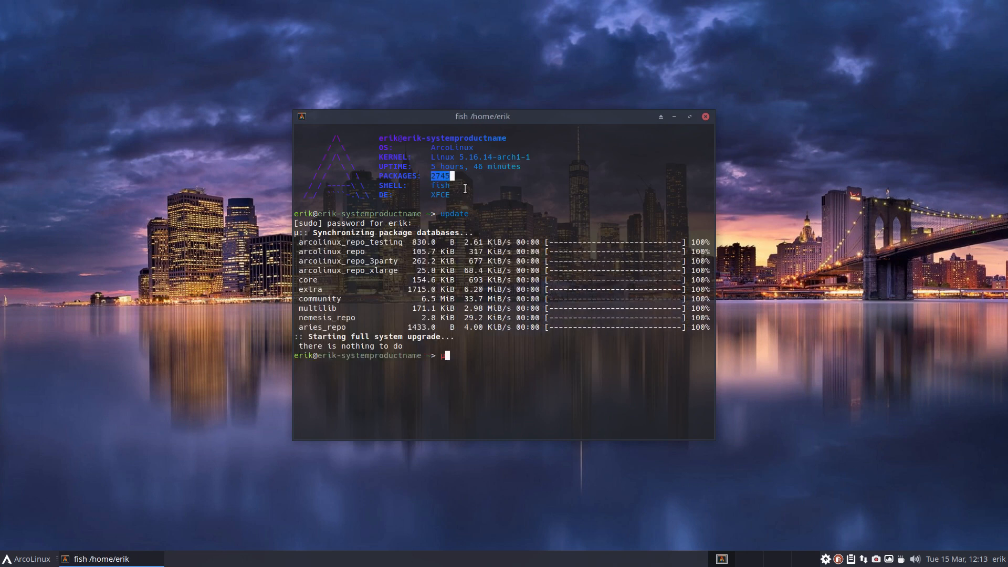
{"action": "left_click", "coordinate": [703, 117]}
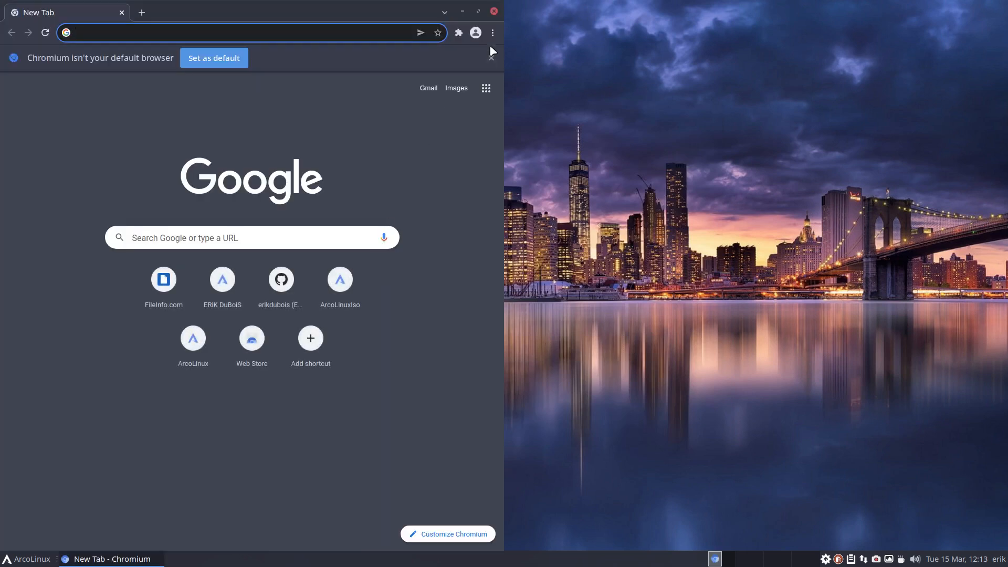
- Load arcolinux.com from the address bar by searching 'arco'
{"action": "type", "text": "arcolinux.com"}
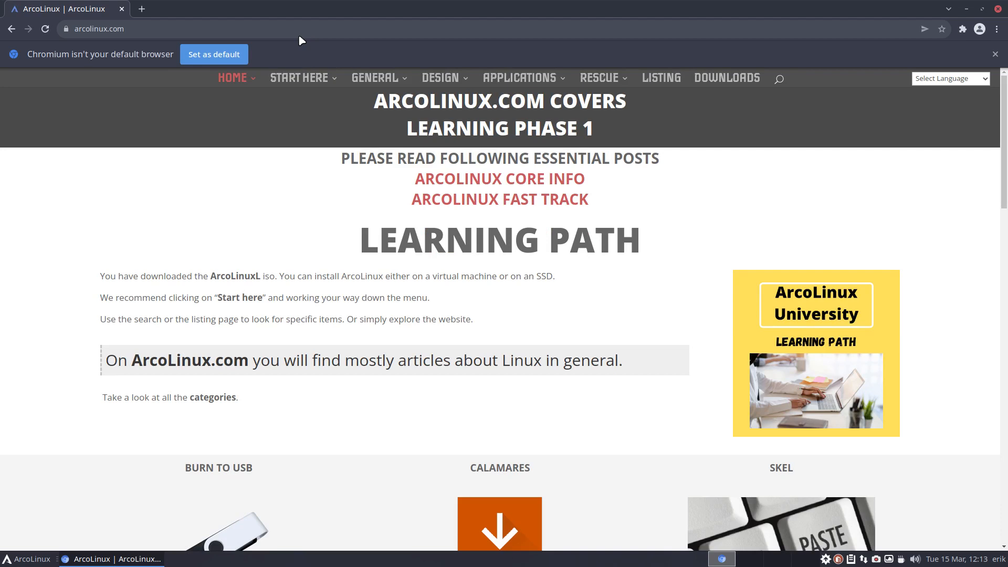
{"action": "left_click", "coordinate": [376, 77]}
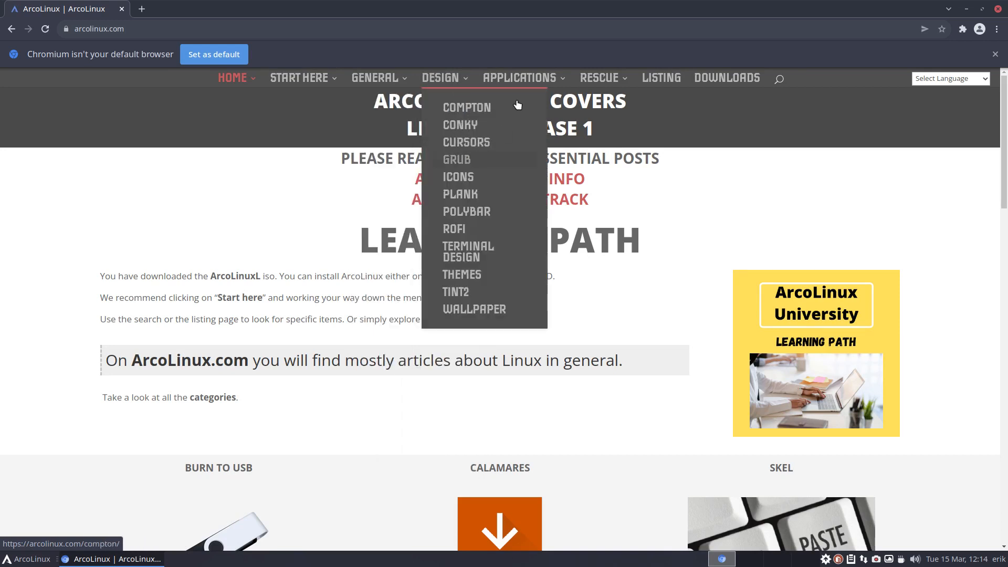
{"action": "mouse_move", "coordinate": [518, 78]}
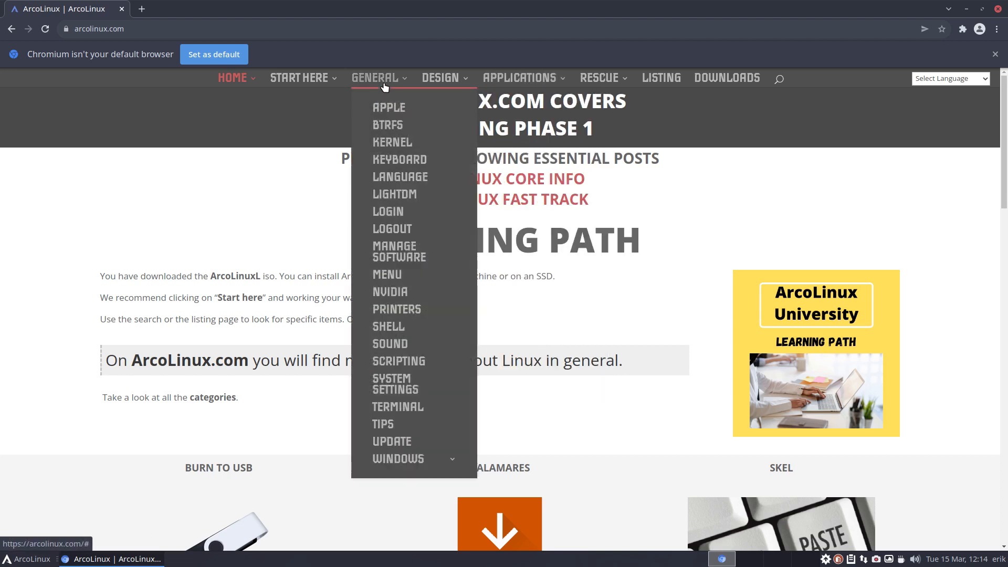
{"action": "mouse_move", "coordinate": [388, 326]}
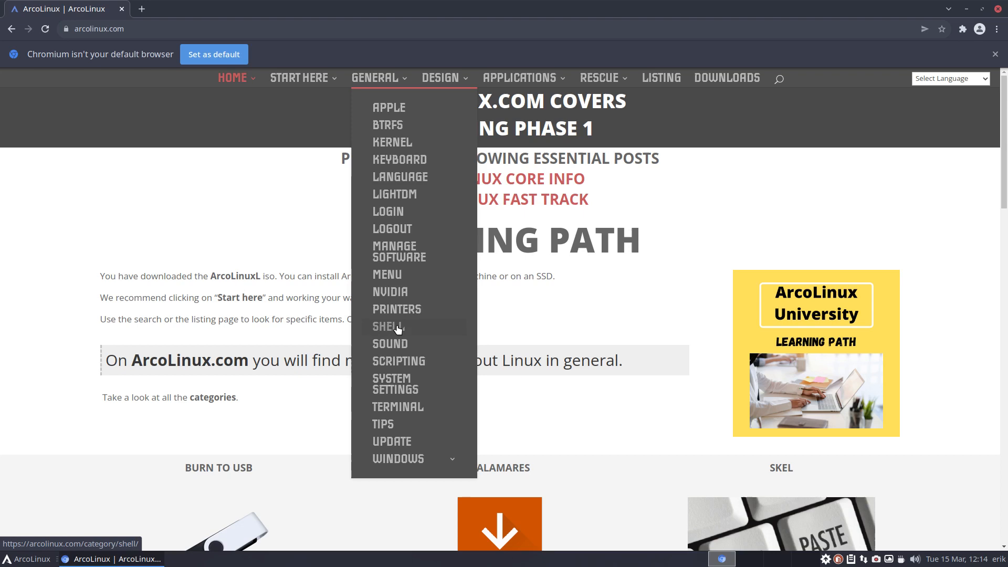
{"action": "mouse_move", "coordinate": [392, 301]}
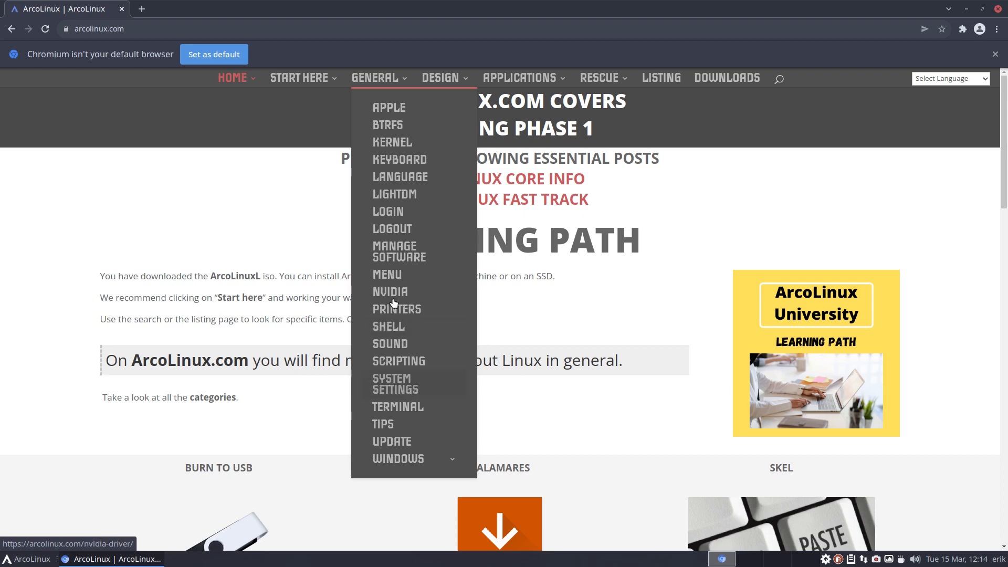
- Browse the Shell category's articles on personal aliases for fish, zsh and bashrc
{"action": "left_click", "coordinate": [388, 326]}
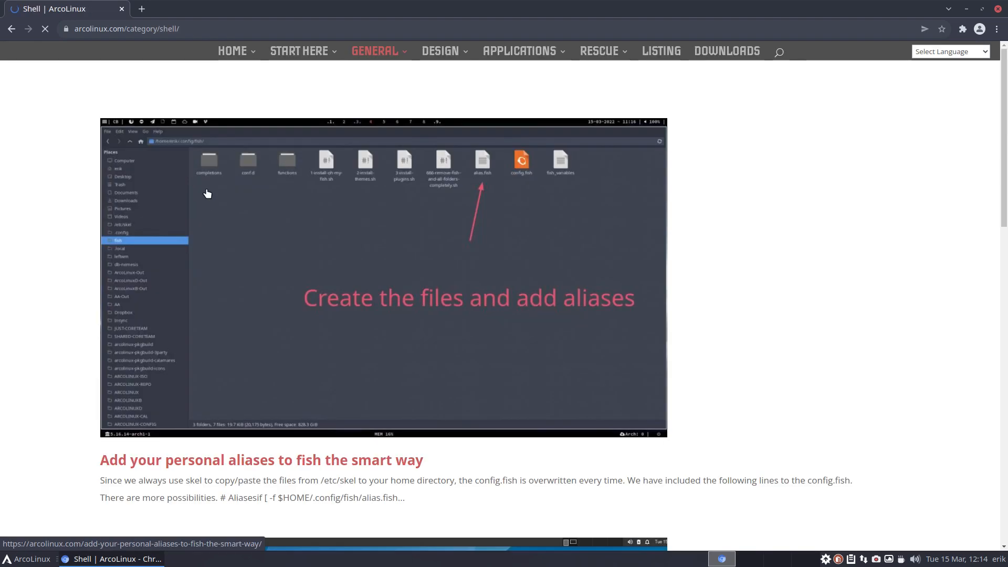
{"action": "scroll", "scroll_direction": "down", "scroll_amount": 3}
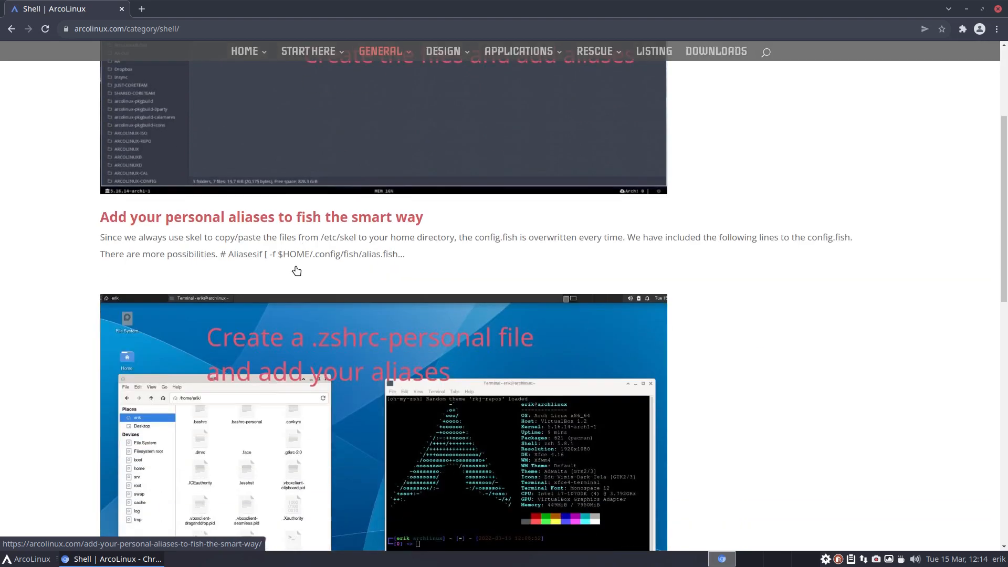
{"action": "scroll", "scroll_direction": "down", "scroll_amount": 3}
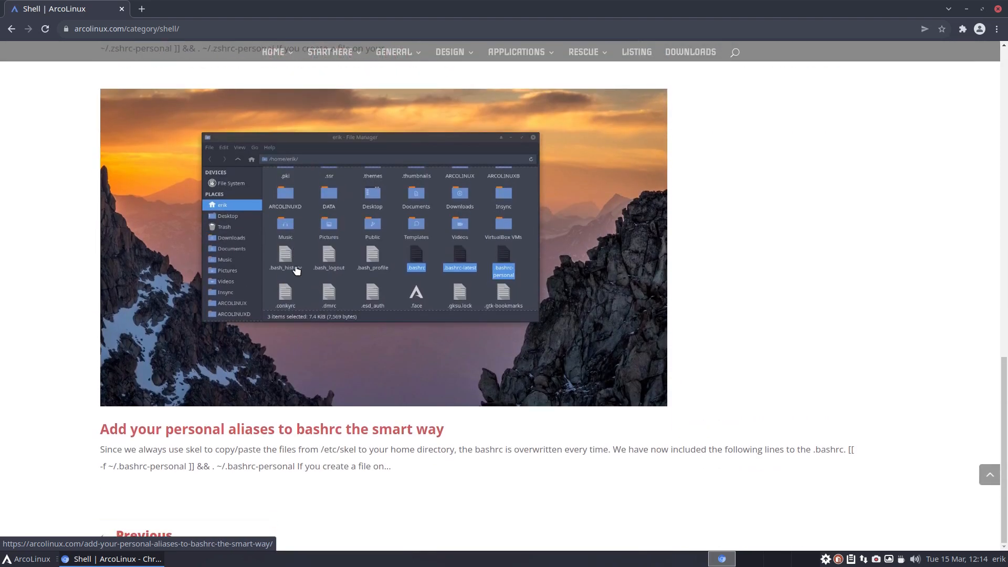
{"action": "scroll", "scroll_direction": "down", "scroll_amount": 3}
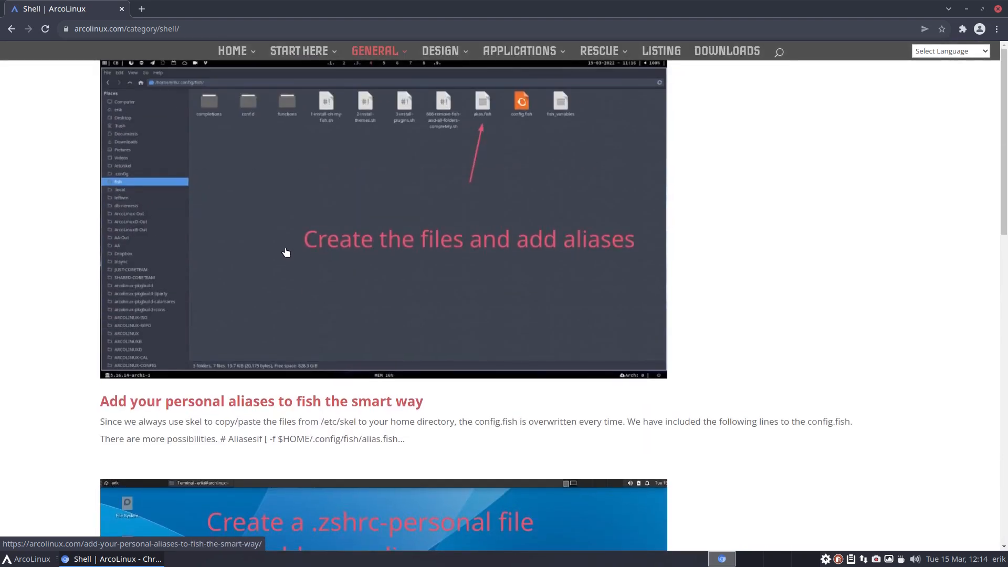
{"action": "mouse_move", "coordinate": [213, 404]}
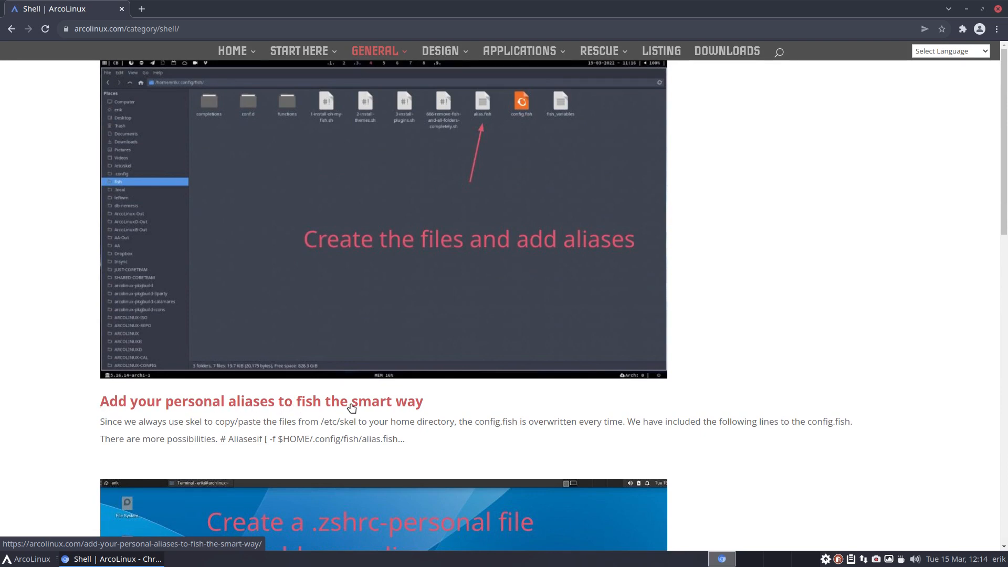
{"action": "scroll", "scroll_direction": "down", "scroll_amount": 3}
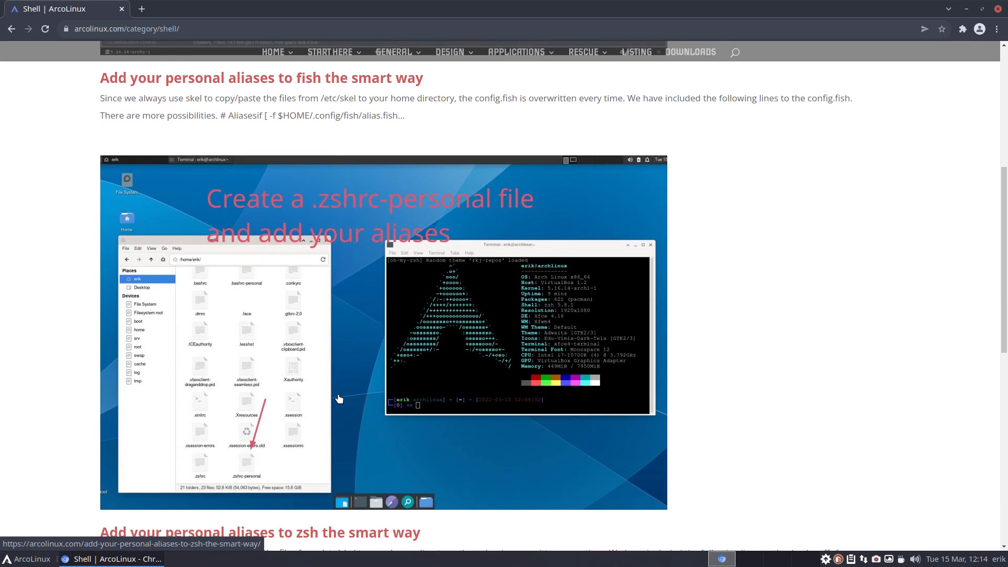
{"action": "scroll", "scroll_direction": "down", "scroll_amount": 3}
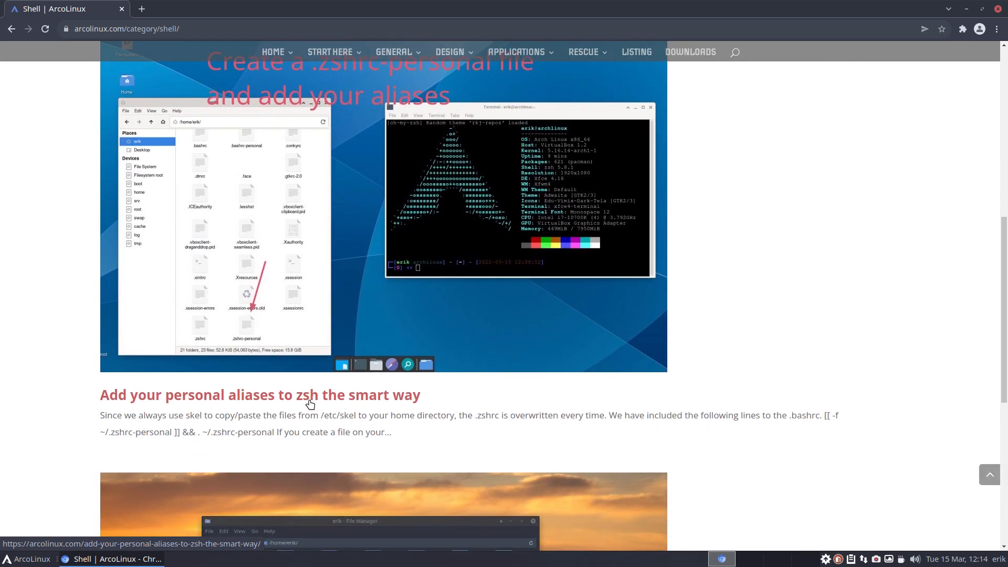
{"action": "scroll", "scroll_direction": "down", "scroll_amount": 3}
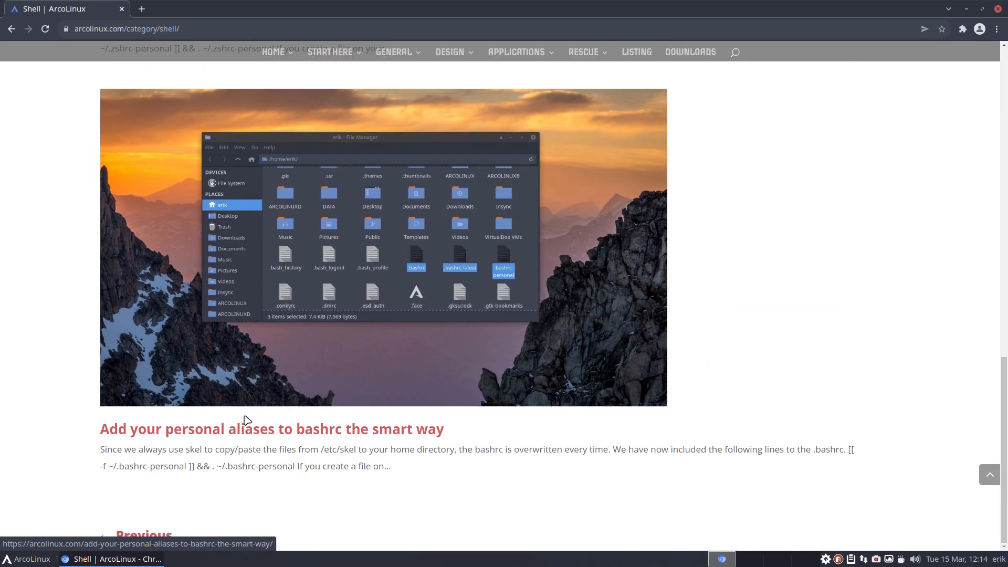
{"action": "mouse_move", "coordinate": [329, 435]}
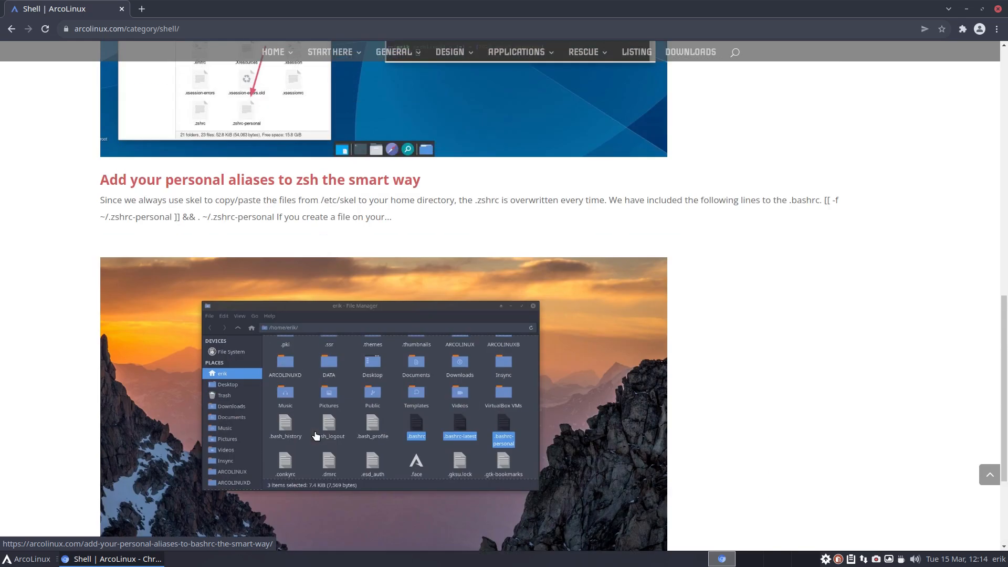
{"action": "scroll", "scroll_direction": "down", "scroll_amount": 3}
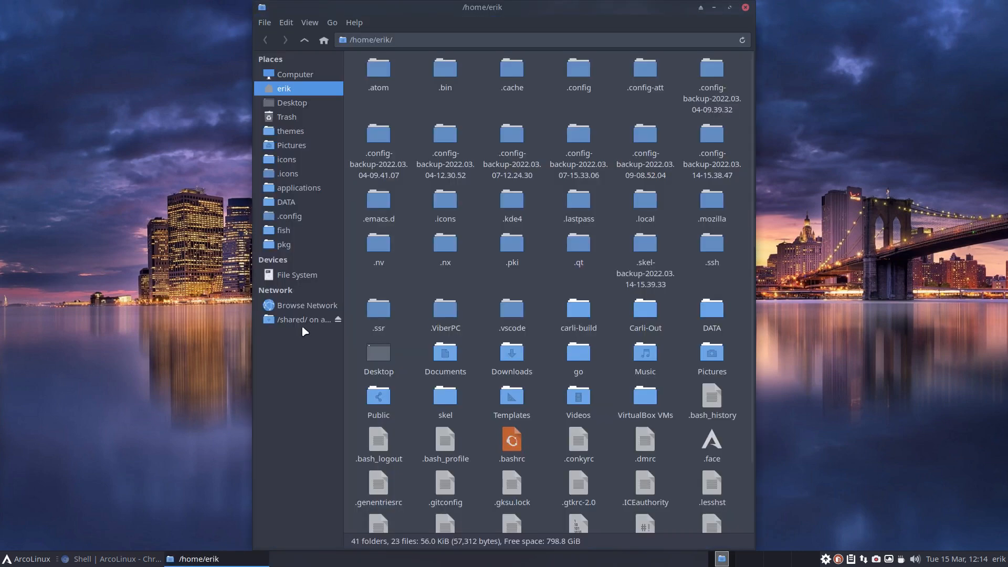
- Remove the dated .config-backup and .skel-backup folders, then look inside .config-att
{"action": "left_click", "coordinate": [711, 74]}
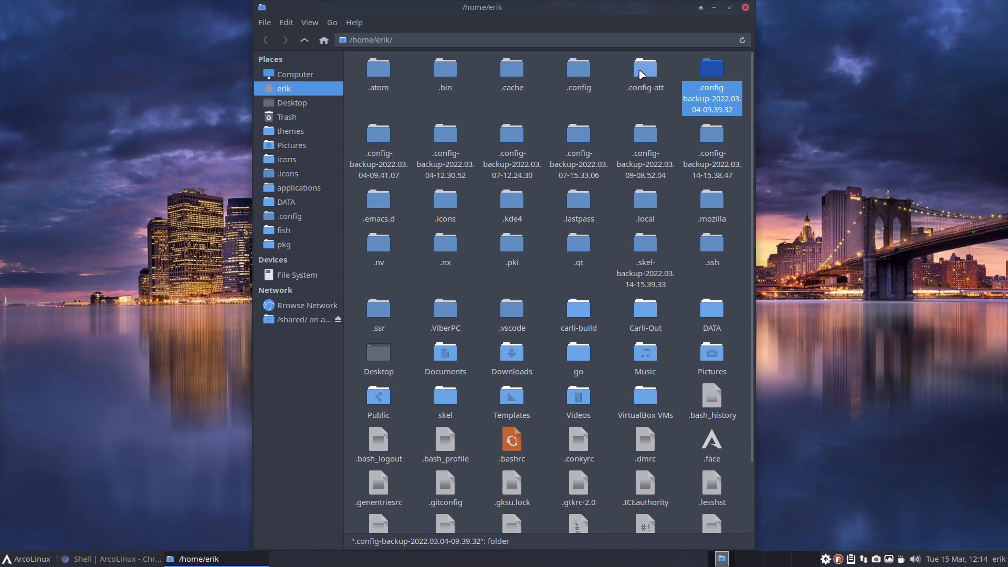
{"action": "left_click", "coordinate": [644, 70]}
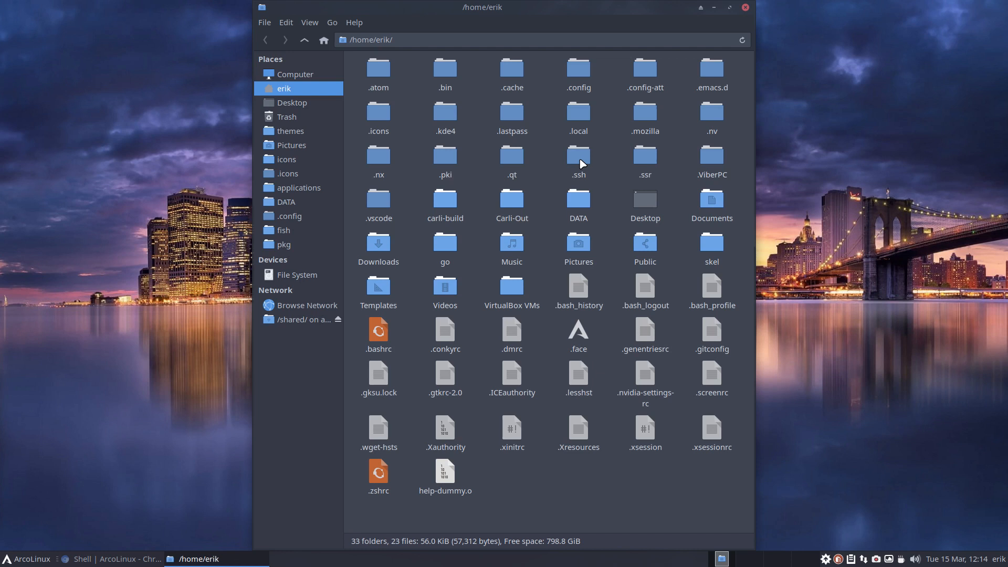
{"action": "double_click", "coordinate": [643, 68]}
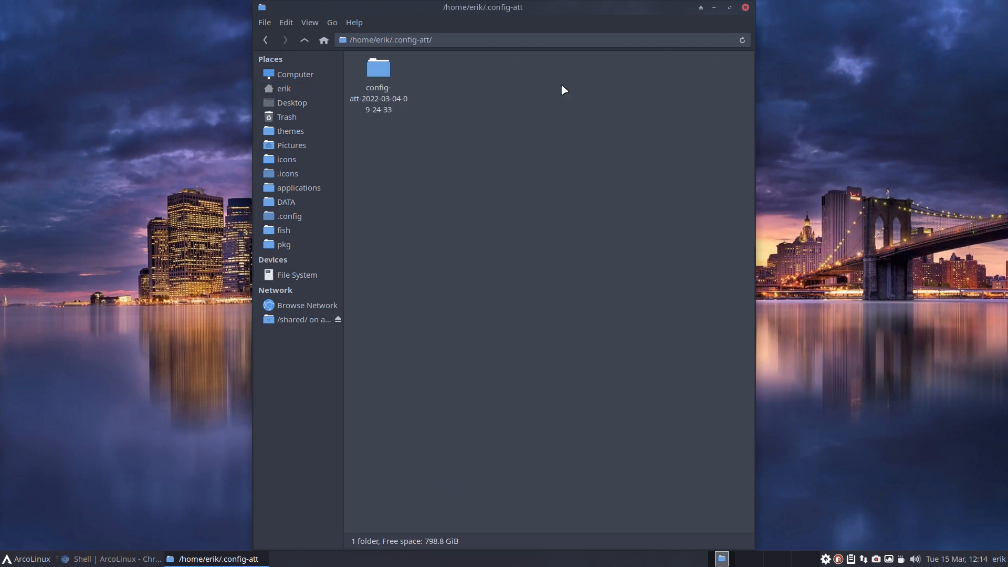
{"action": "mouse_move", "coordinate": [305, 39]}
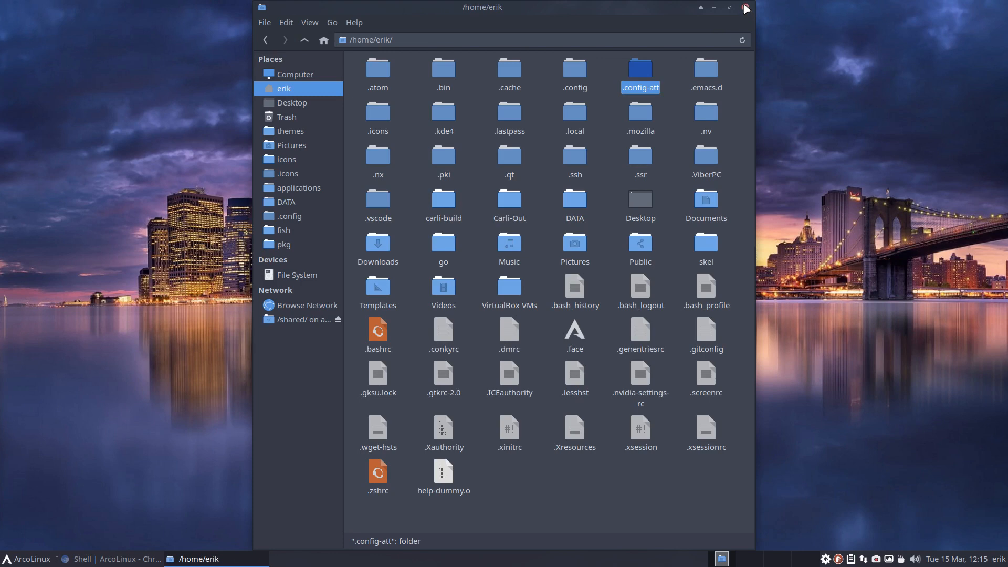
{"action": "mouse_move", "coordinate": [628, 504]}
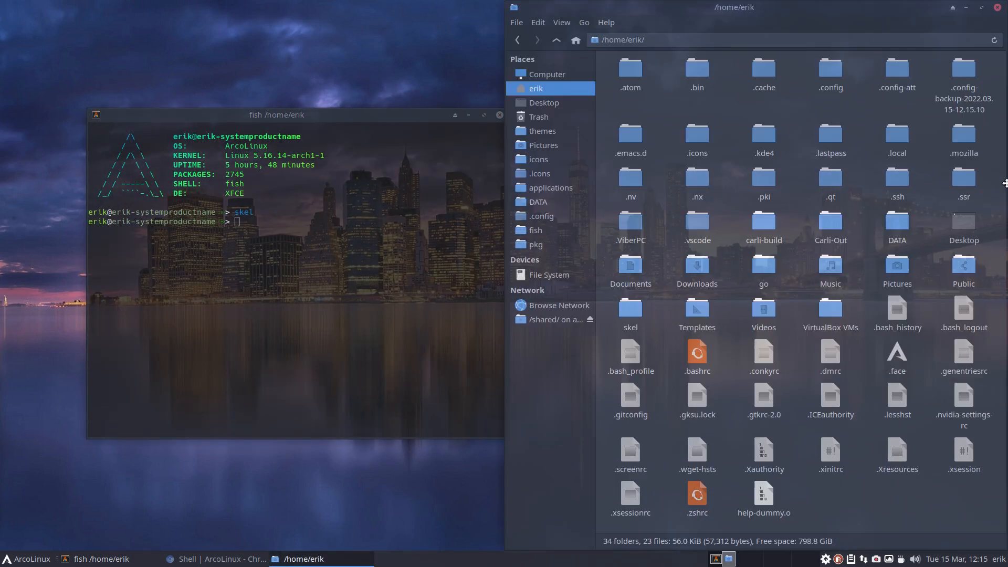
- Rerun the skeleton copy command in the terminal and review the two config folders' actions
{"action": "left_click", "coordinate": [963, 70]}
{"action": "type", "text": "skel"}
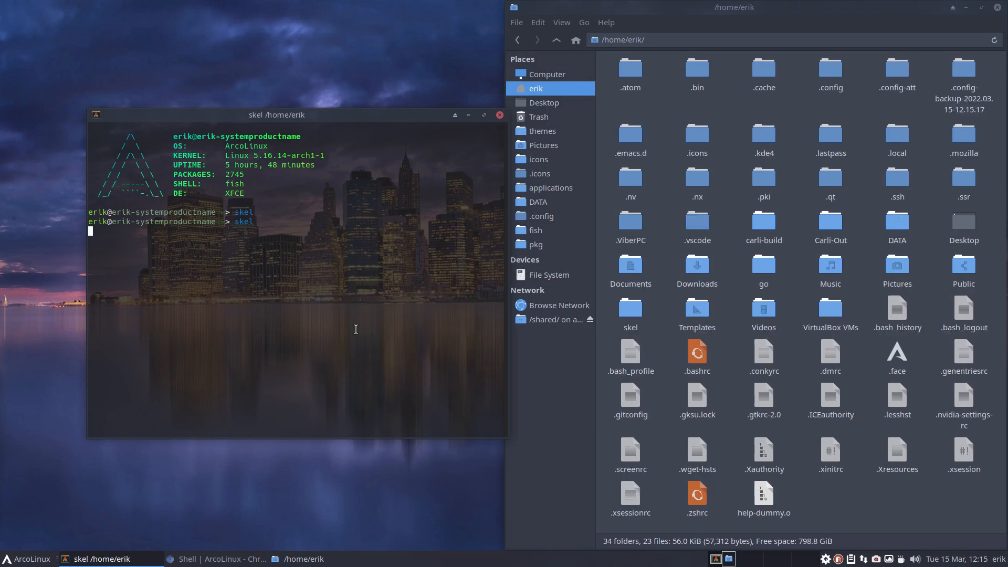
{"action": "key", "text": "Return"}
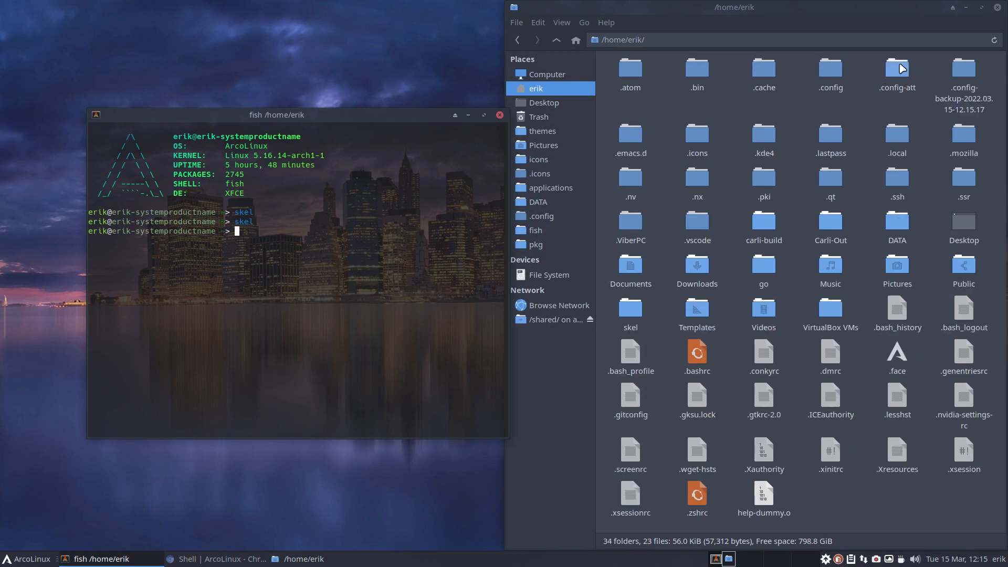
{"action": "right_click", "coordinate": [897, 69]}
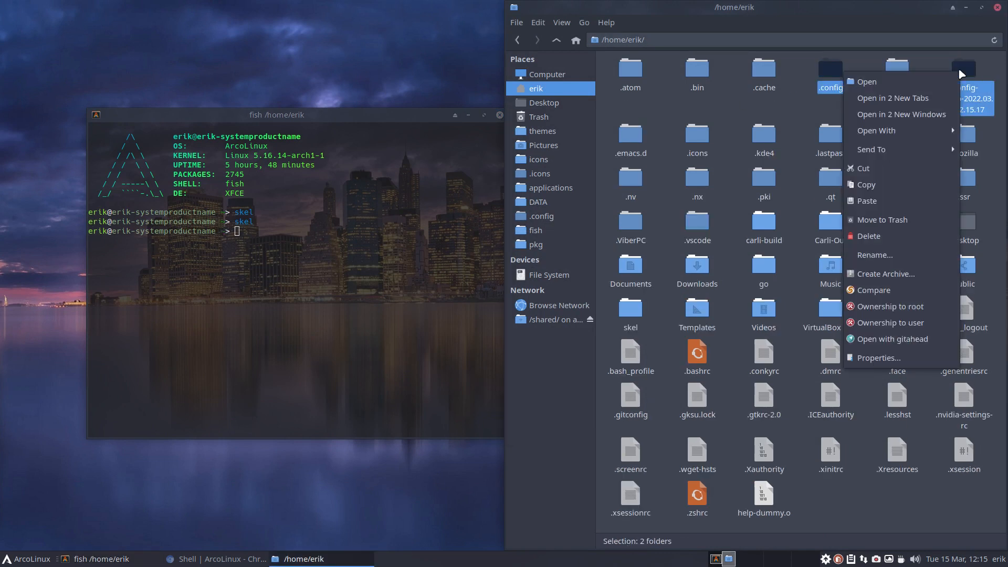
{"action": "mouse_move", "coordinate": [925, 54]}
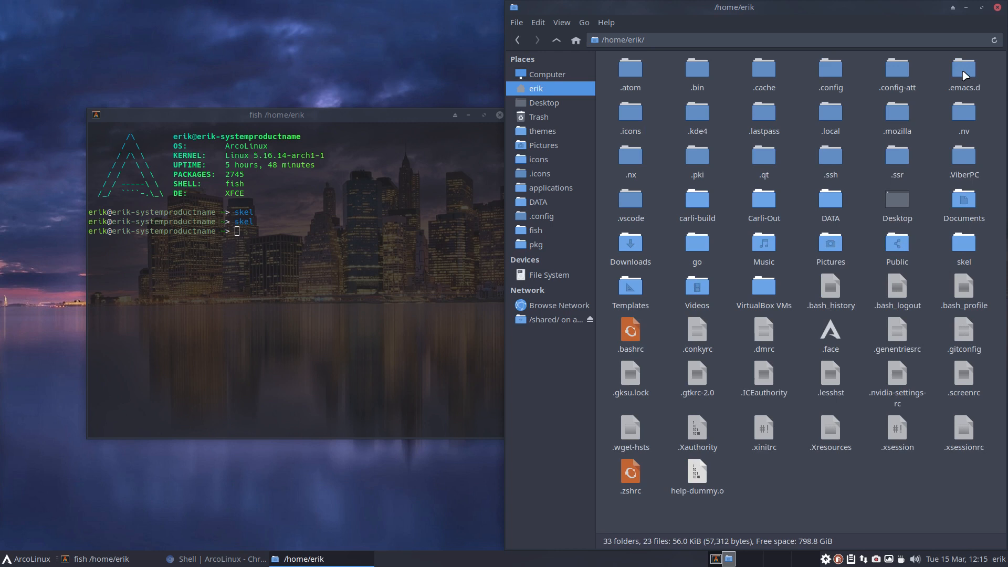
{"action": "mouse_move", "coordinate": [667, 139]}
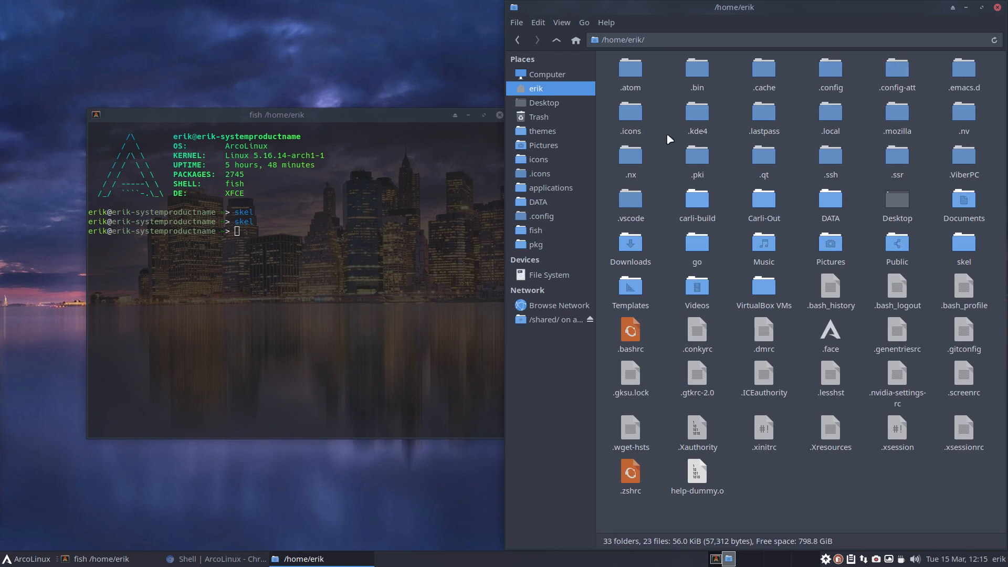
{"action": "mouse_move", "coordinate": [547, 274]}
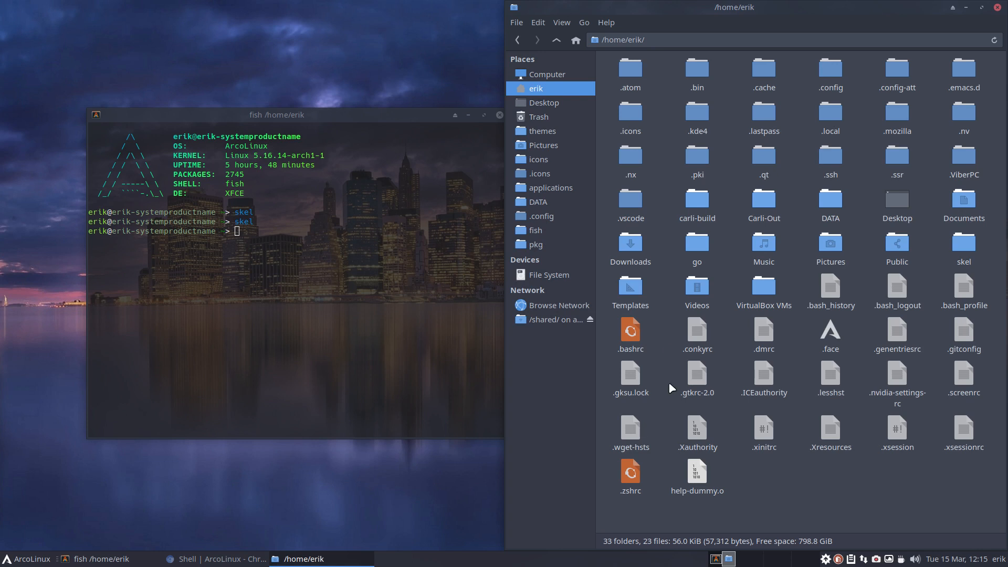
- Check .zshrc in home, then go into ~/.config/fish with config.fish and its subfolders
{"action": "left_click", "coordinate": [630, 472]}
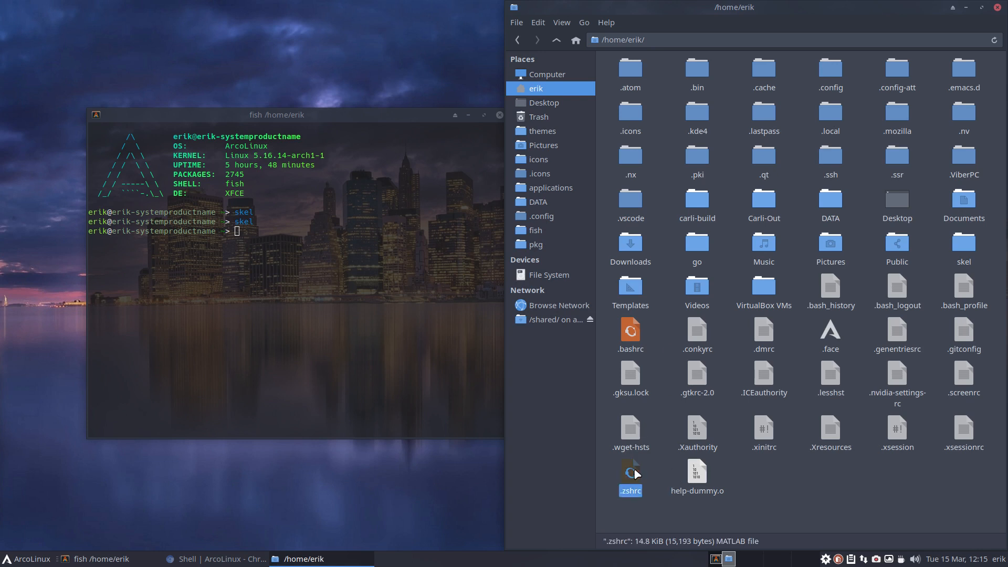
{"action": "mouse_move", "coordinate": [657, 347]}
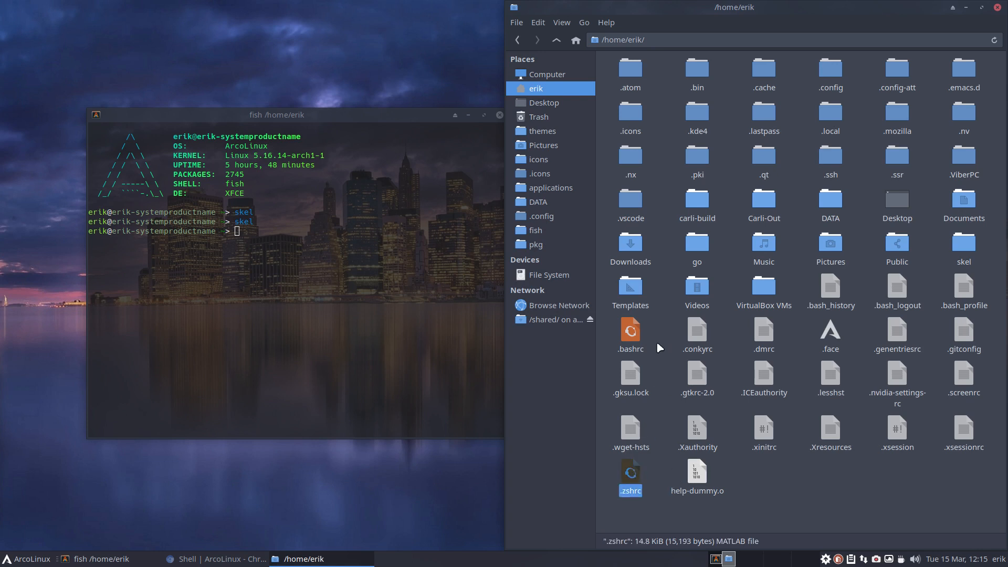
{"action": "left_click", "coordinate": [630, 330]}
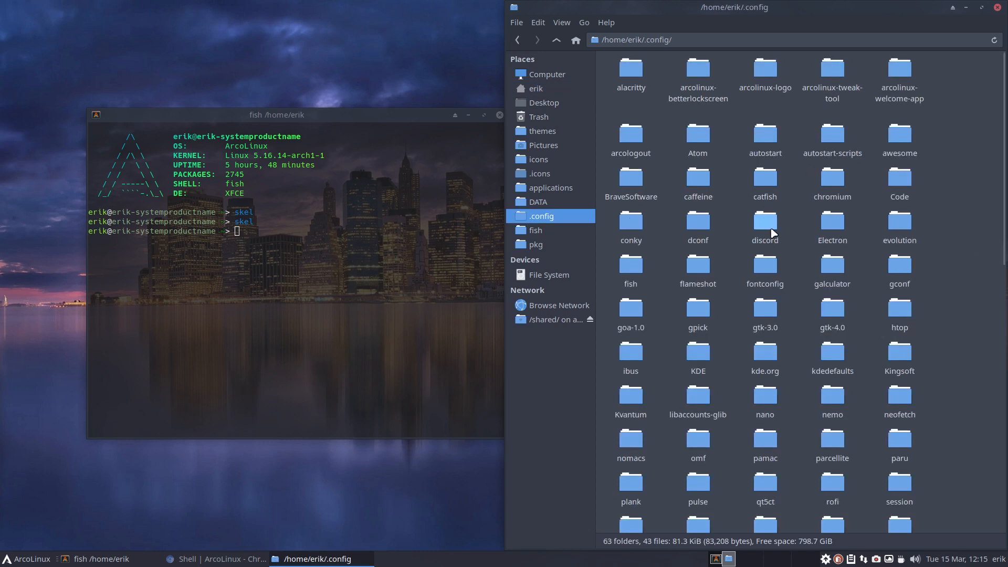
{"action": "mouse_move", "coordinate": [630, 265]}
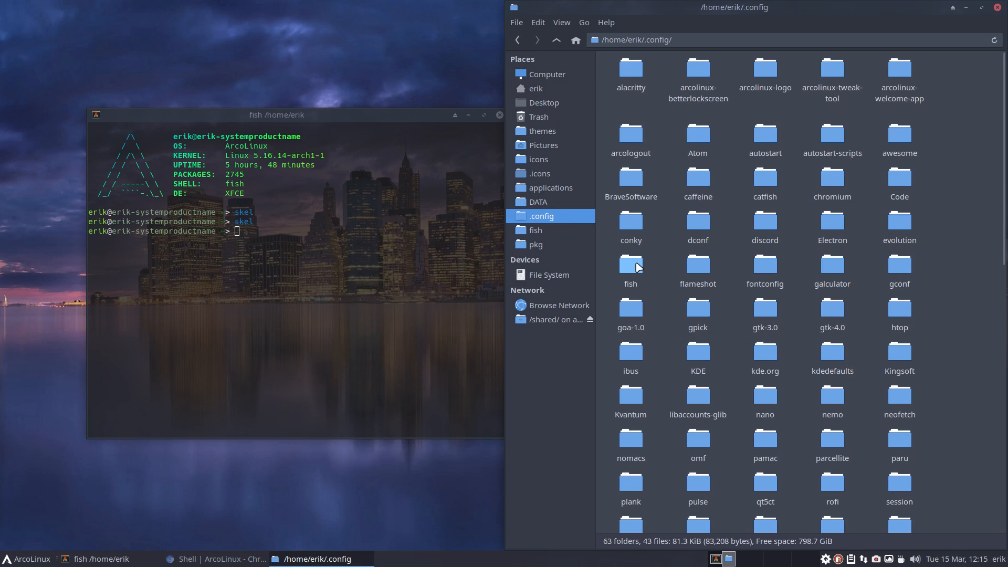
{"action": "double_click", "coordinate": [630, 264]}
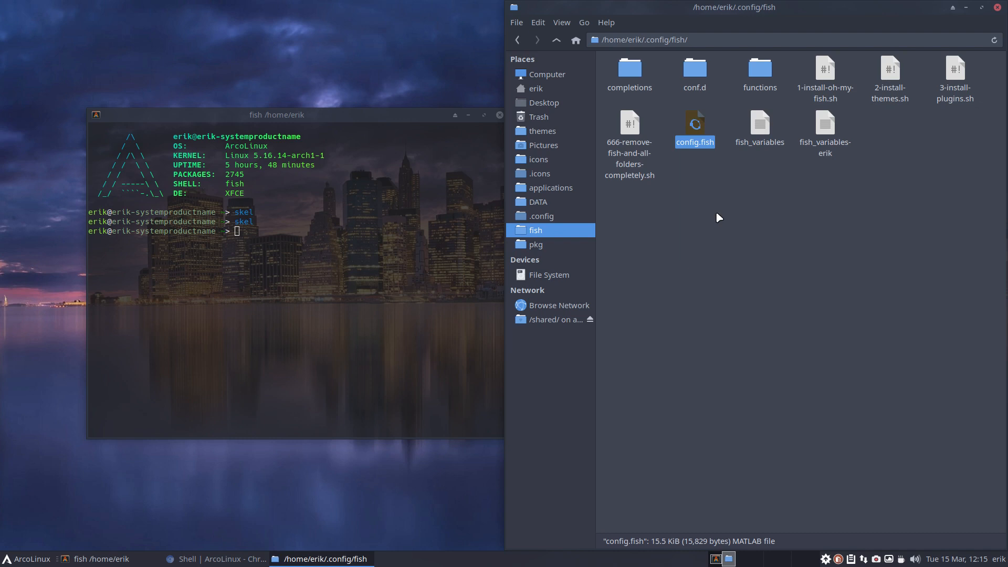
{"action": "mouse_move", "coordinate": [218, 558]}
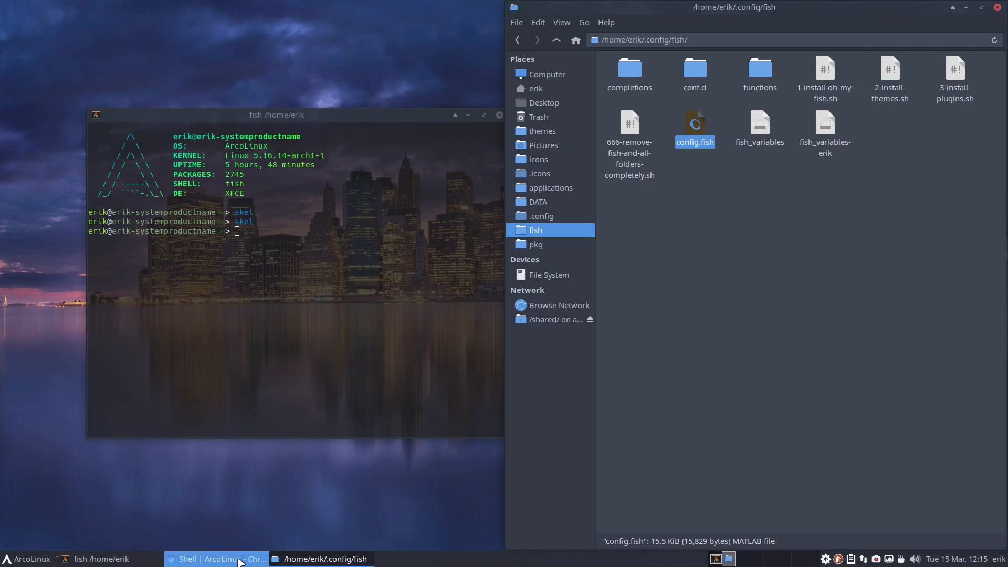
{"action": "left_click", "coordinate": [215, 558]}
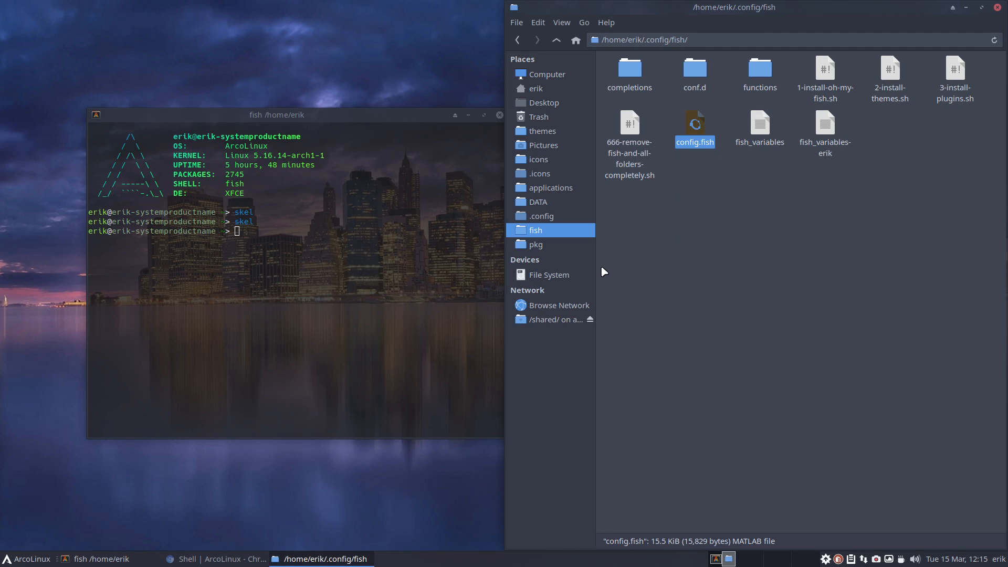
- Go into DATA/arcolinux-nemesis/Personal/settings/fish and check its config.fish
{"action": "left_click", "coordinate": [538, 202]}
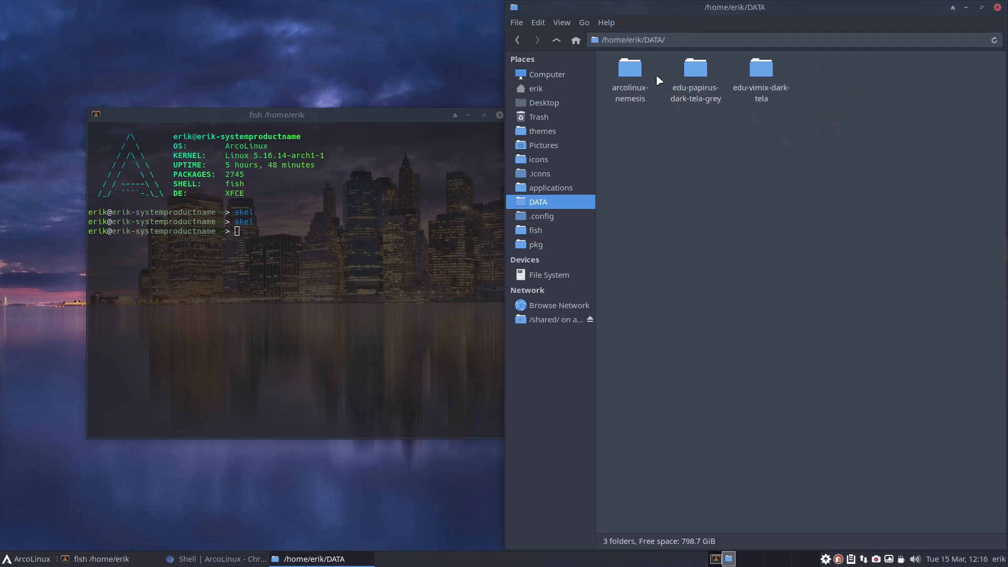
{"action": "double_click", "coordinate": [629, 67]}
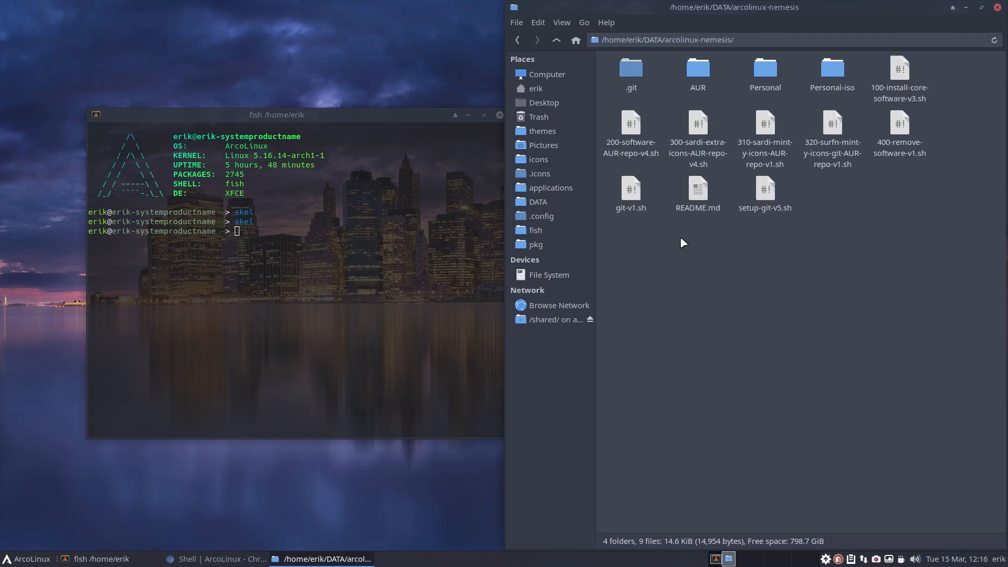
{"action": "mouse_move", "coordinate": [680, 228]}
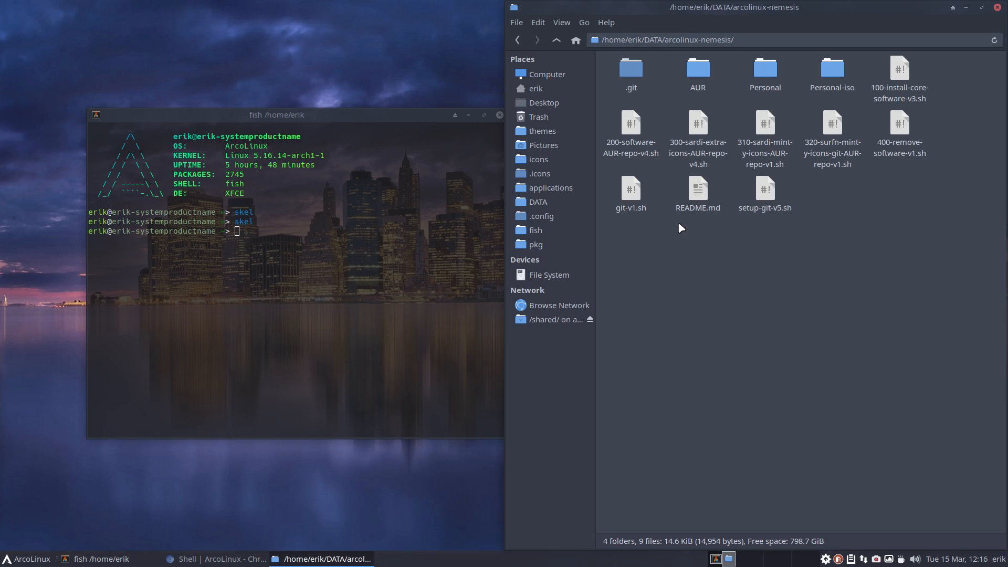
{"action": "mouse_move", "coordinate": [765, 69]}
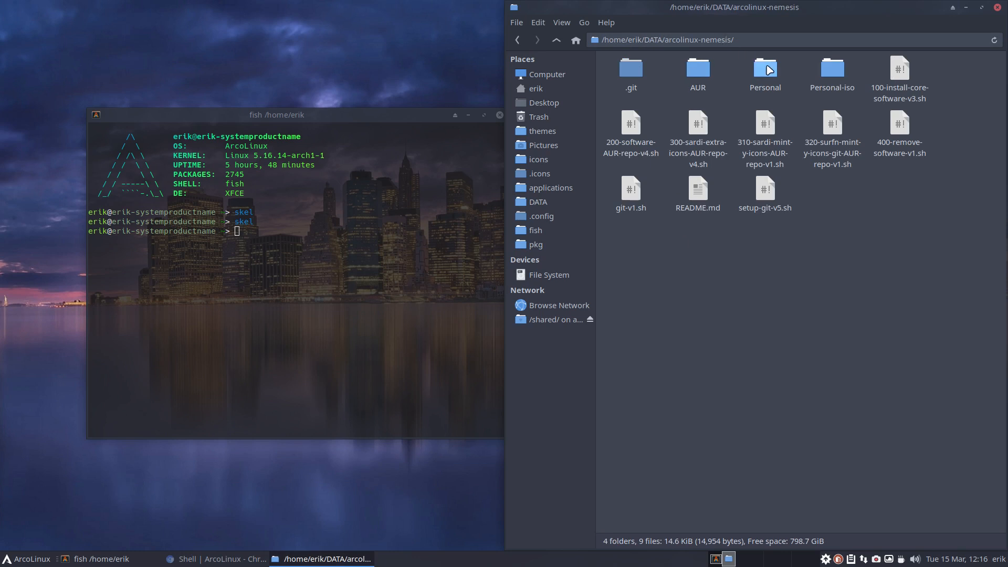
{"action": "double_click", "coordinate": [764, 67]}
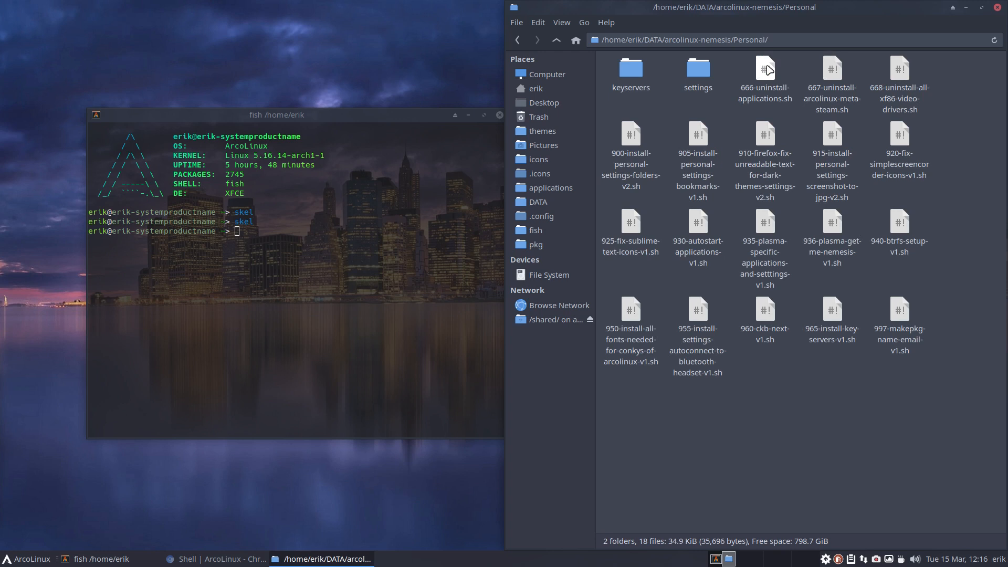
{"action": "left_click", "coordinate": [697, 70]}
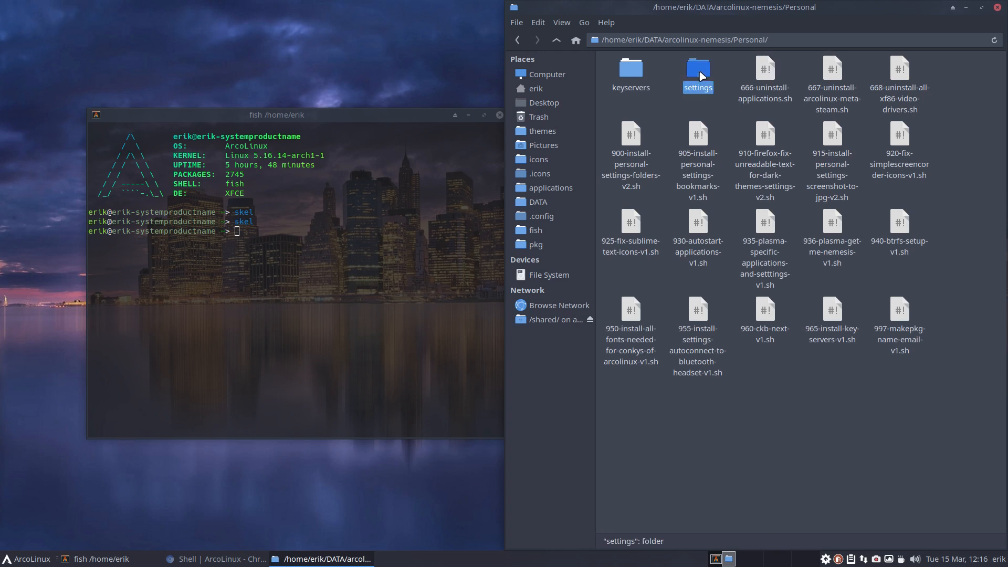
{"action": "double_click", "coordinate": [697, 68]}
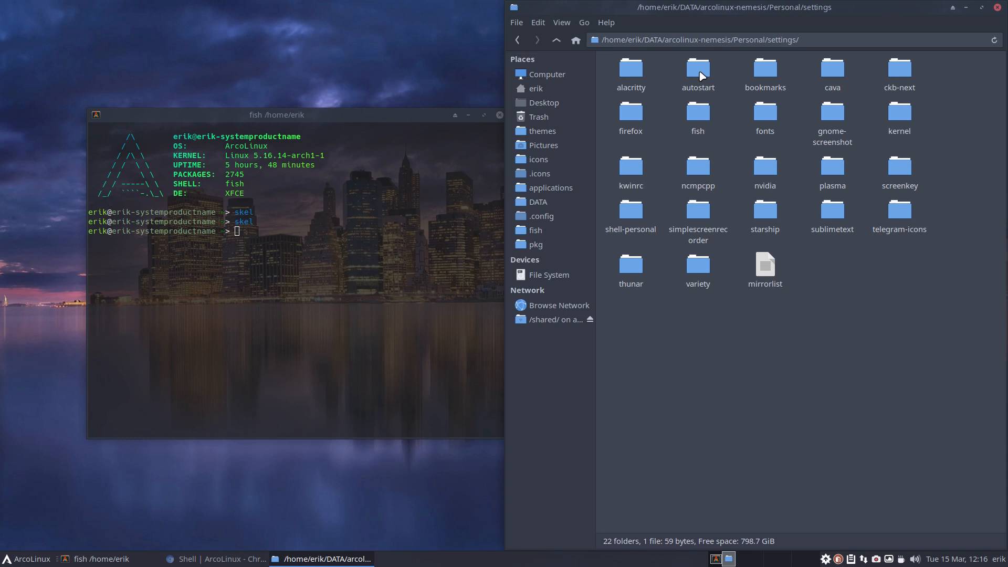
{"action": "double_click", "coordinate": [697, 118]}
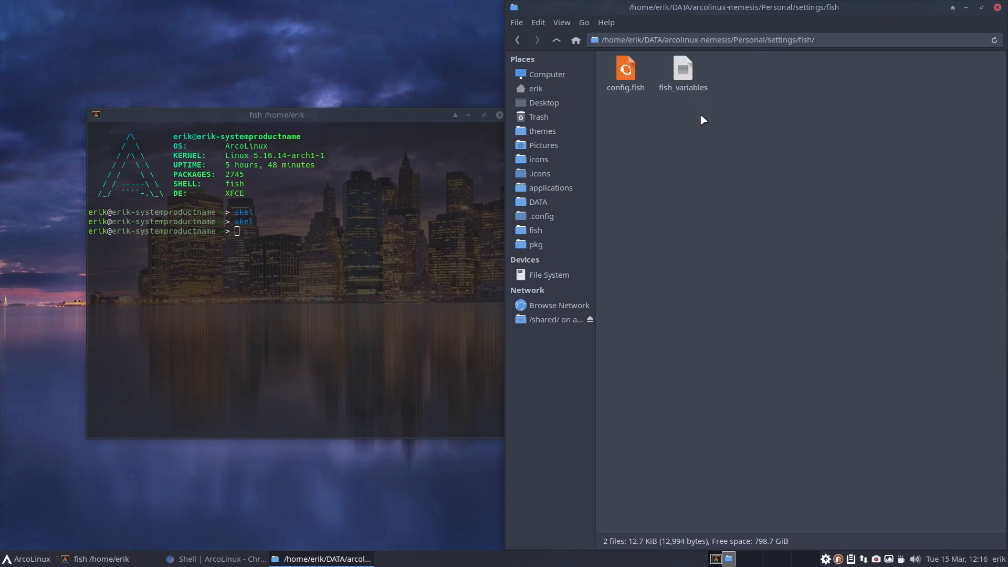
{"action": "left_click", "coordinate": [623, 71]}
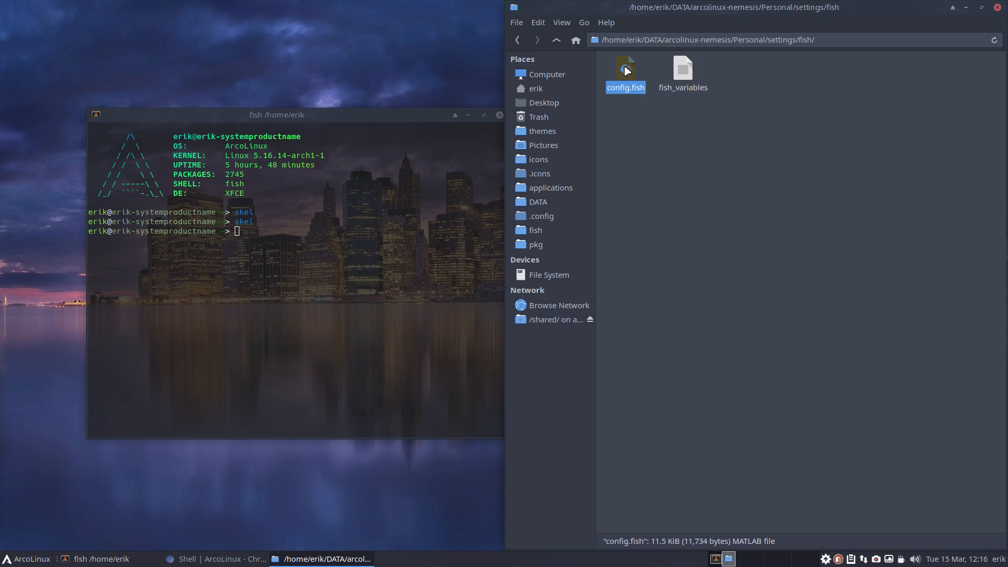
- Return up three levels to the arcolinux-nemesis repository folder
{"action": "left_click", "coordinate": [556, 40]}
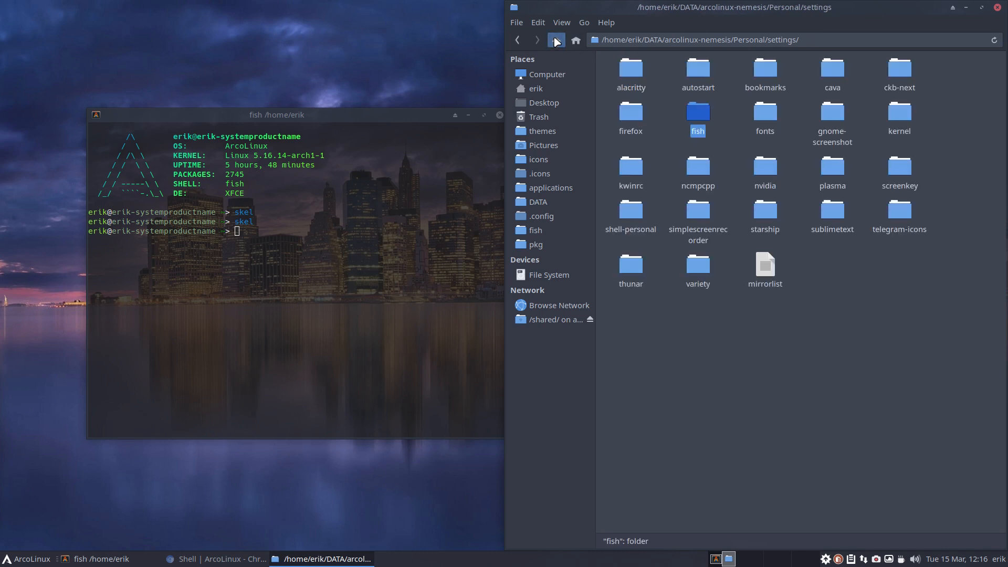
{"action": "left_click", "coordinate": [555, 39]}
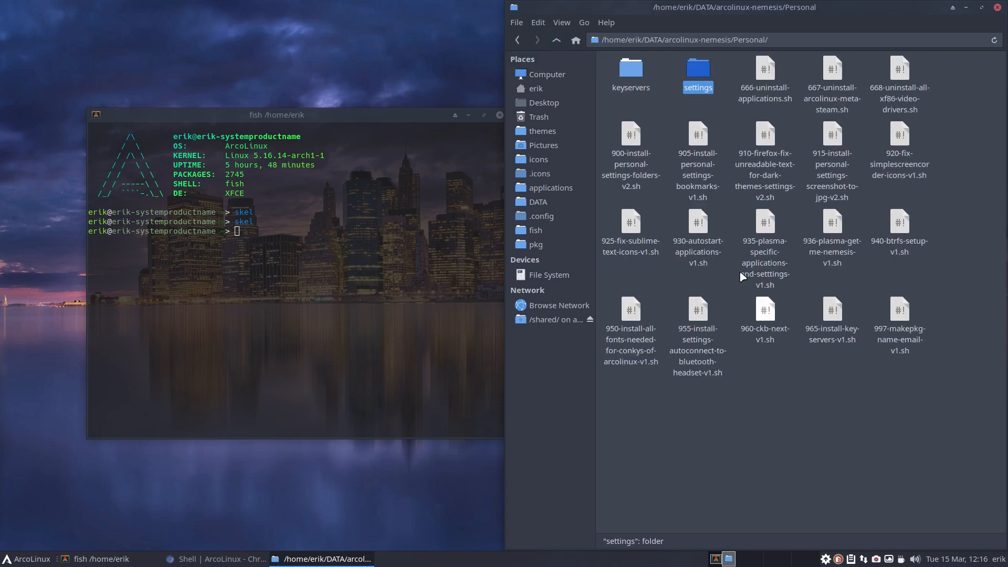
{"action": "left_click", "coordinate": [555, 40]}
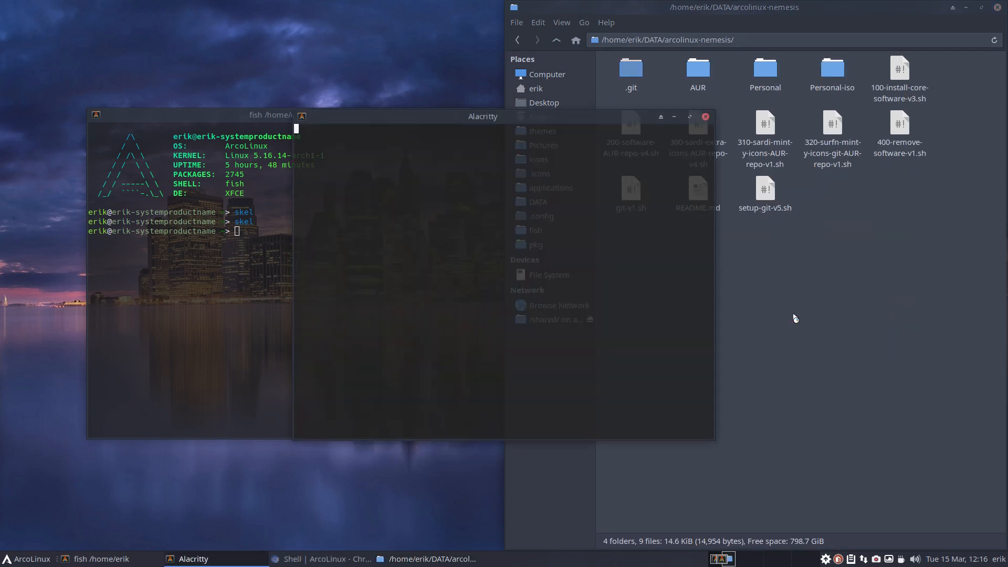
- Run git pull to update the arcolinux-nemesis repository
{"action": "type", "text": "git pullp"}
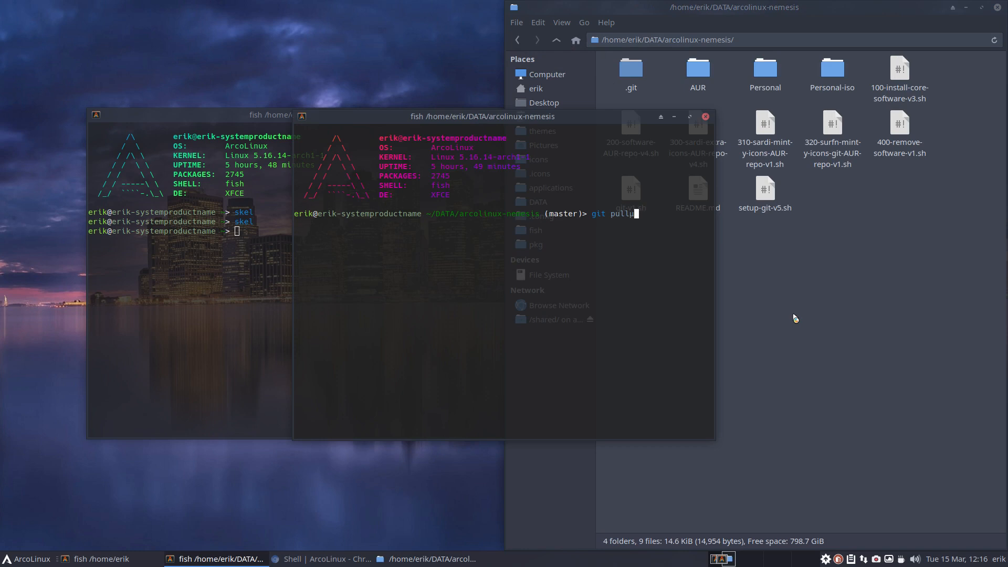
{"action": "key", "text": "Return"}
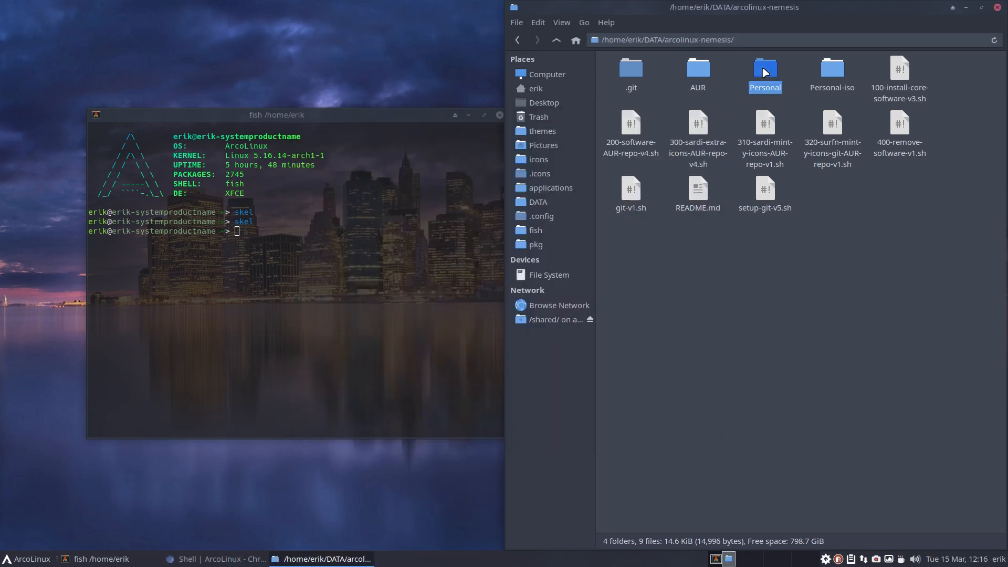
- Go into Personal/settings/fish, which now holds only alias.fish, and select it
{"action": "double_click", "coordinate": [764, 66]}
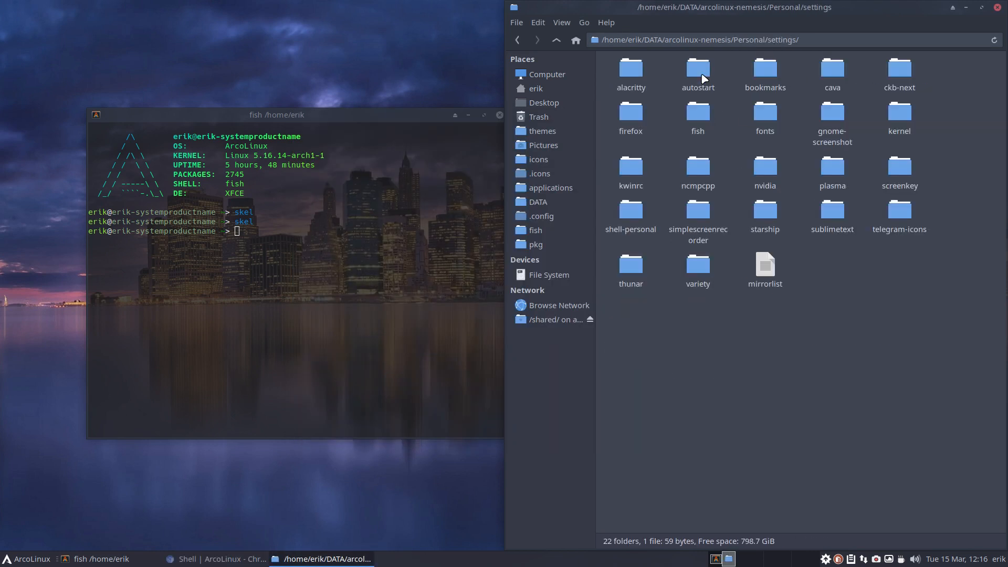
{"action": "double_click", "coordinate": [697, 116]}
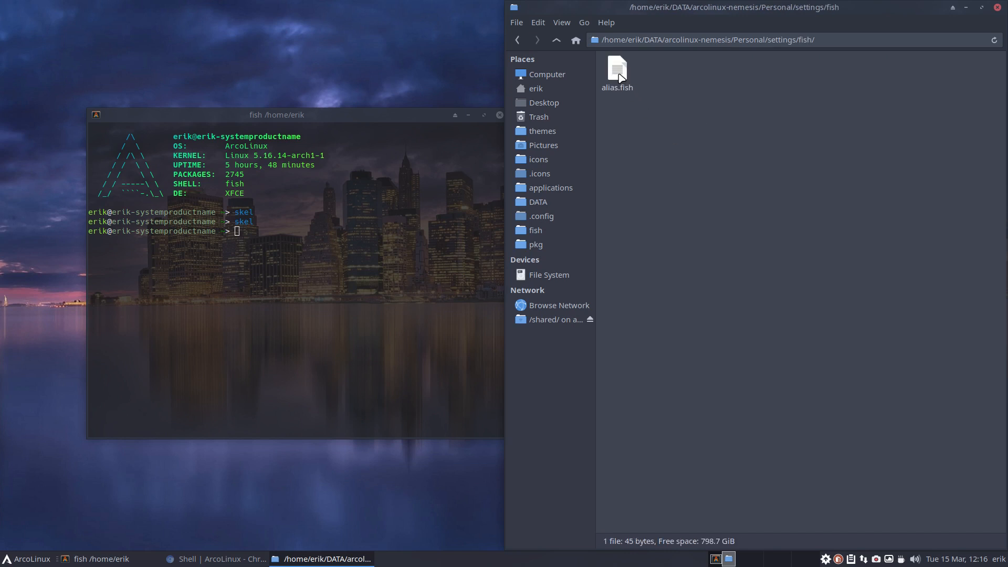
{"action": "left_click", "coordinate": [616, 67]}
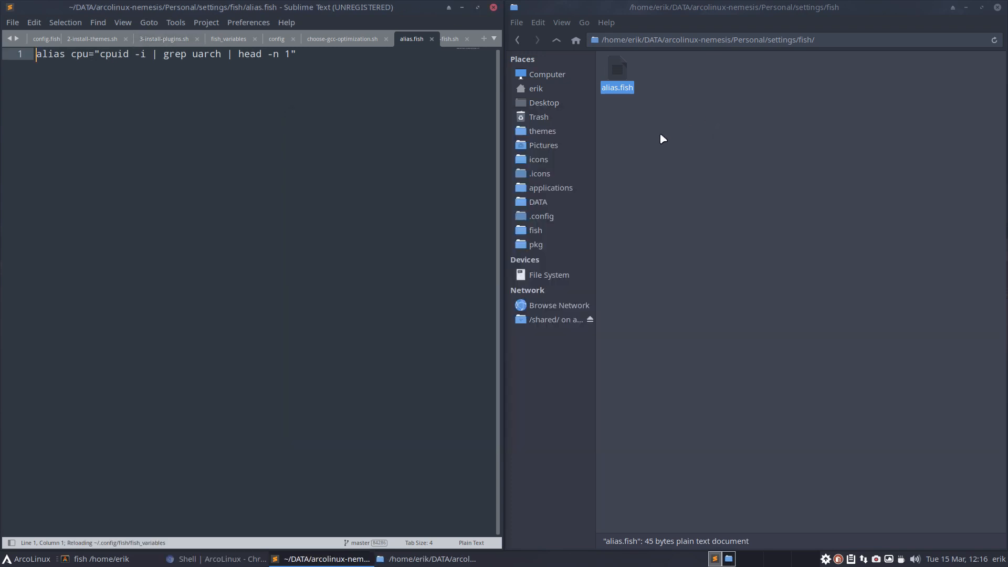
- Back in Personal, select the personal settings folders install script
{"action": "left_click", "coordinate": [555, 40]}
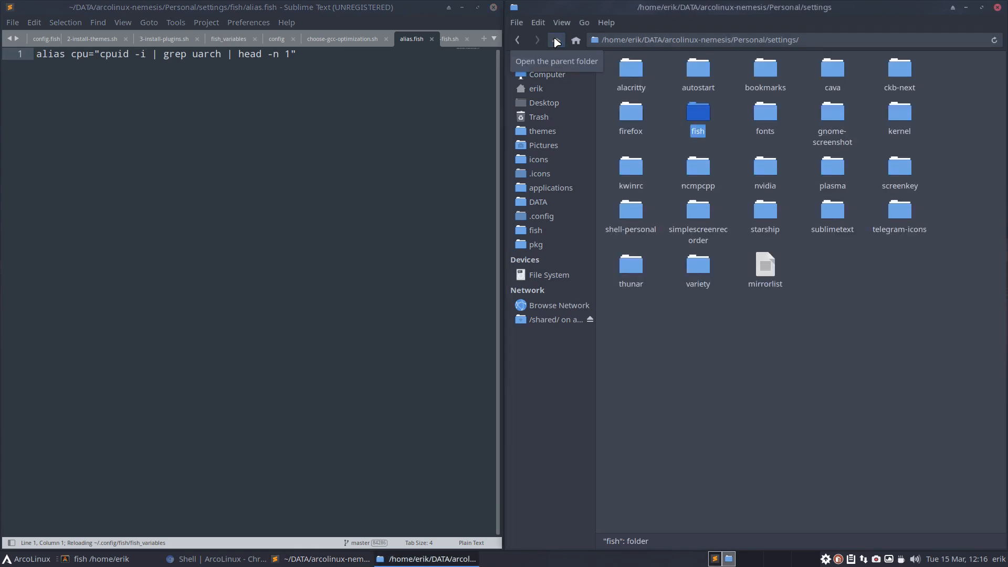
{"action": "left_click", "coordinate": [557, 40]}
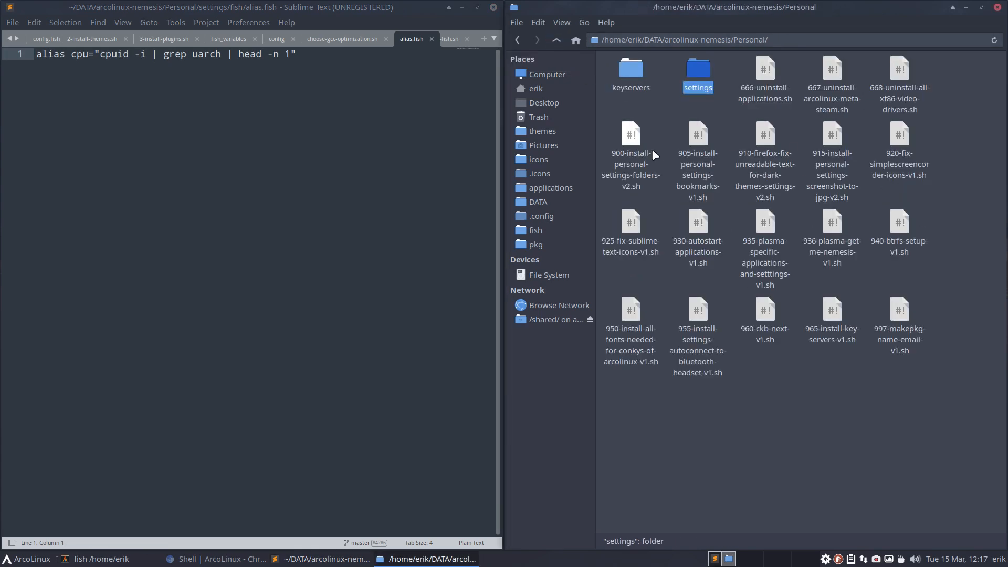
{"action": "left_click", "coordinate": [631, 136]}
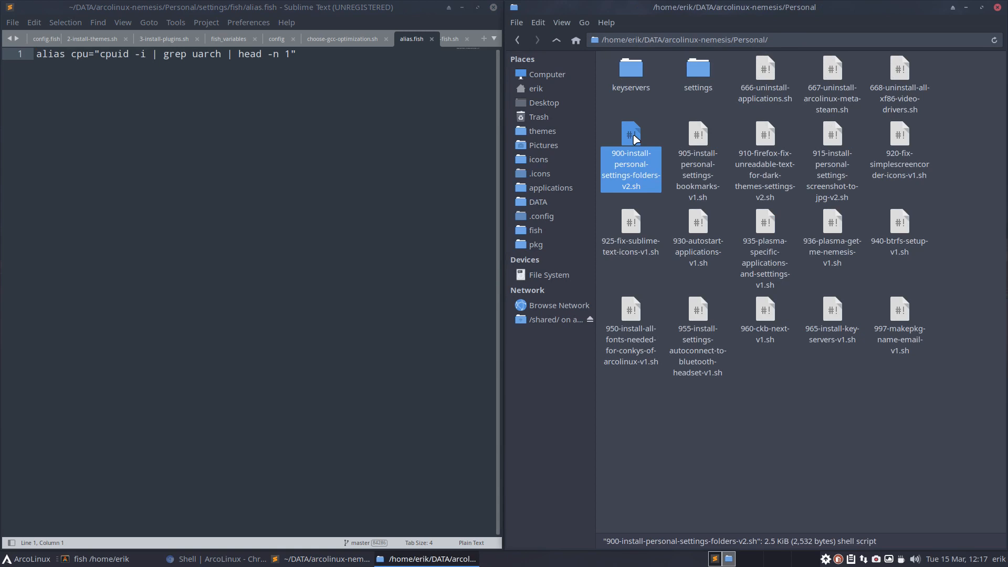
{"action": "mouse_move", "coordinate": [578, 91]}
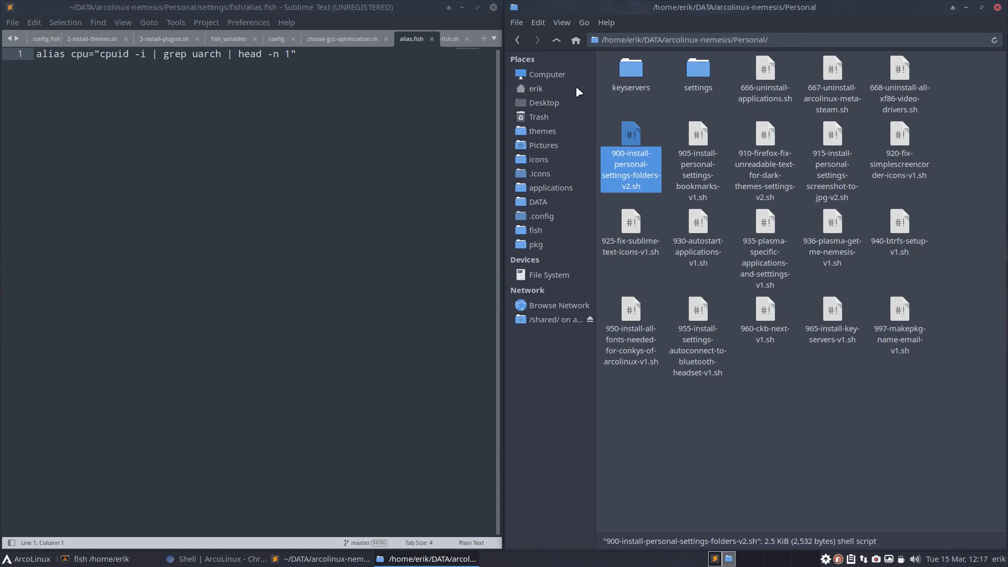
{"action": "mouse_move", "coordinate": [631, 148]}
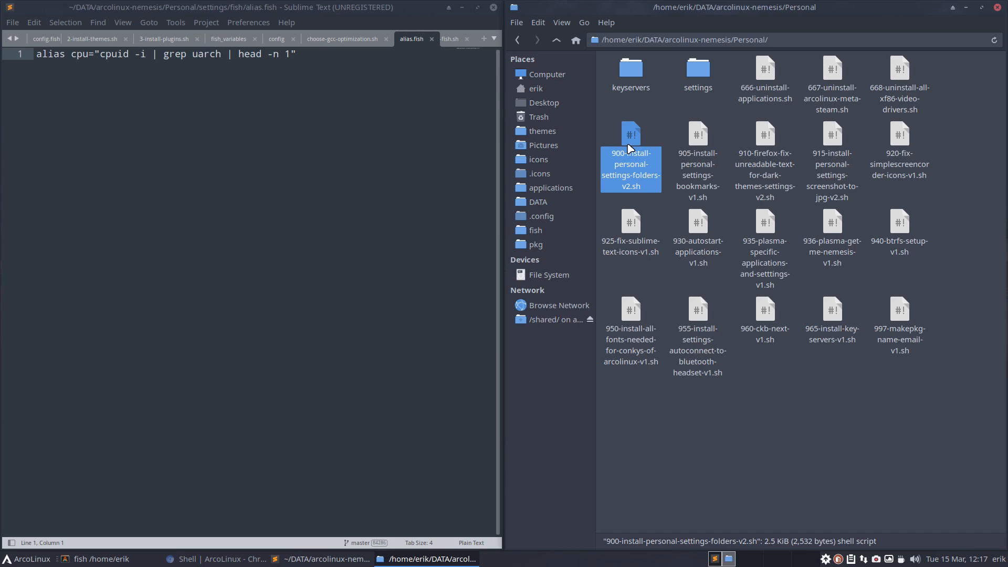
- Return to settings/fish and highlight 'private' on line 23 of ~/.config/fish/config.fish
{"action": "double_click", "coordinate": [697, 73]}
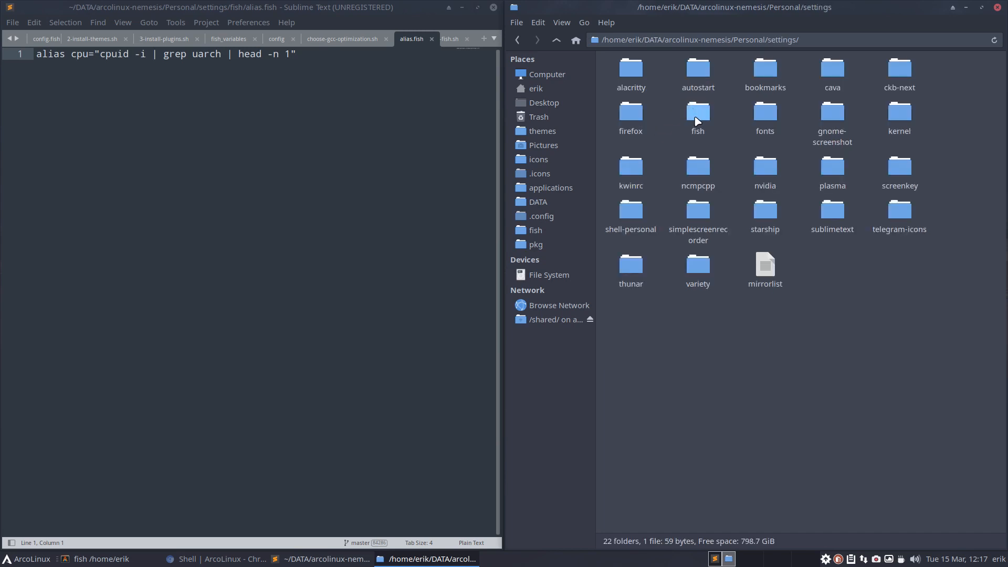
{"action": "double_click", "coordinate": [697, 114]}
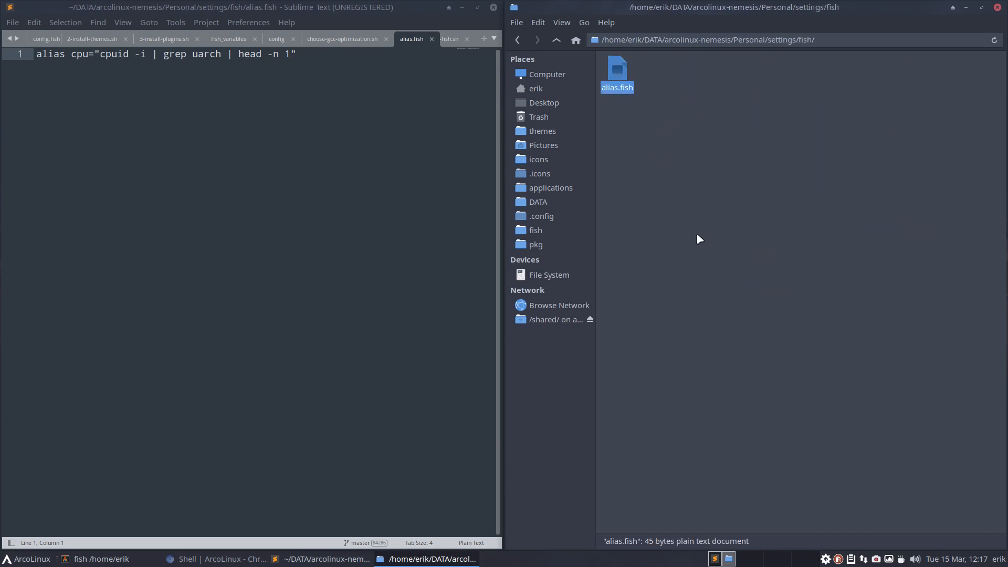
{"action": "left_click", "coordinate": [536, 88]}
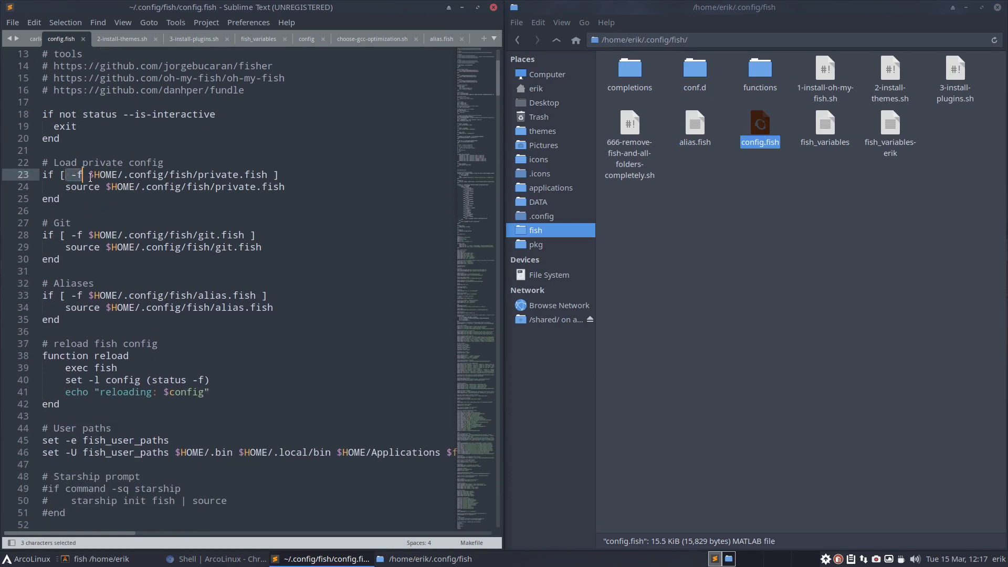
{"action": "double_click", "coordinate": [219, 175]}
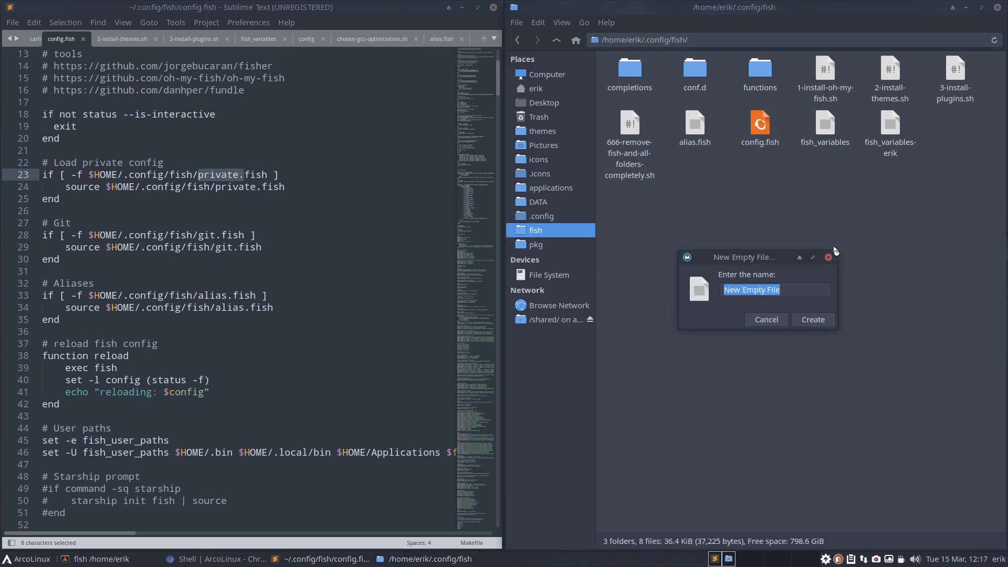
- Create an empty file named private.fish in ~/.config/fish and view it
{"action": "type", "text": "private"}
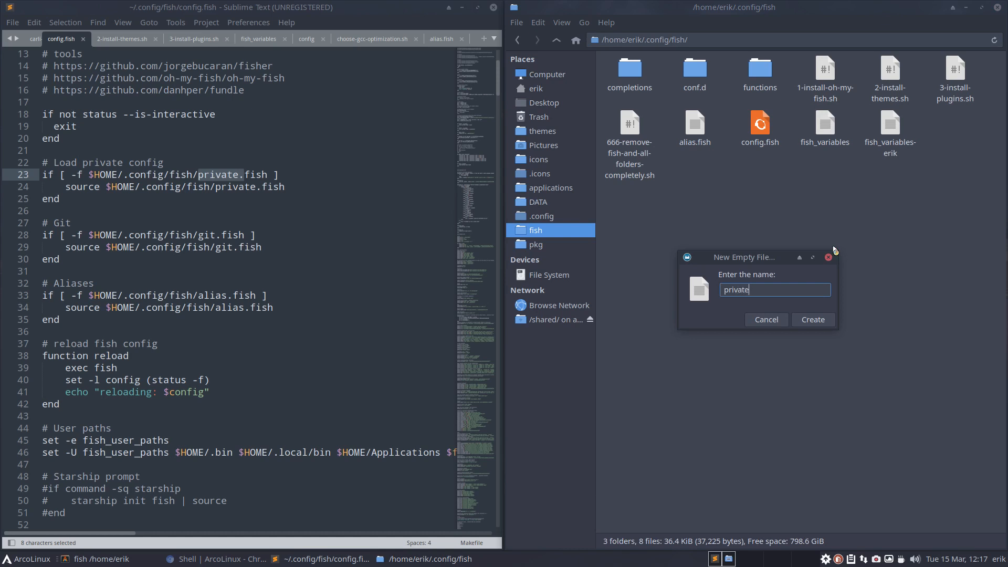
{"action": "left_click", "coordinate": [812, 319]}
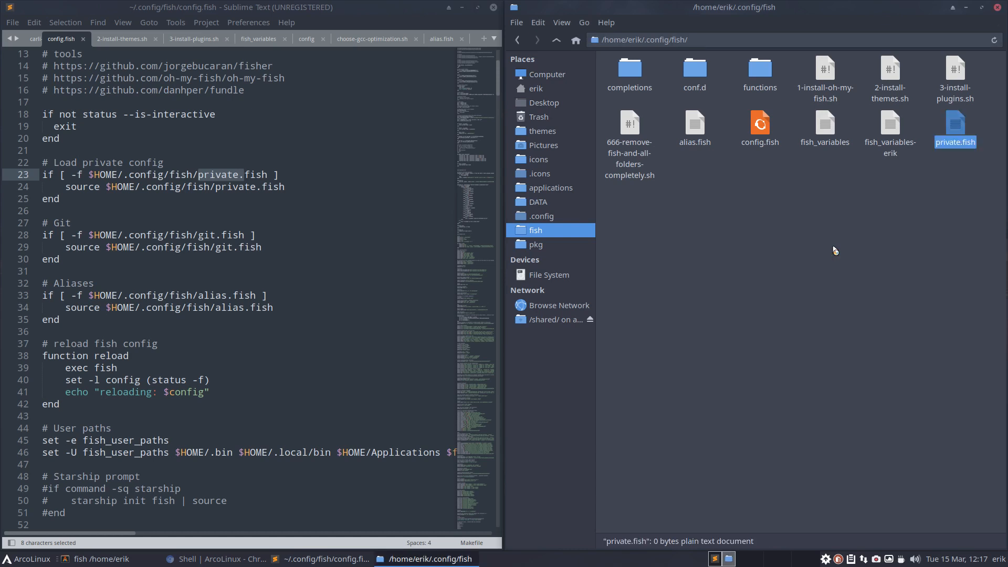
{"action": "left_click", "coordinate": [834, 249]}
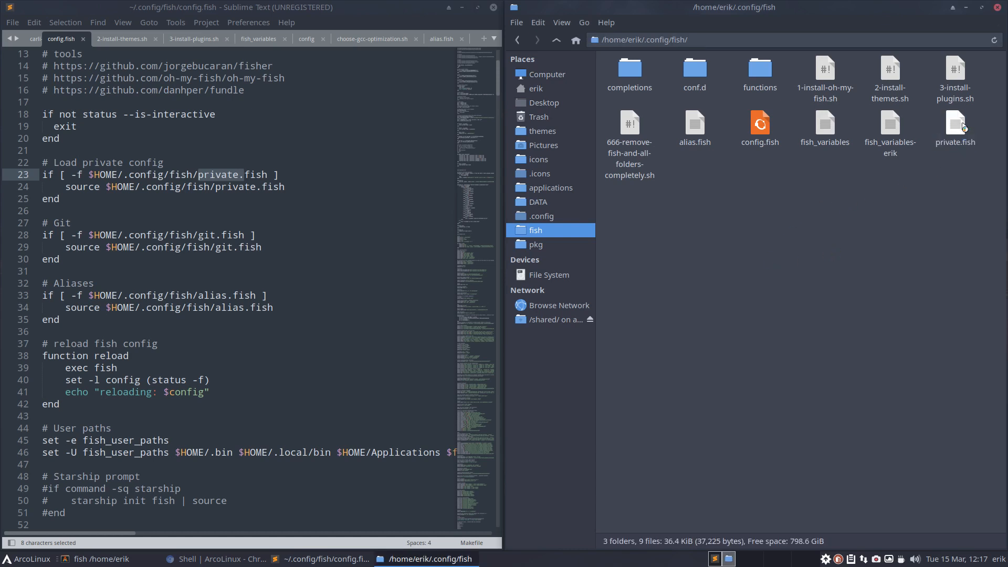
{"action": "left_click", "coordinate": [955, 124]}
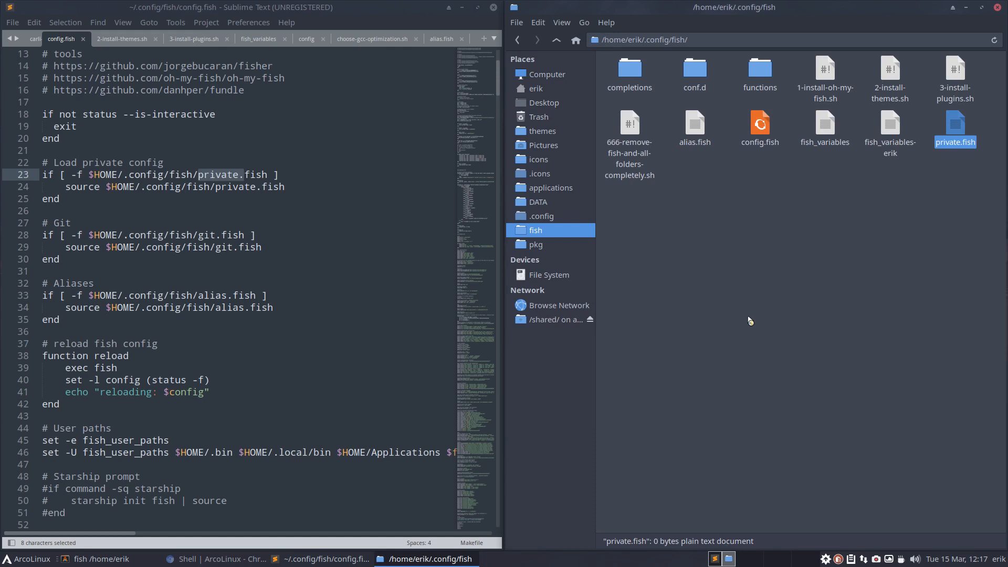
{"action": "double_click", "coordinate": [225, 246]}
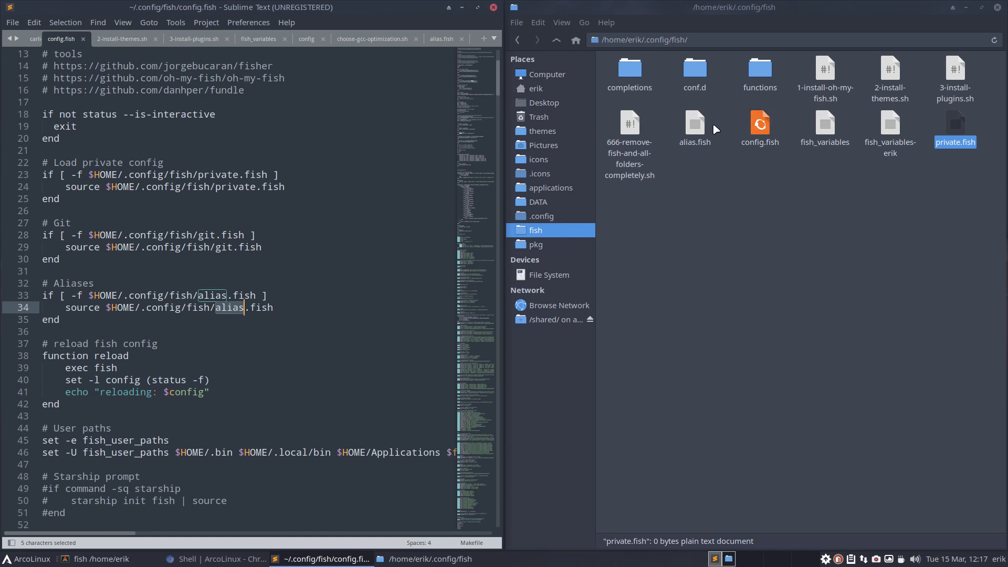
- Load alias.fish from the home fish folder, holding only the cpu alias
{"action": "double_click", "coordinate": [694, 125]}
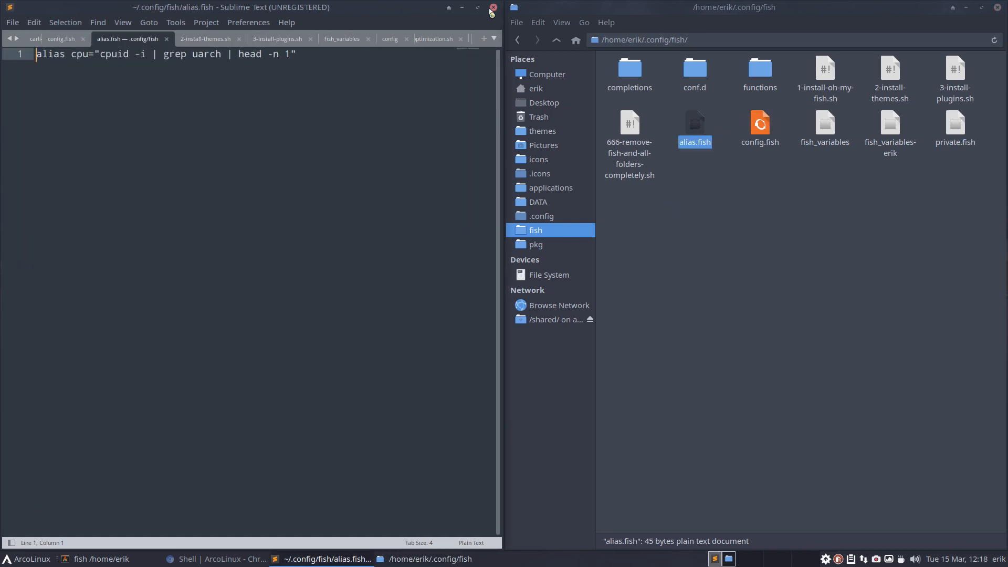
- In the fish terminal, reload fish, run the sudo pacman command confirming with Y, then run the cpu alias
{"action": "left_click", "coordinate": [491, 7]}
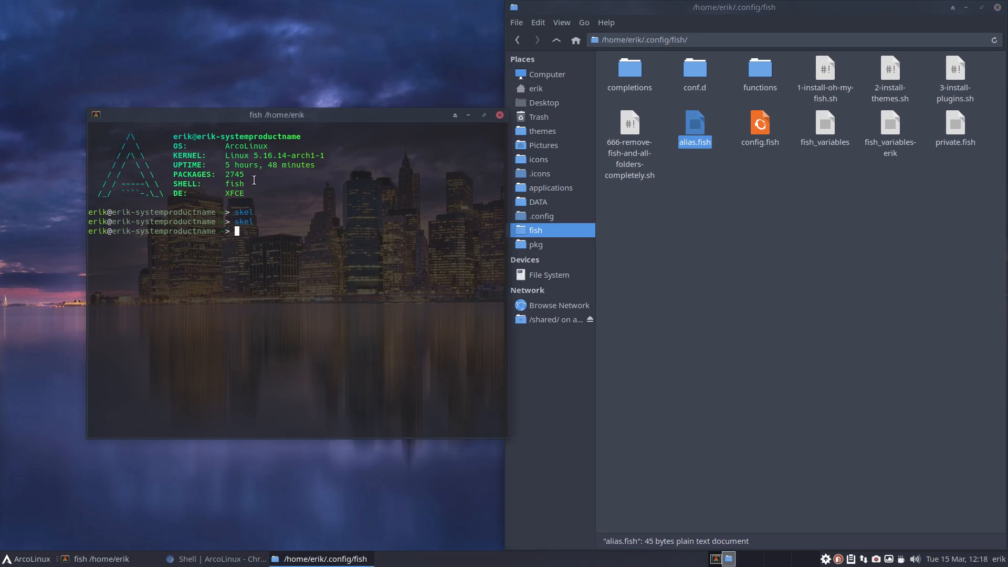
{"action": "type", "text": "exec fish"}
{"action": "type", "text": "cpu"}
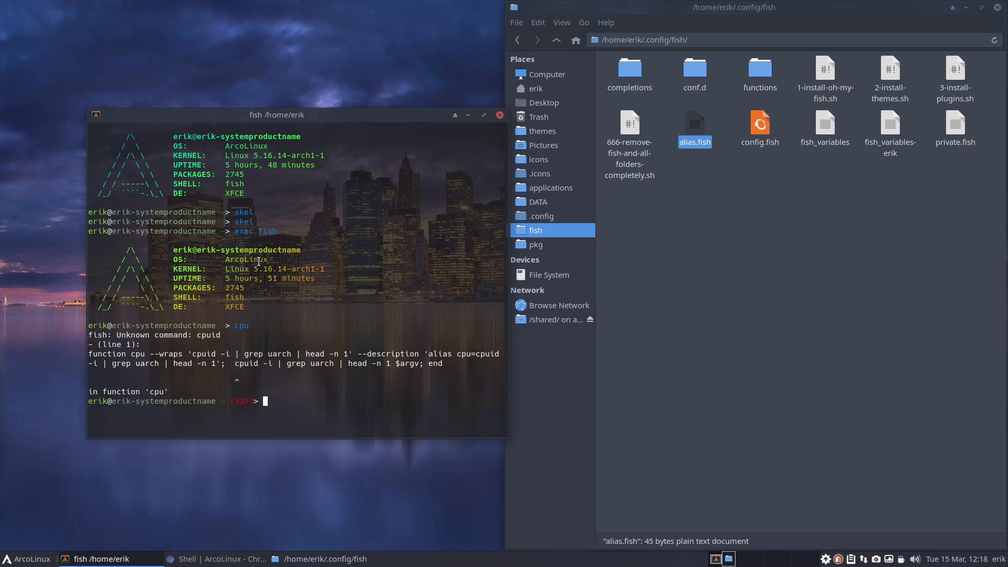
{"action": "type", "text": "sudo pacman -Rdd arcolinux-logout-themes-git"}
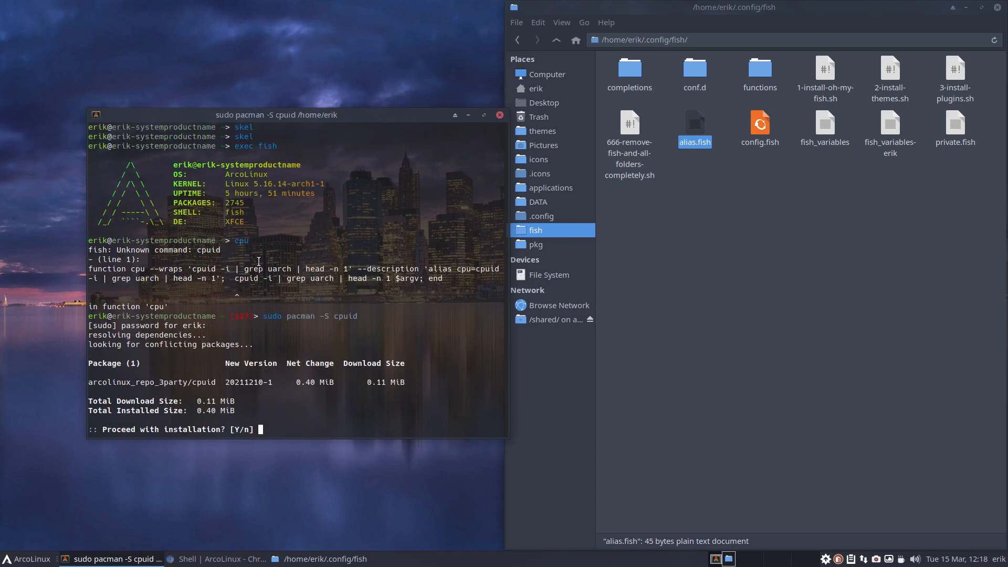
{"action": "type", "text": "Y"}
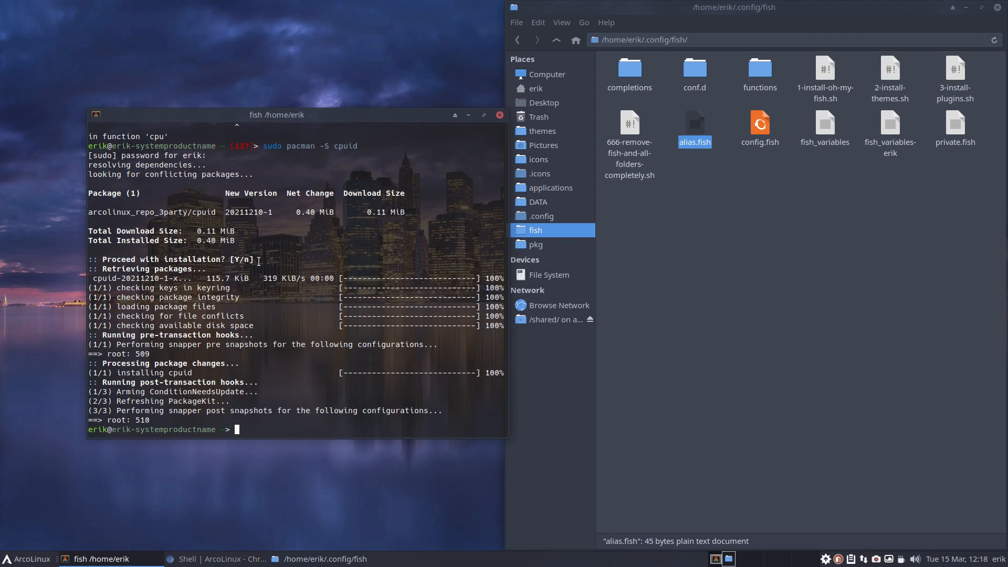
{"action": "type", "text": "cpu"}
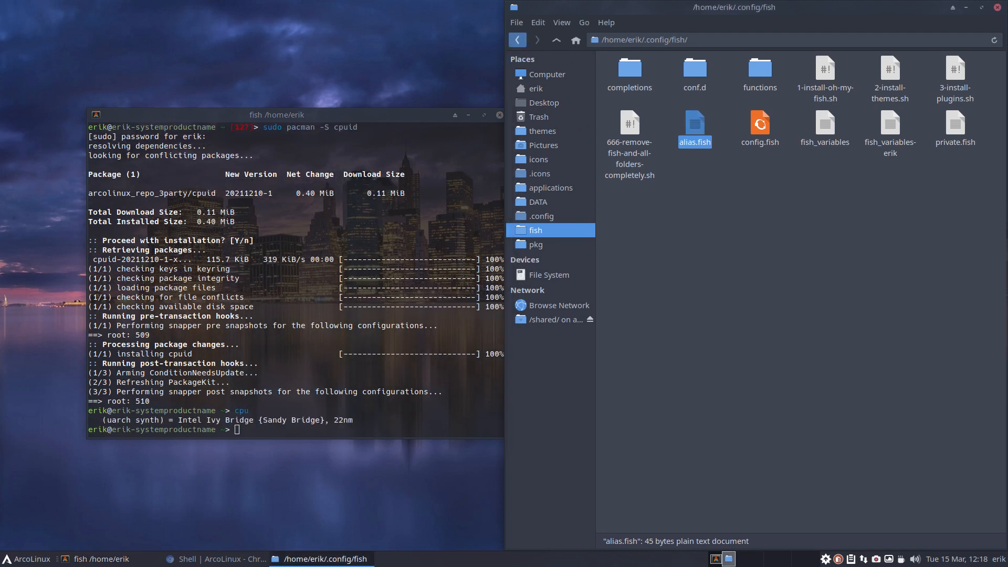
- Return Thunar to the arcolinux-nemesis folder
{"action": "left_click", "coordinate": [518, 39]}
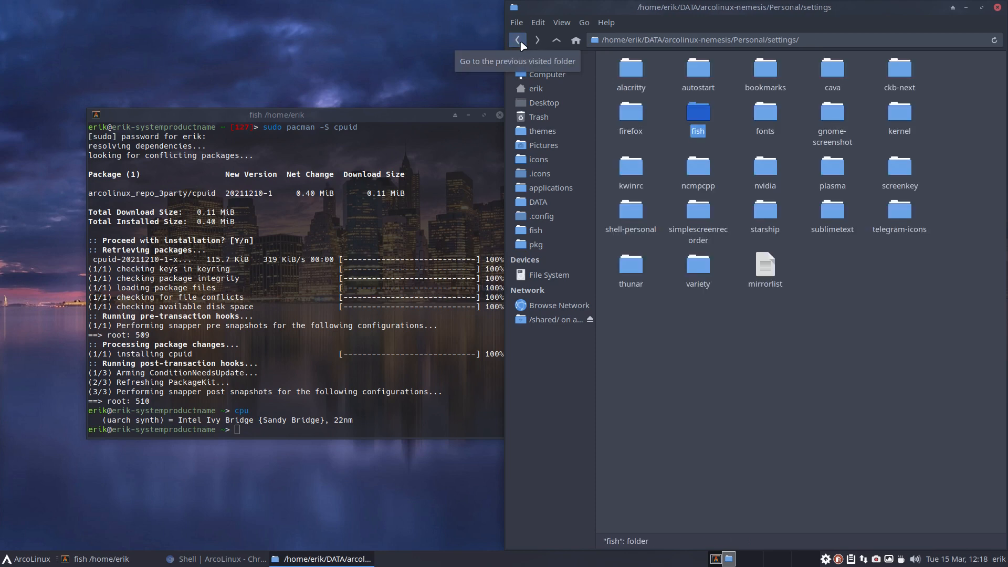
{"action": "left_click", "coordinate": [555, 40]}
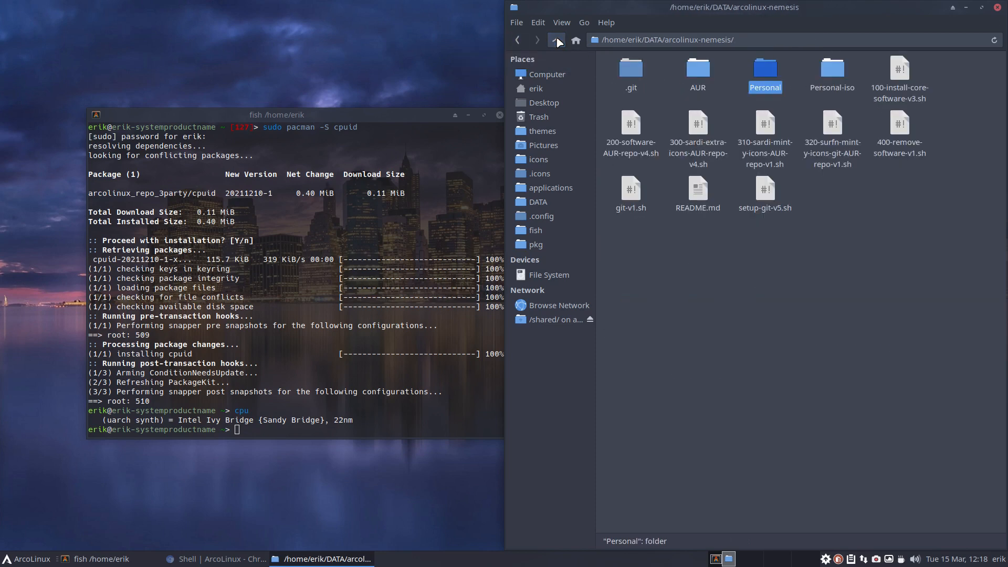
- Open 100-install-core-software-v3.sh in Sublime Text and check the cpuid install line
{"action": "double_click", "coordinate": [900, 70]}
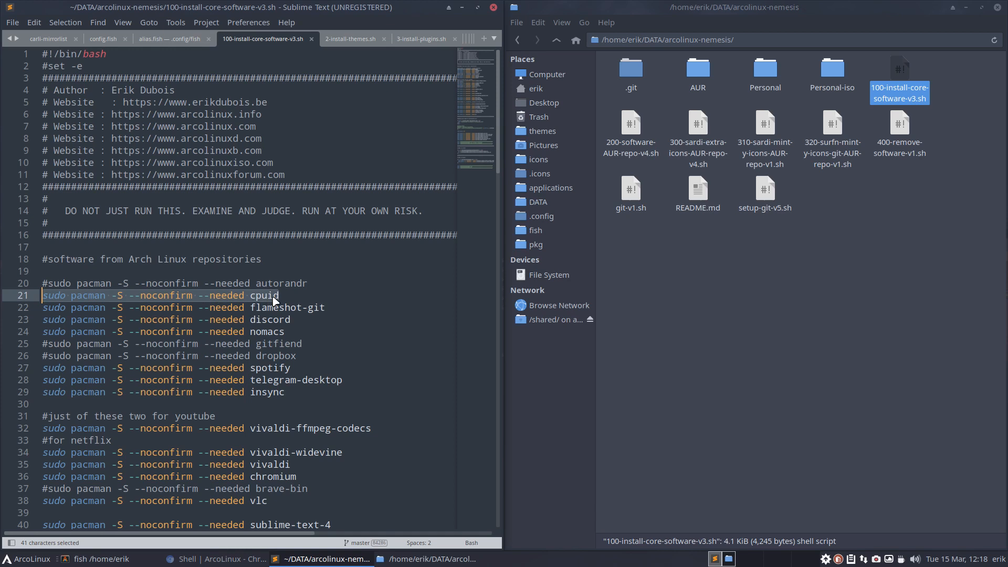
{"action": "left_click", "coordinate": [275, 295]}
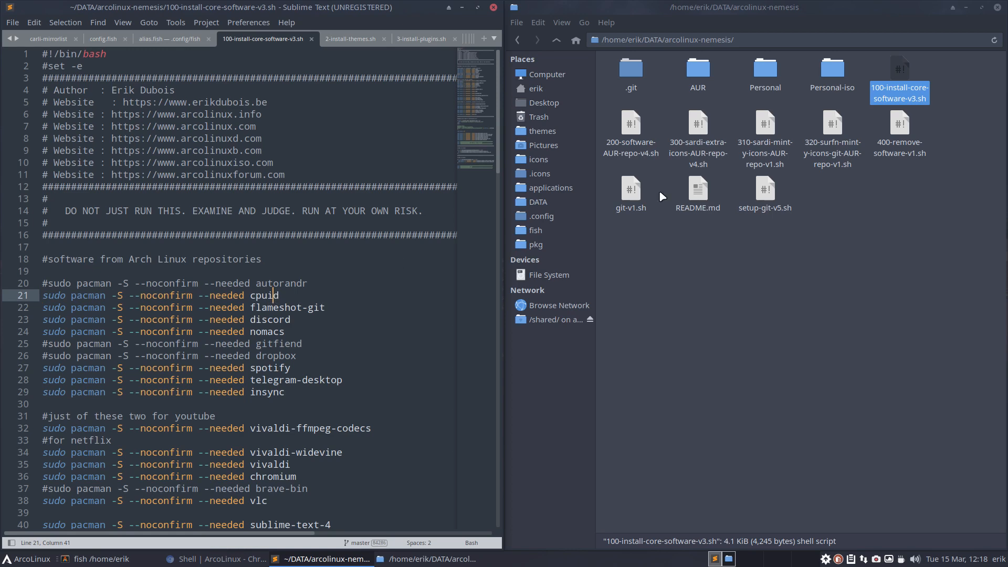
{"action": "mouse_move", "coordinate": [817, 261]}
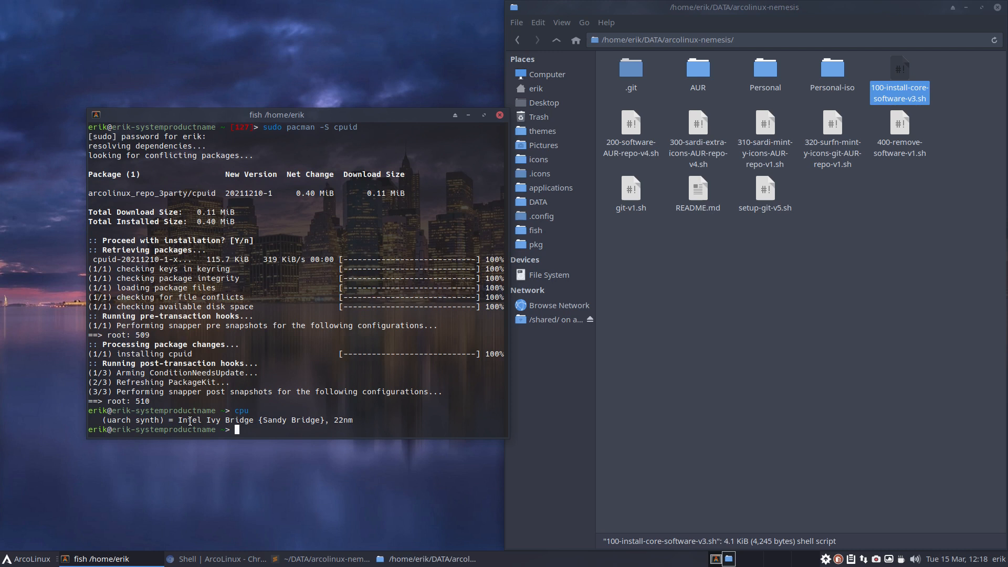
- Browse into the Personal settings folders, then close the fish terminal window
{"action": "double_click", "coordinate": [210, 420]}
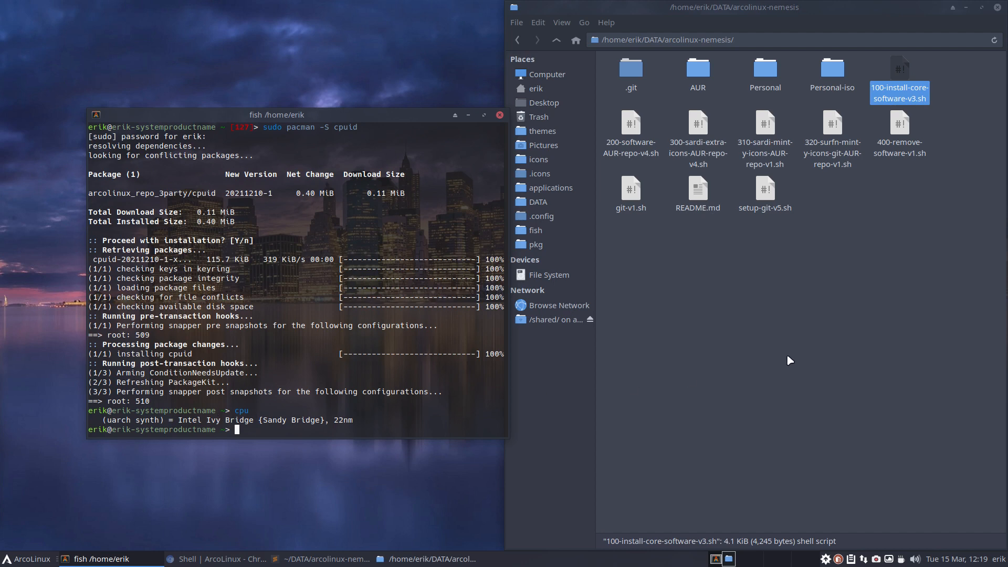
{"action": "double_click", "coordinate": [697, 70]}
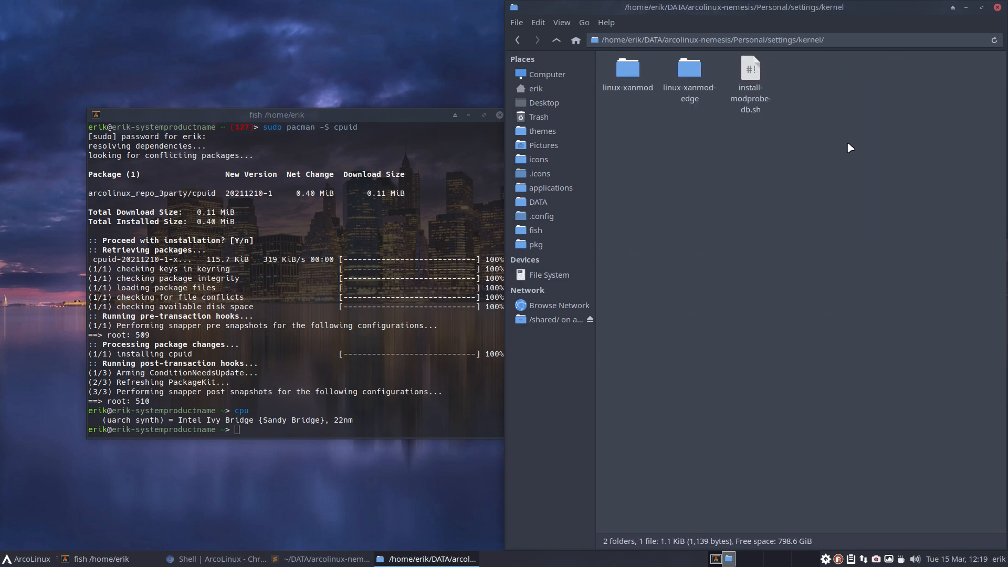
{"action": "mouse_move", "coordinate": [771, 321]}
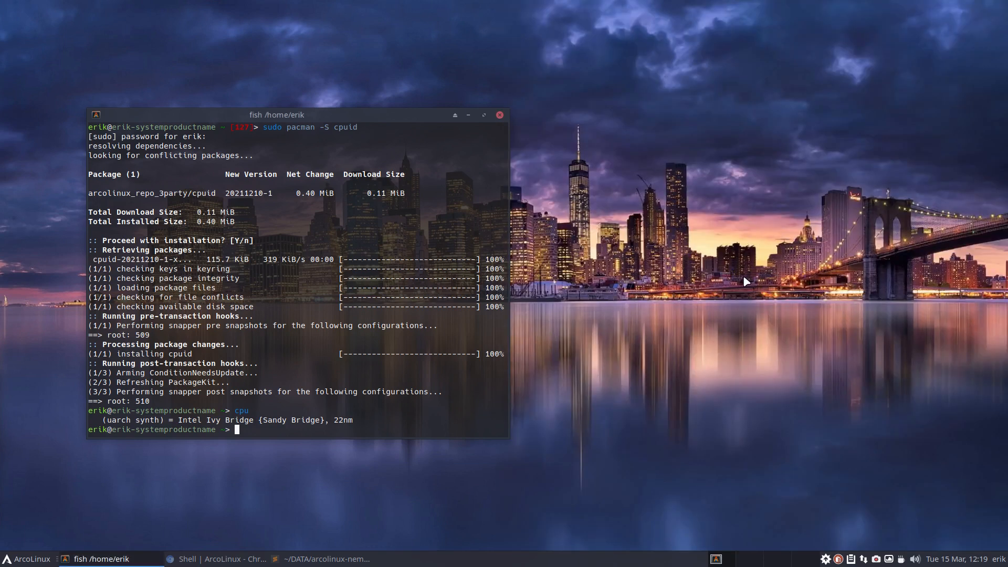
{"action": "mouse_move", "coordinate": [703, 257]}
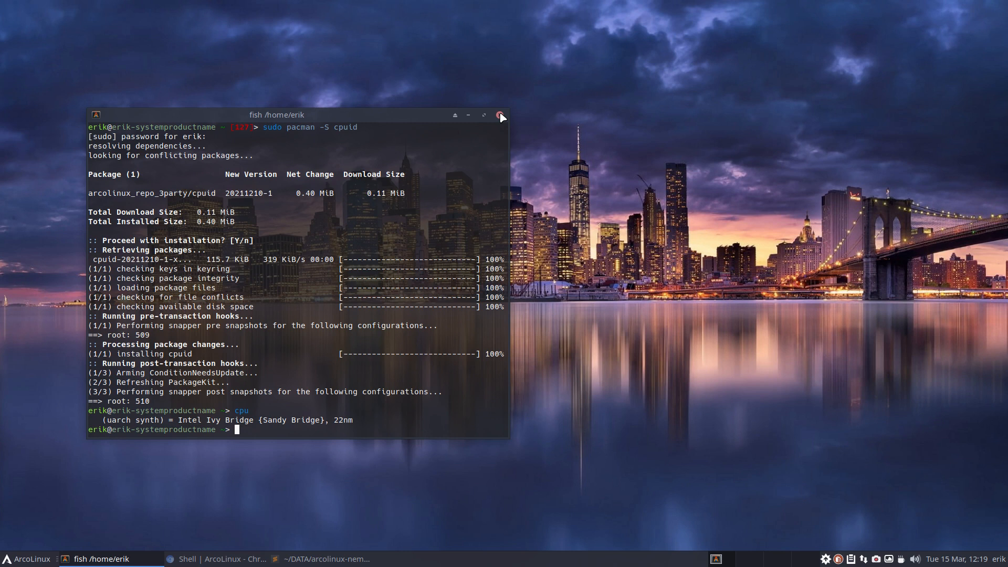
{"action": "left_click", "coordinate": [501, 115]}
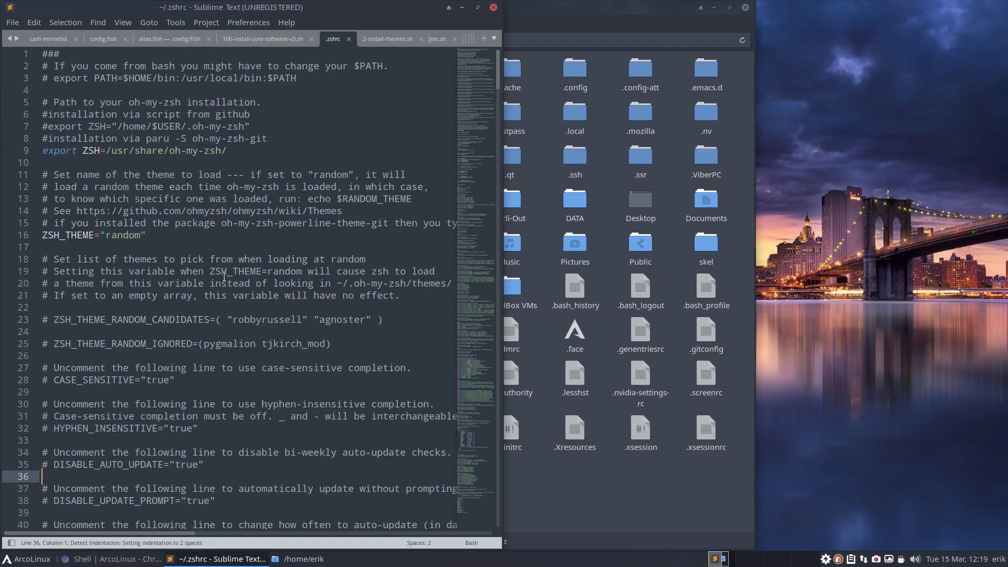
- Scroll to the end of ~/.zshrc where ~/.zshrc-personal is sourced
{"action": "scroll", "scroll_direction": "down", "scroll_amount": 3}
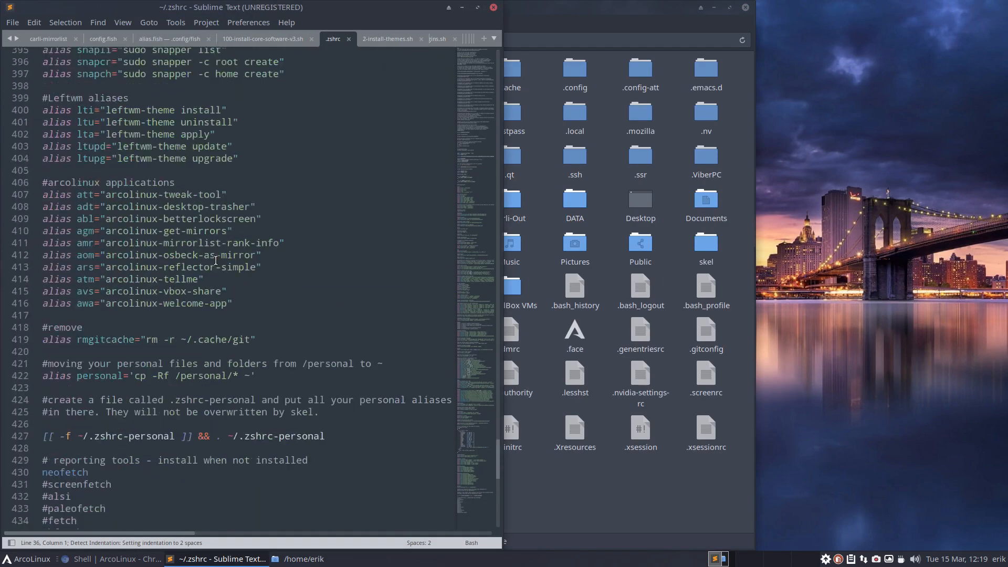
{"action": "scroll", "scroll_direction": "down", "scroll_amount": 3}
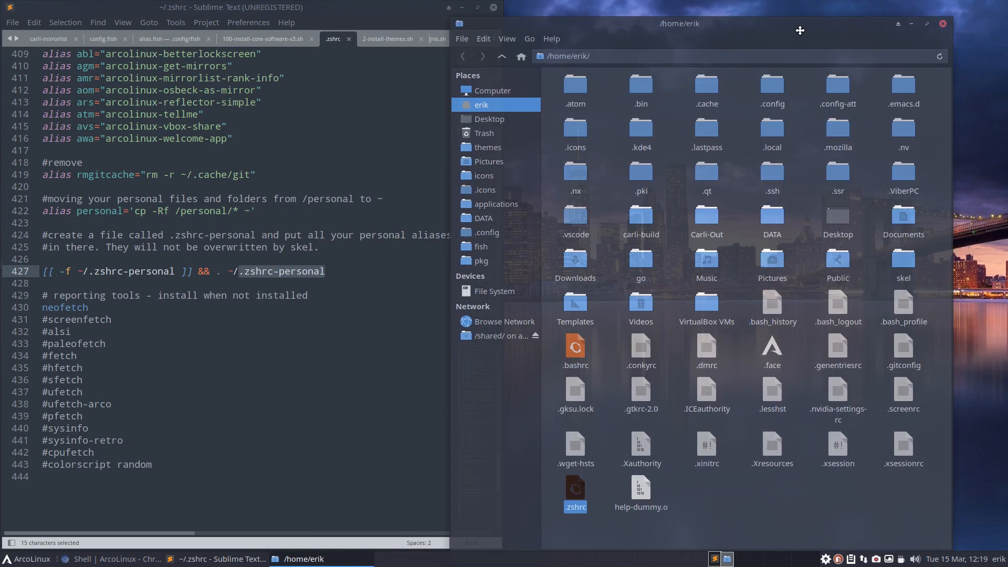
- Create a new empty file in home, typing the .zshrc-personal name and confirming
{"action": "right_click", "coordinate": [720, 219]}
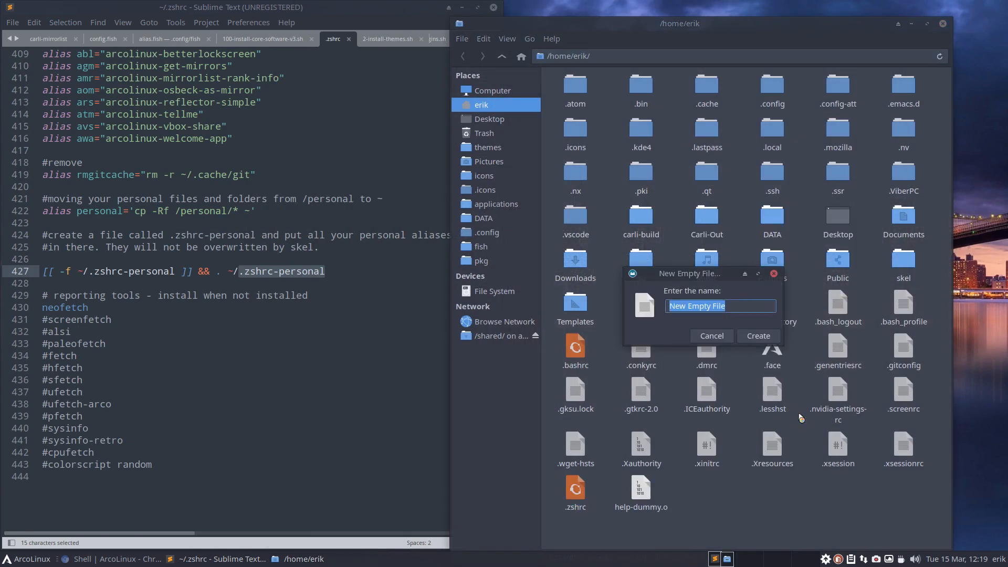
{"action": "type", "text": ".e"}
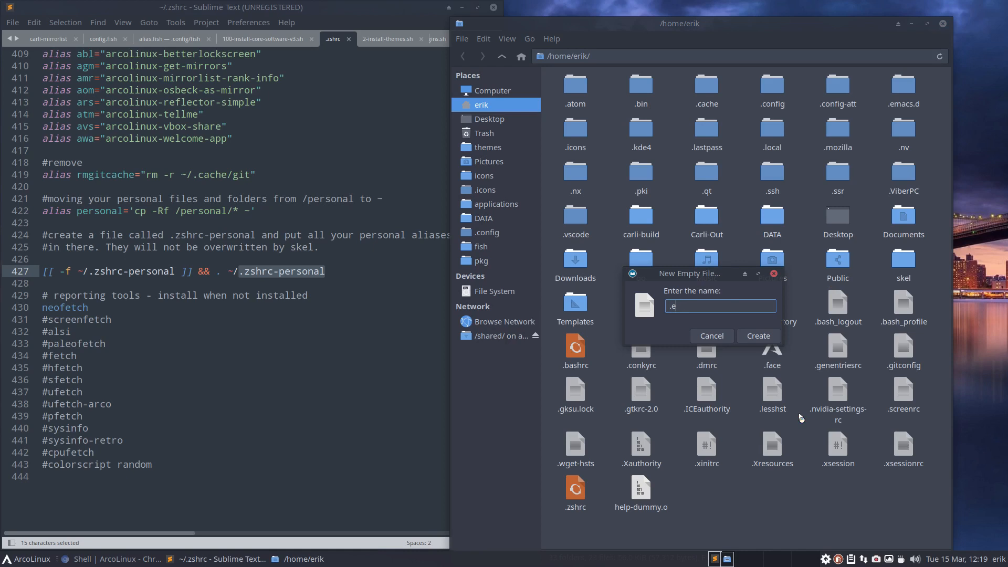
{"action": "type", "text": "zshrc-"}
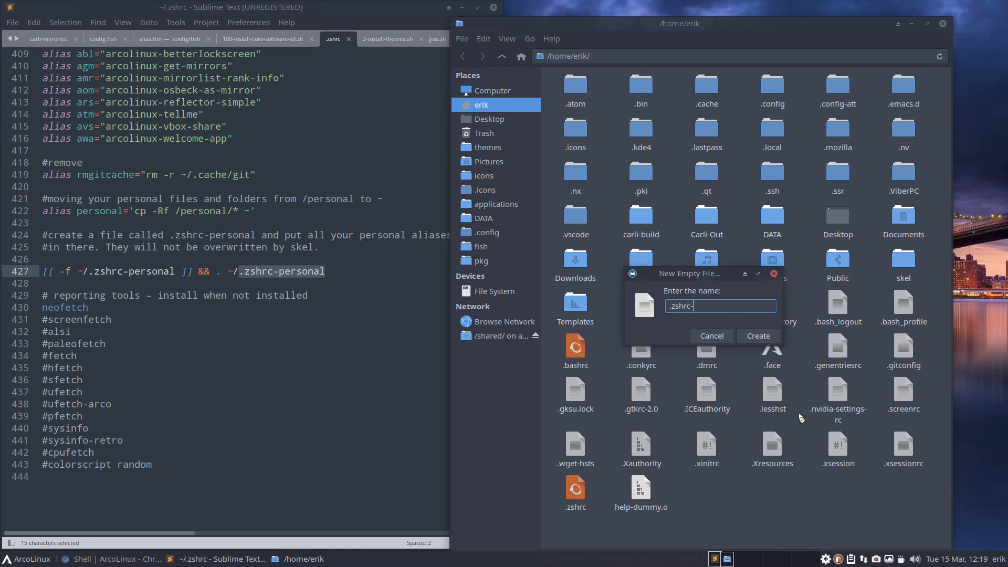
{"action": "type", "text": "peer"}
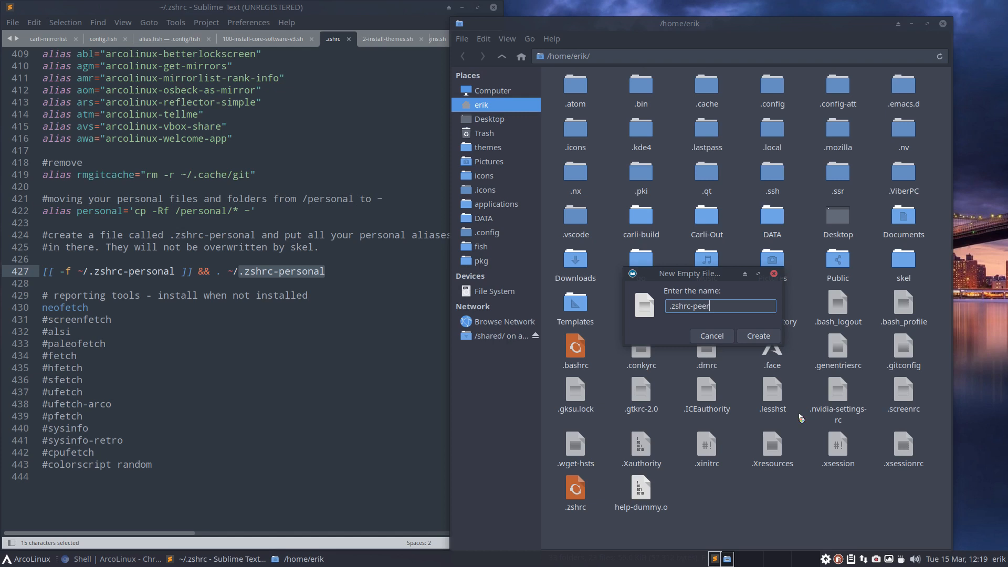
{"action": "left_click", "coordinate": [757, 336]}
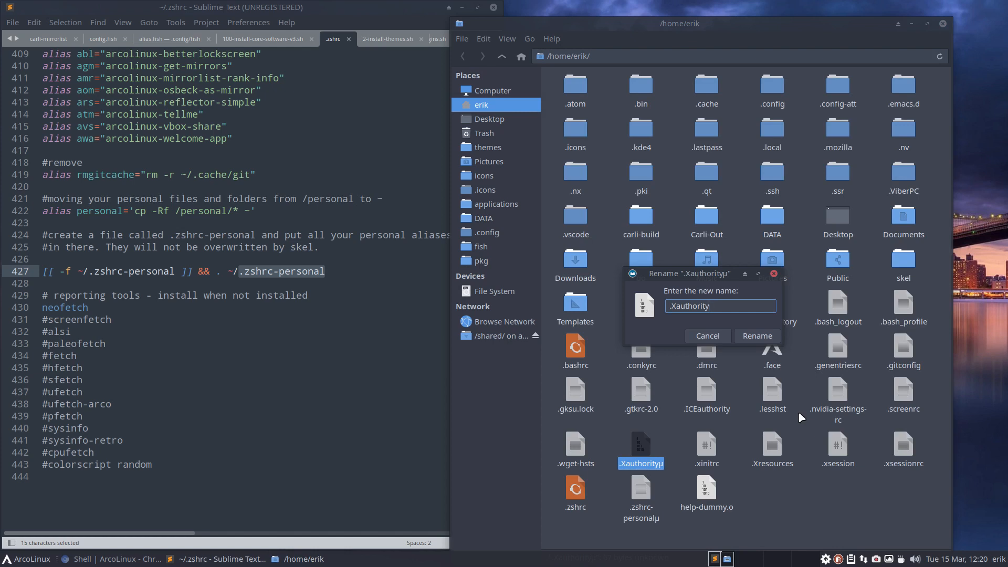
- Dismiss the accidental .Xauthority rename, apply the name .zshrc-personal and return to the home folder
{"action": "left_click", "coordinate": [757, 336]}
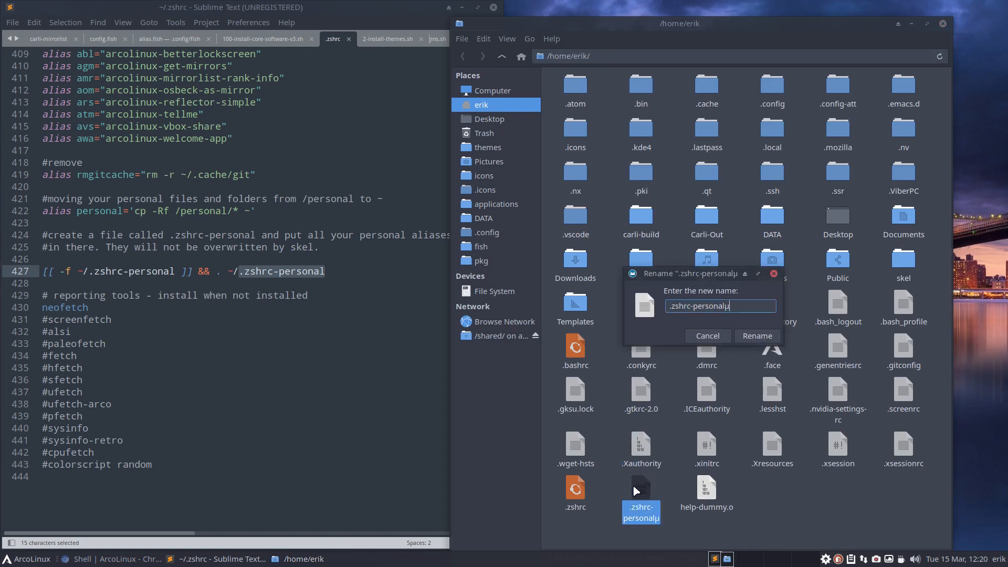
{"action": "left_click", "coordinate": [757, 336]}
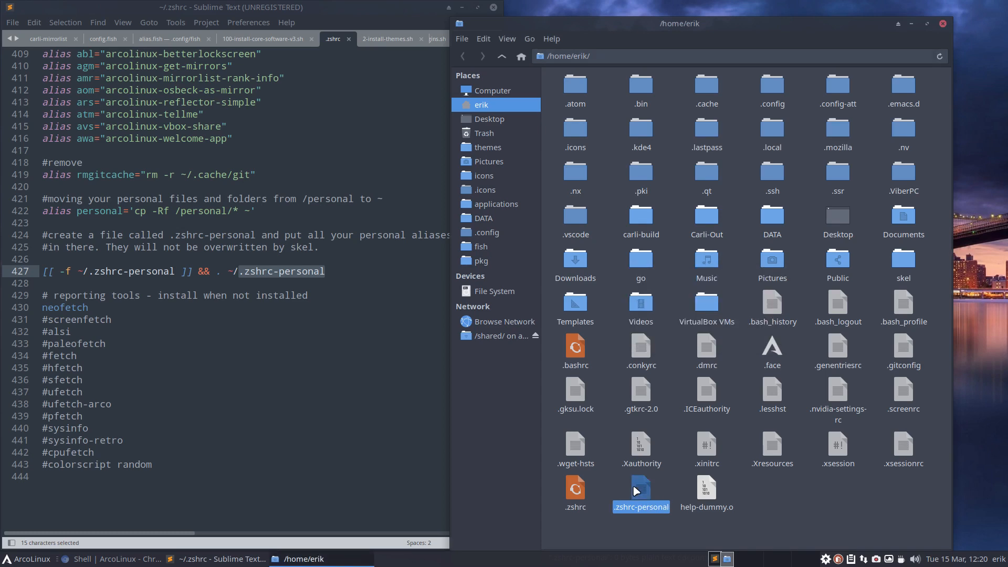
{"action": "mouse_move", "coordinate": [589, 491]}
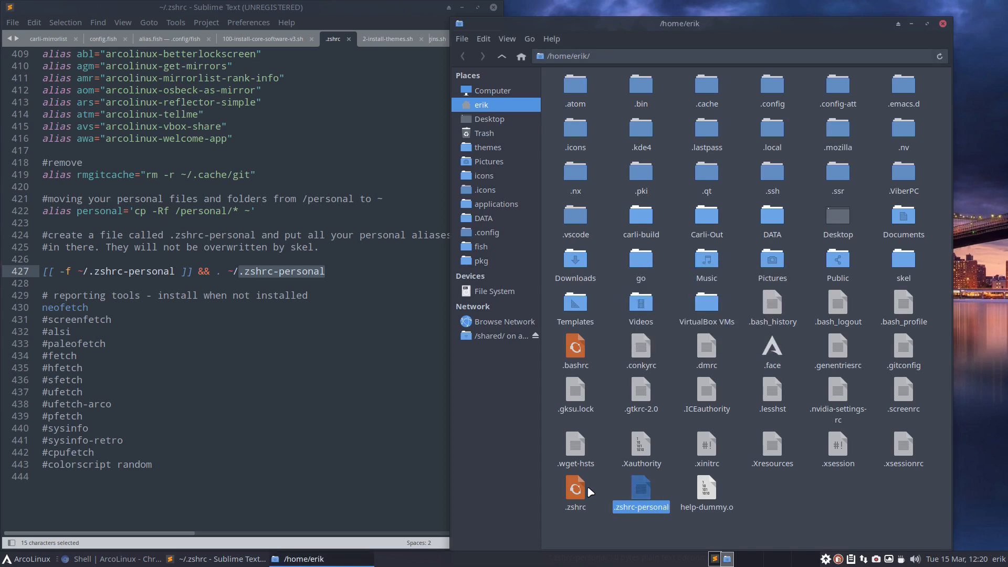
{"action": "mouse_move", "coordinate": [581, 490]}
{"action": "type", "text": "tozsh"}
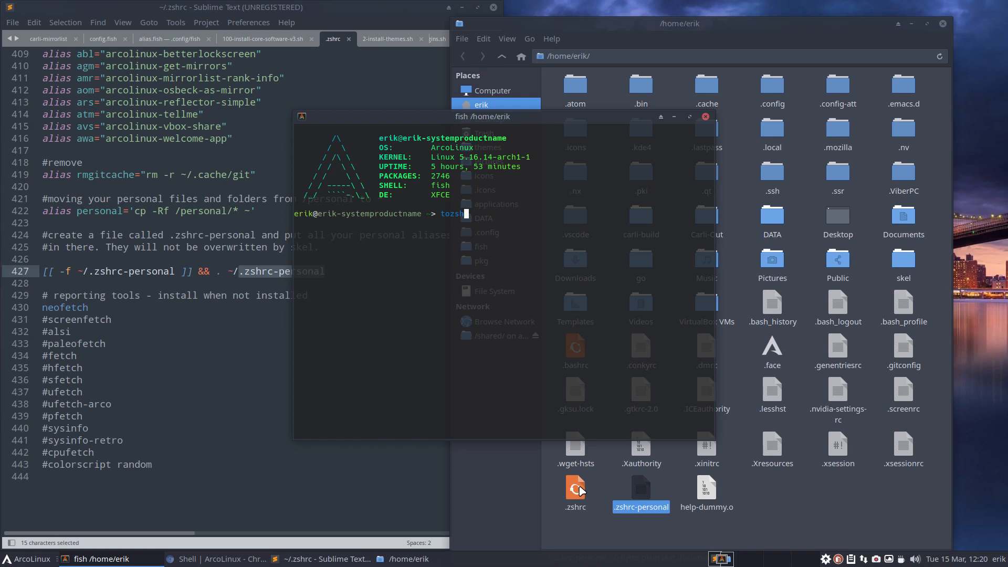
{"action": "left_click", "coordinate": [706, 117]}
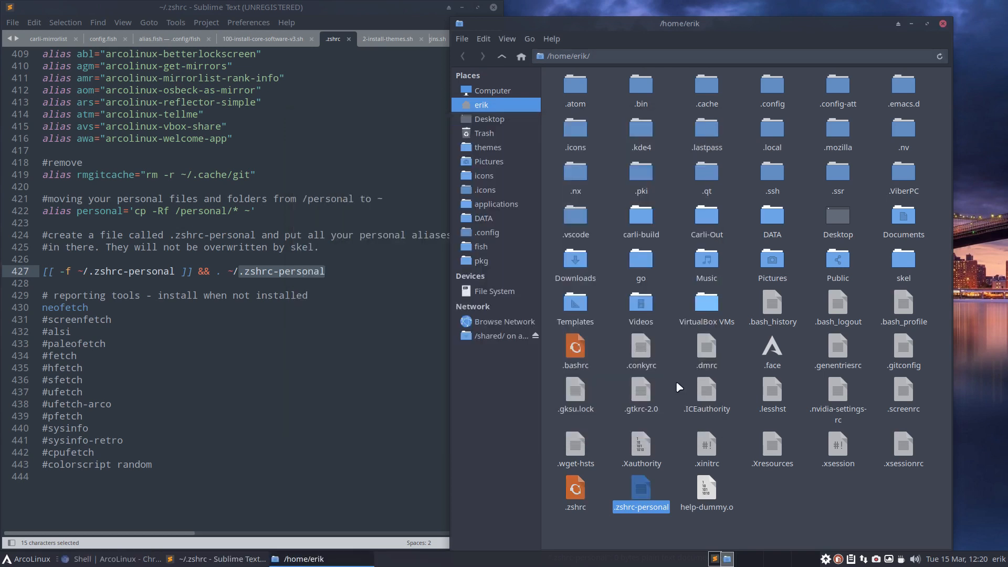
{"action": "mouse_move", "coordinate": [639, 491]}
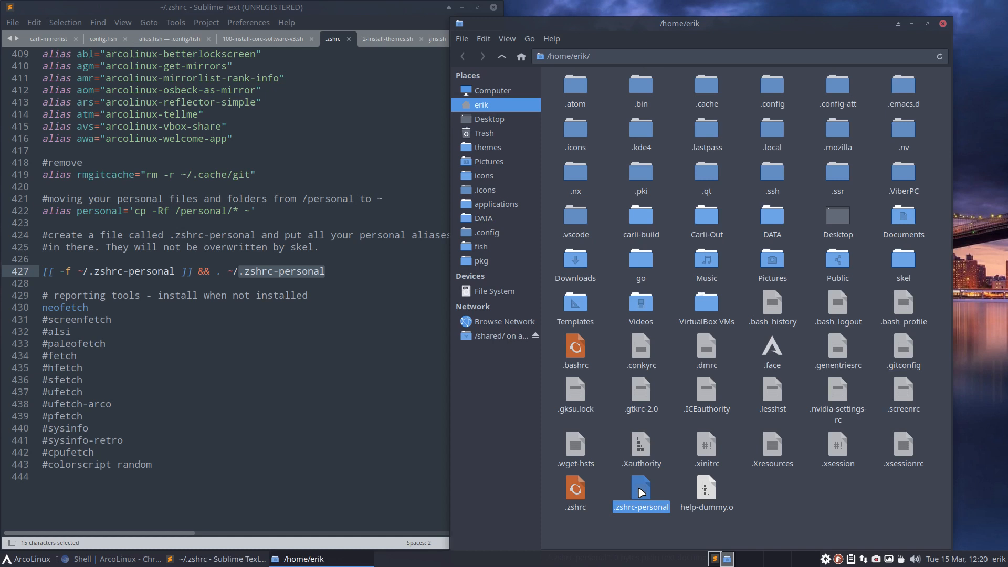
{"action": "mouse_move", "coordinate": [619, 387]}
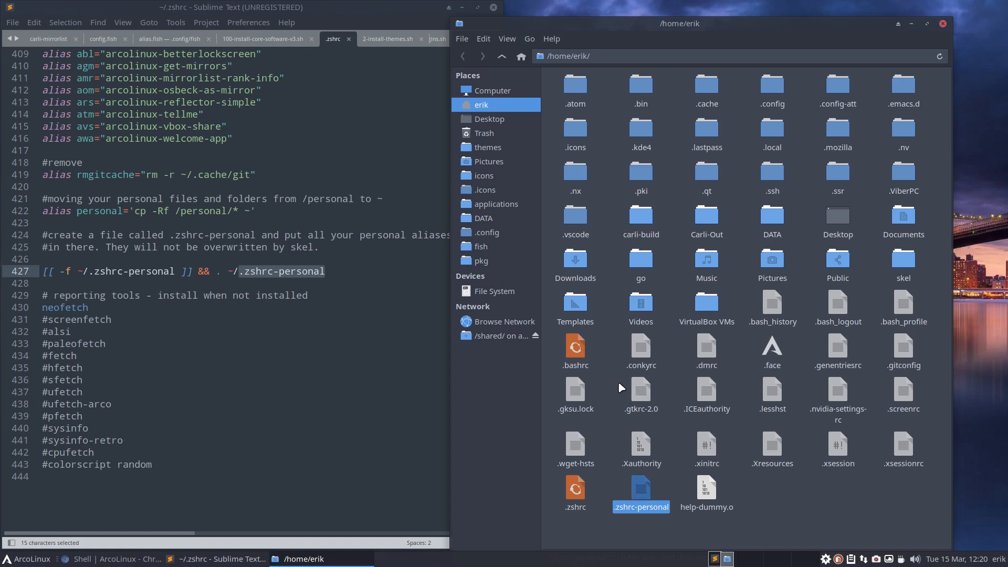
- Rename '.bashrc (copy 1)' to .bashrc-personal, then open .bashrc in Sublime Text
{"action": "left_click", "coordinate": [574, 351]}
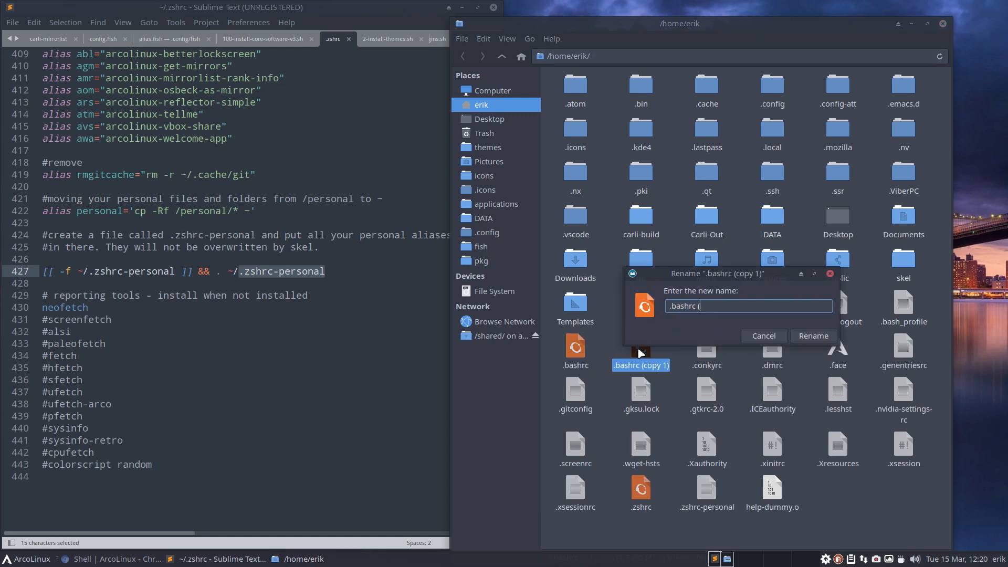
{"action": "type", "text": "-"}
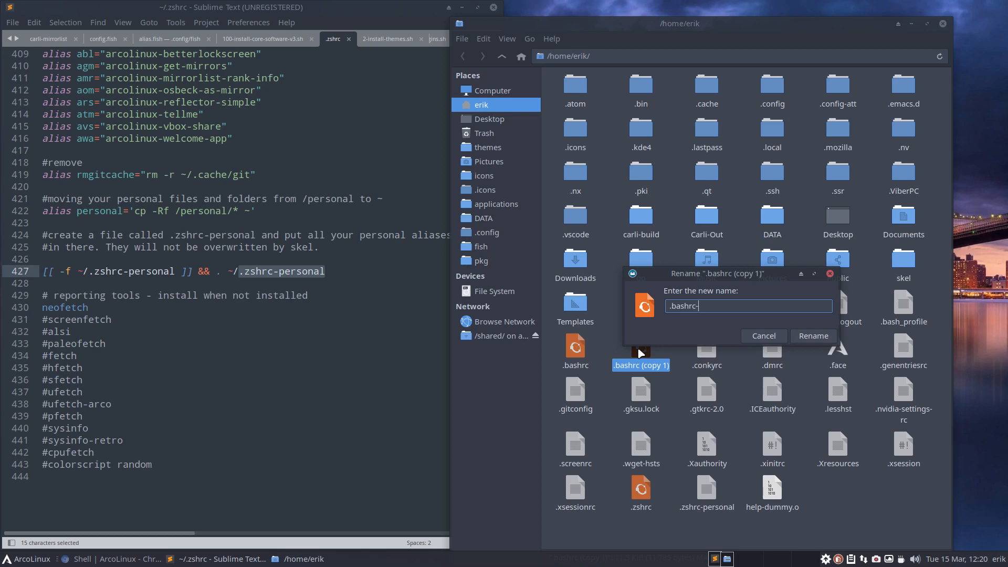
{"action": "type", "text": "personal"}
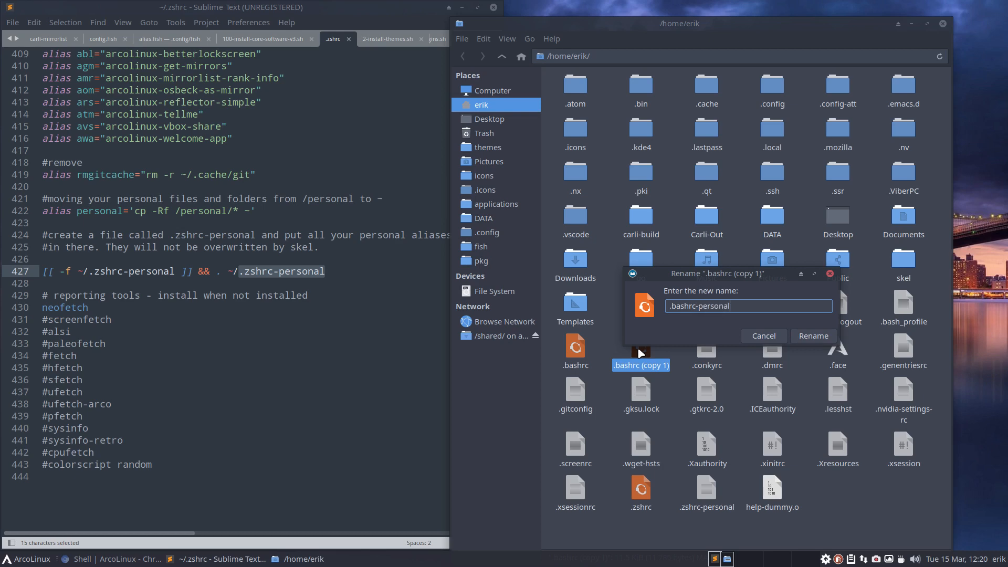
{"action": "left_click", "coordinate": [813, 335]}
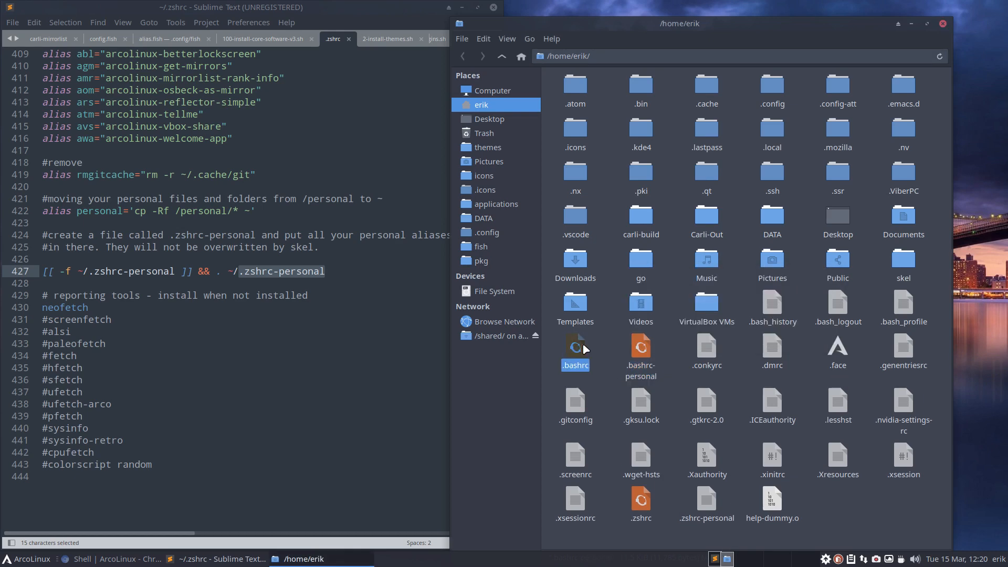
{"action": "double_click", "coordinate": [574, 347]}
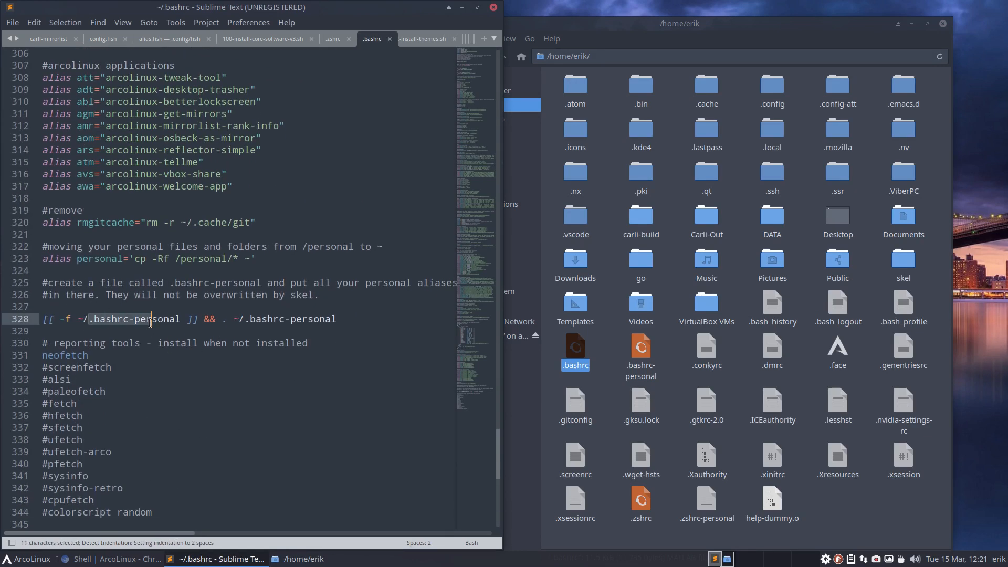
- Clear the copied .bashrc content from .bashrc-personal and start a ### my stuff line
{"action": "left_click", "coordinate": [273, 319]}
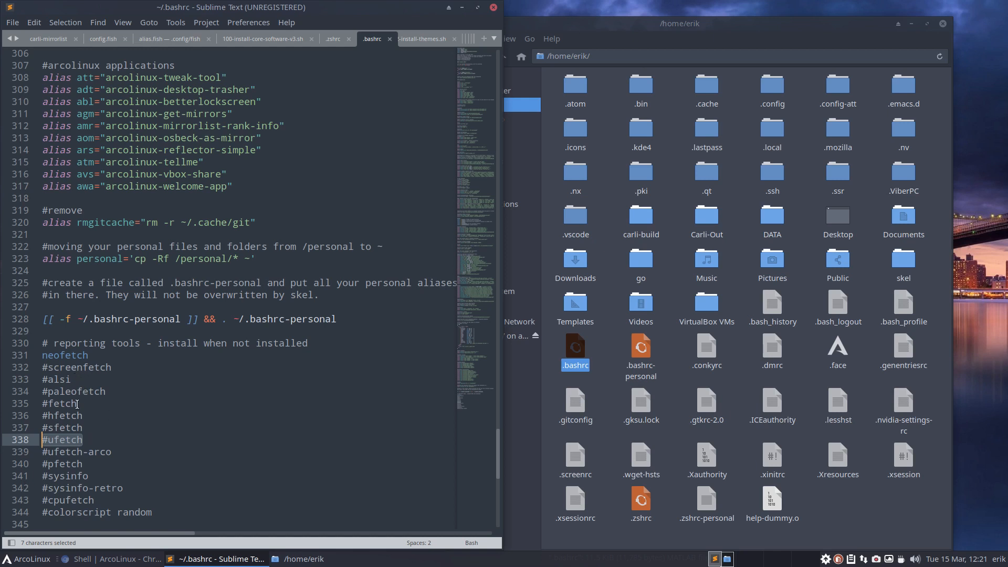
{"action": "mouse_move", "coordinate": [76, 440]}
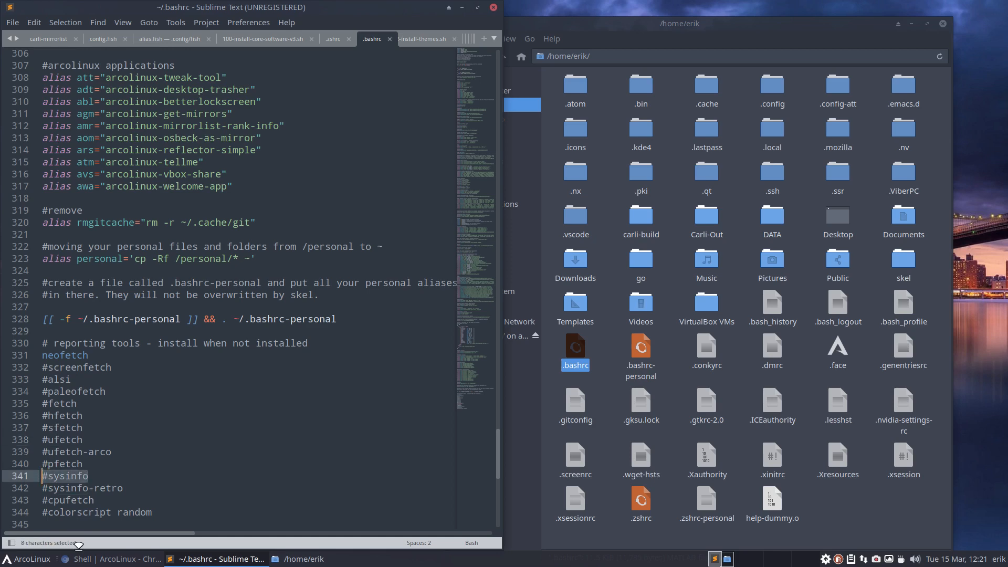
{"action": "key", "text": "ctrl+c"}
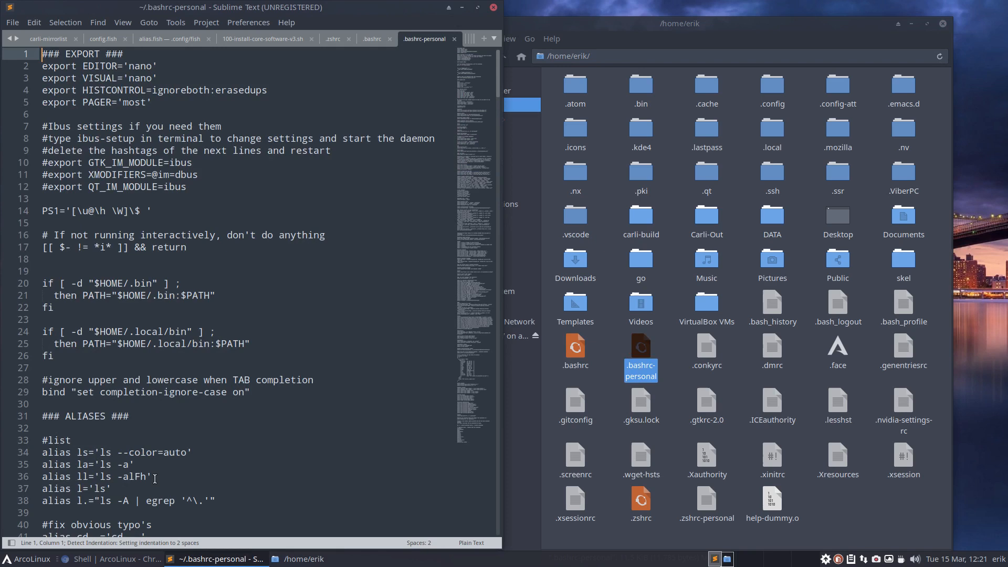
{"action": "key", "text": "ctrl+a"}
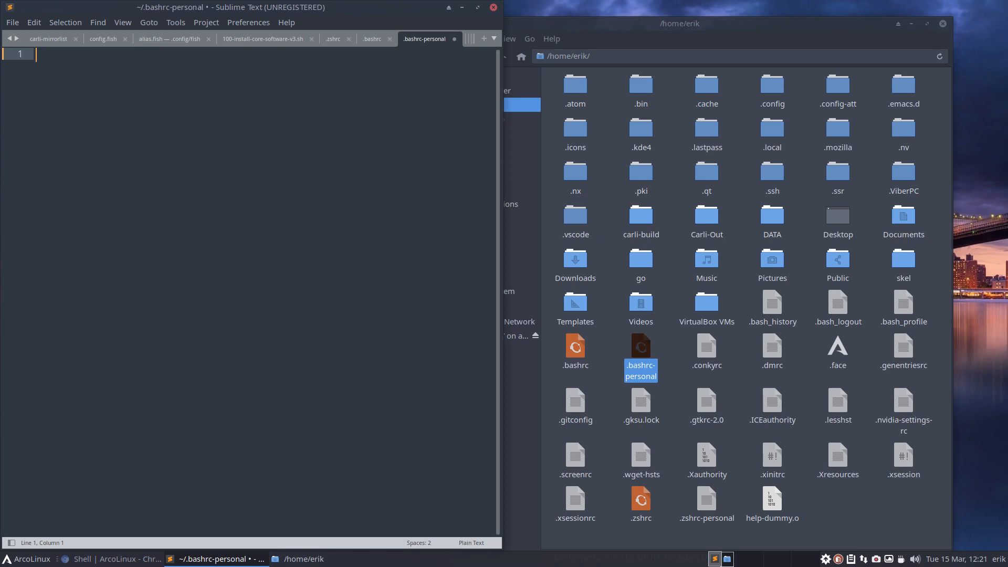
{"action": "type", "text": "### mys"}
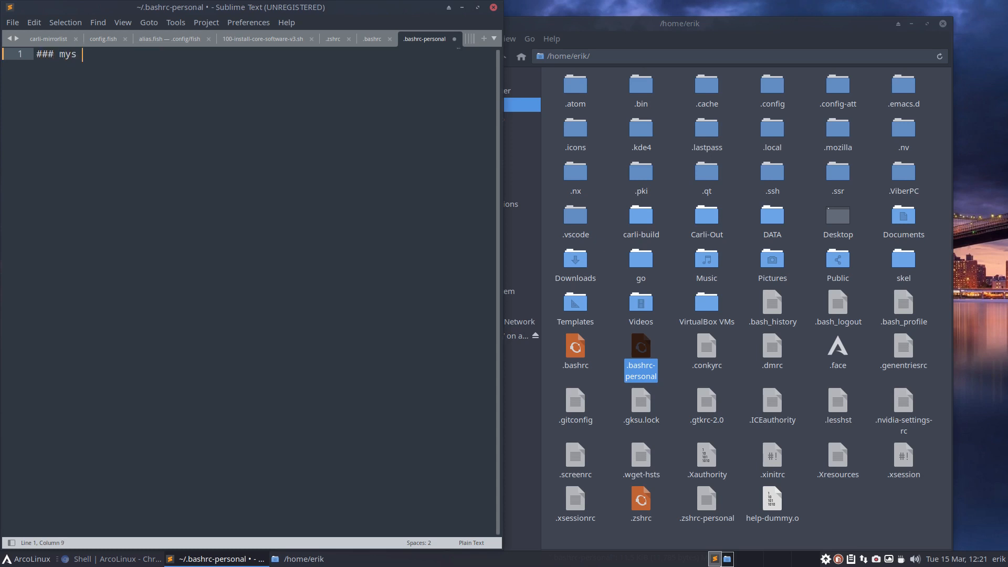
{"action": "type", "text": "tuff"}
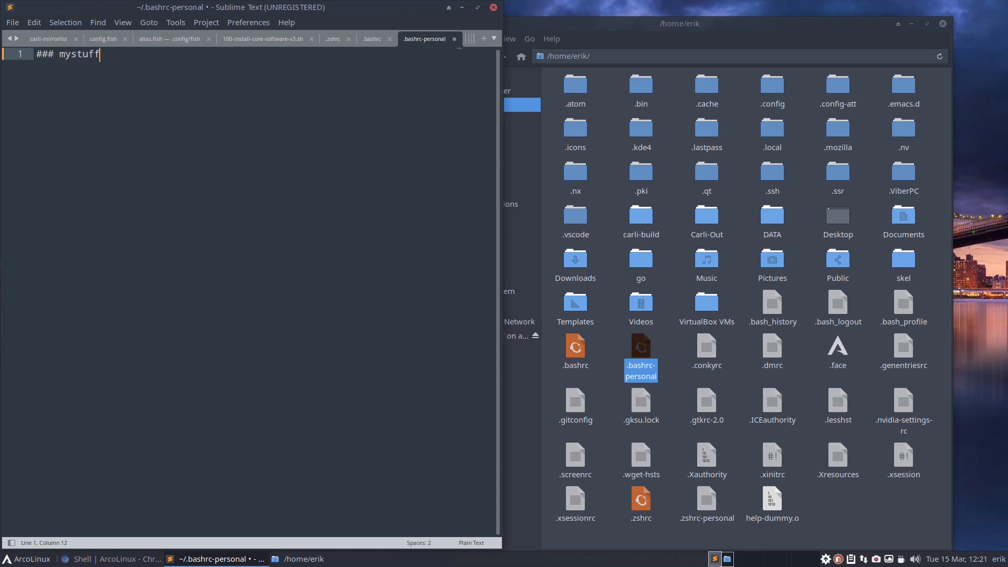
{"action": "key", "text": "Backspace"}
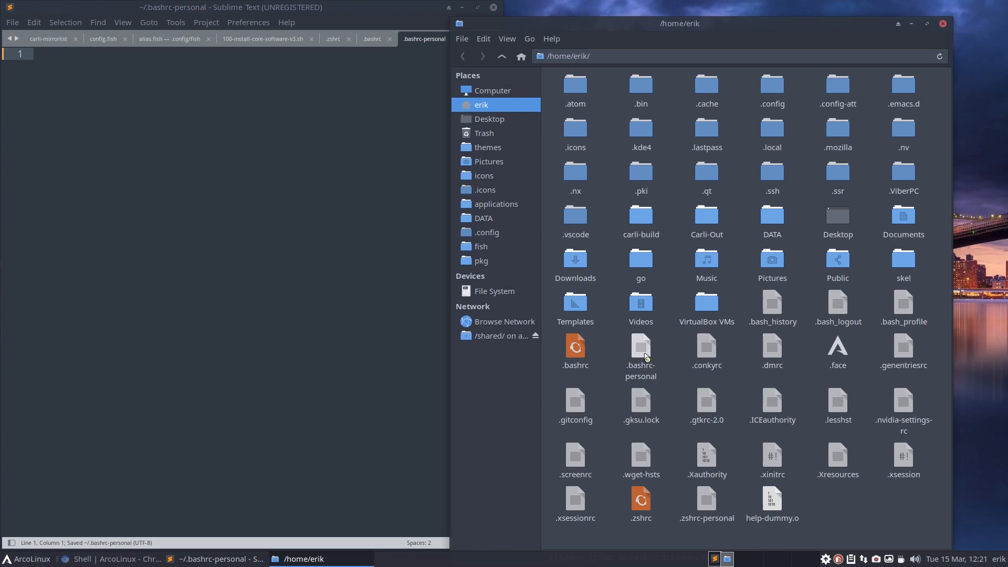
{"action": "left_click", "coordinate": [640, 348]}
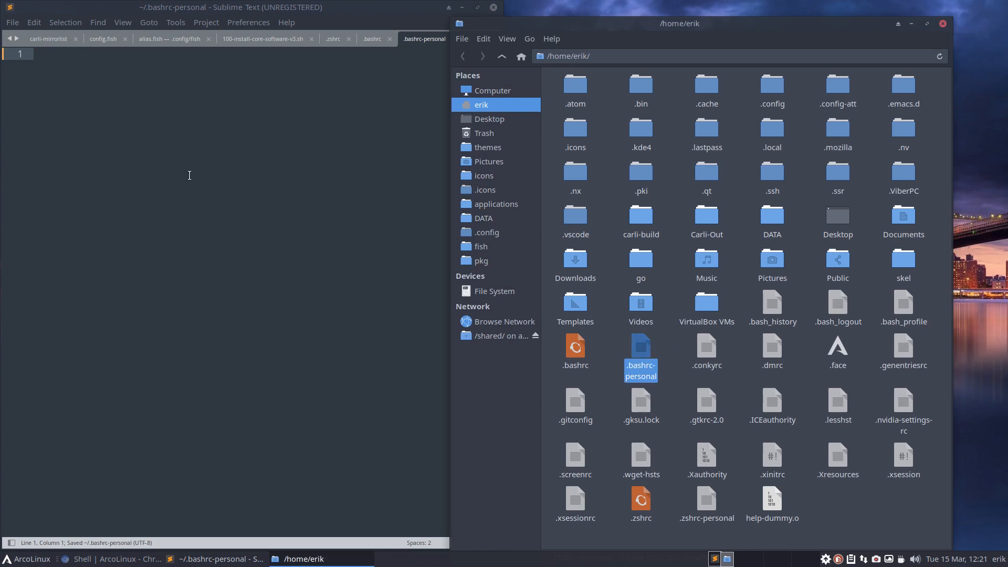
- Finish the ### line, add a sysinfo line and save .bashrc-personal
{"action": "type", "text": "###"}
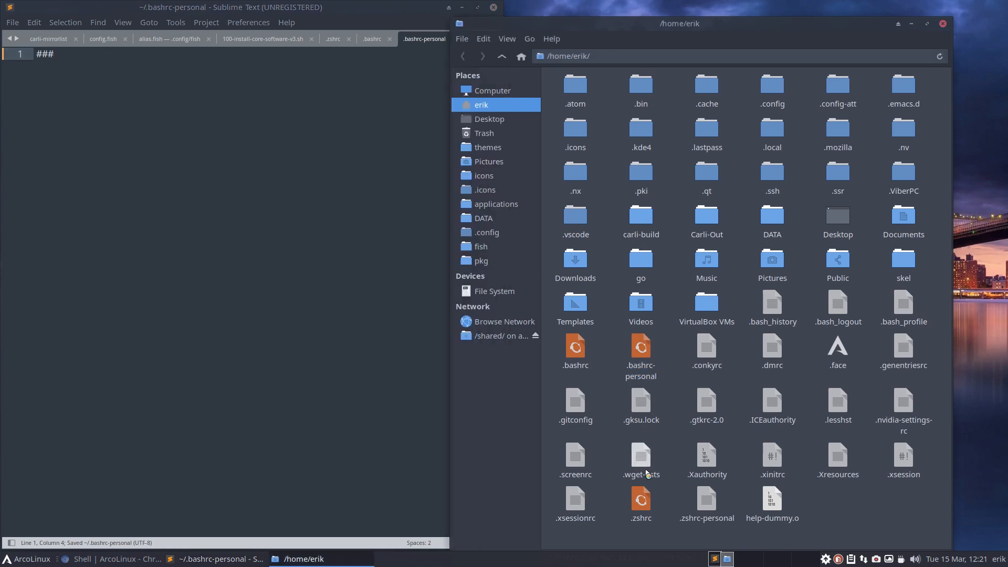
{"action": "mouse_move", "coordinate": [640, 347]}
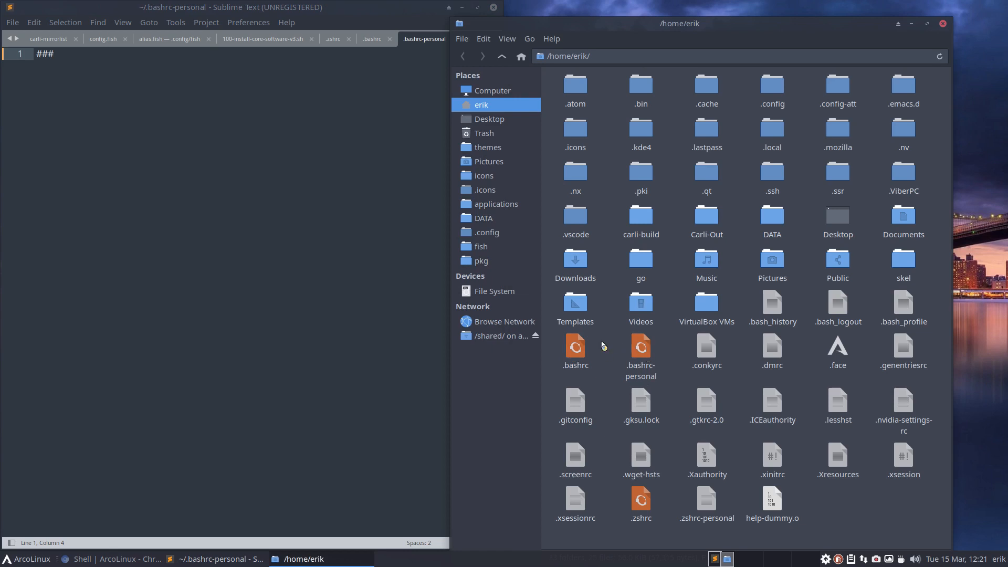
{"action": "mouse_move", "coordinate": [640, 348]}
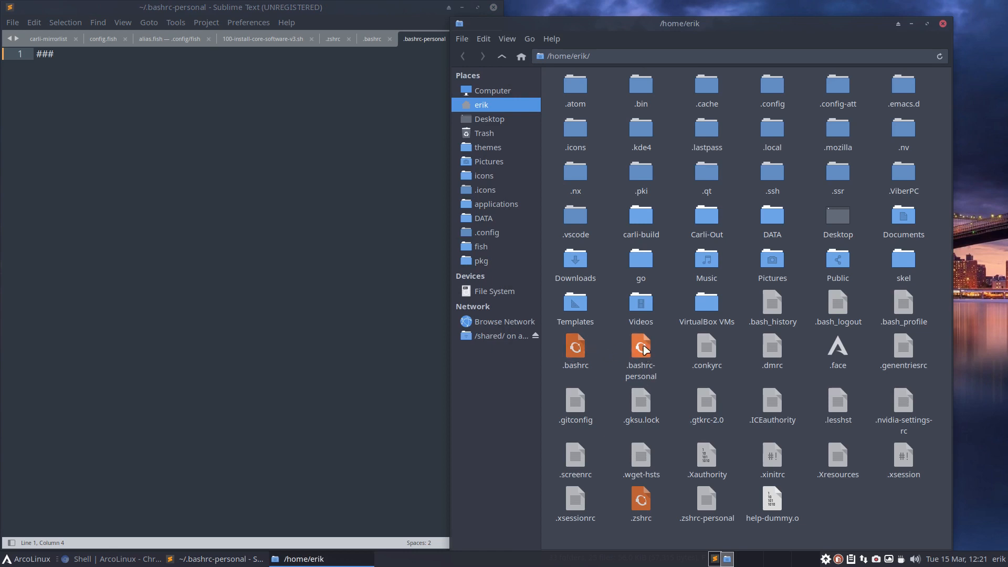
{"action": "double_click", "coordinate": [706, 501]}
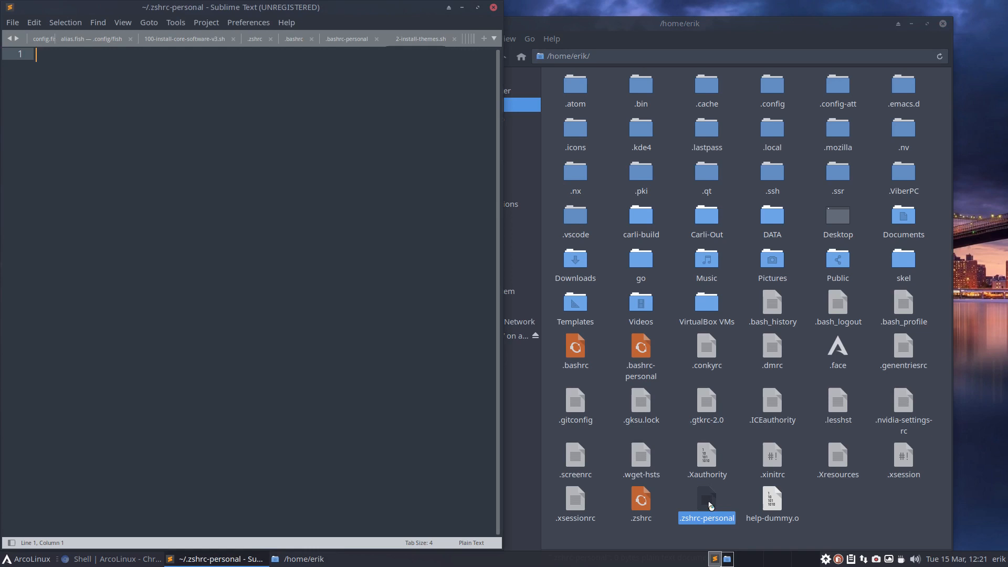
{"action": "type", "text": "##"}
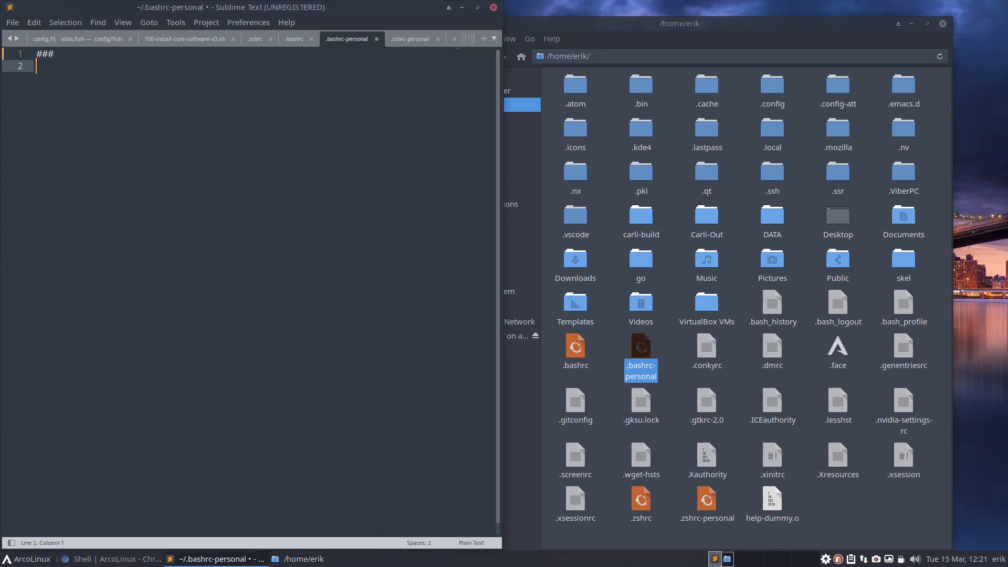
{"action": "type", "text": "#sysinfo"}
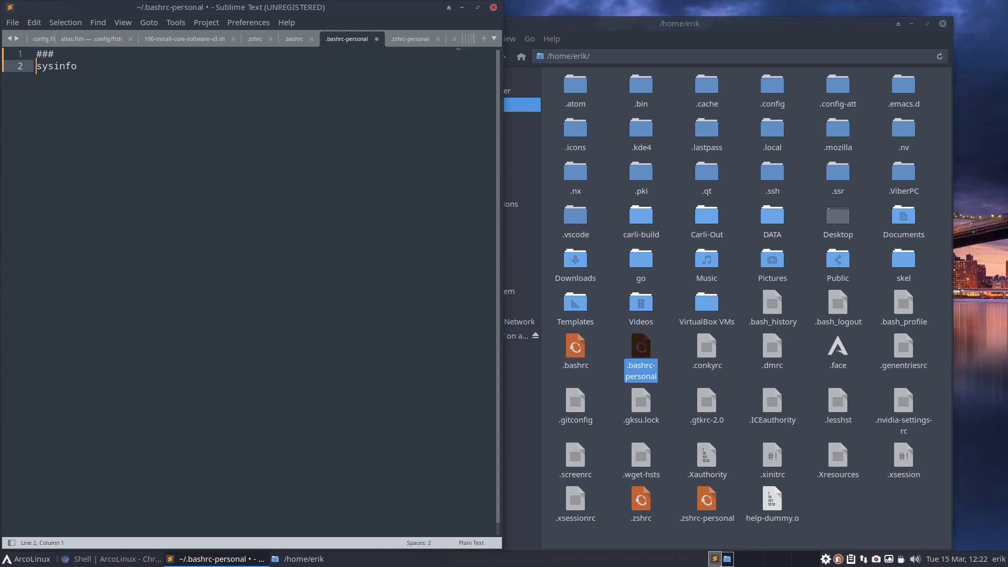
{"action": "key", "text": "ctrl+s"}
{"action": "type", "text": "s"}
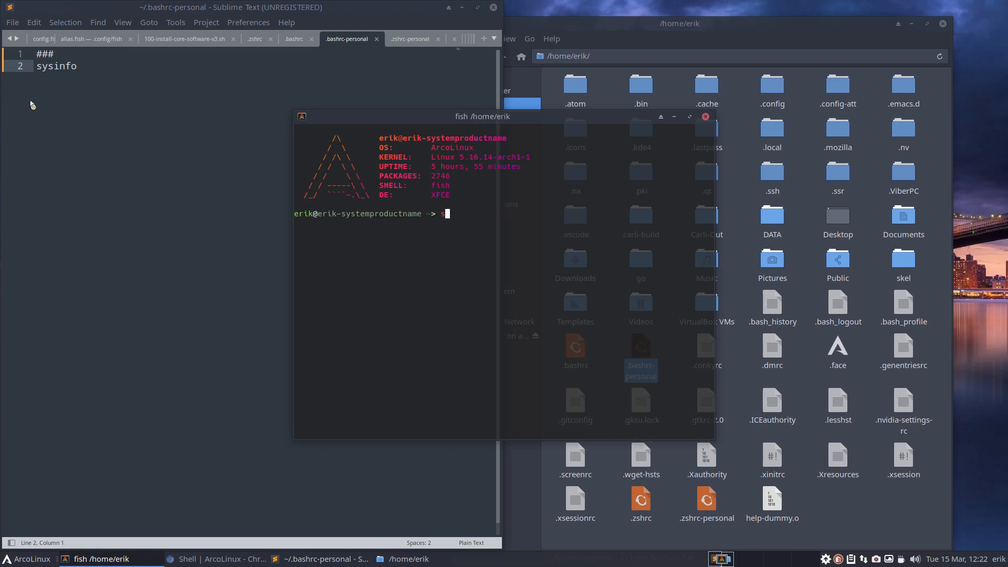
- Run sysinfo in the fish terminal, then bring Thunar's home folder back to the front
{"action": "type", "text": "ysinfo"}
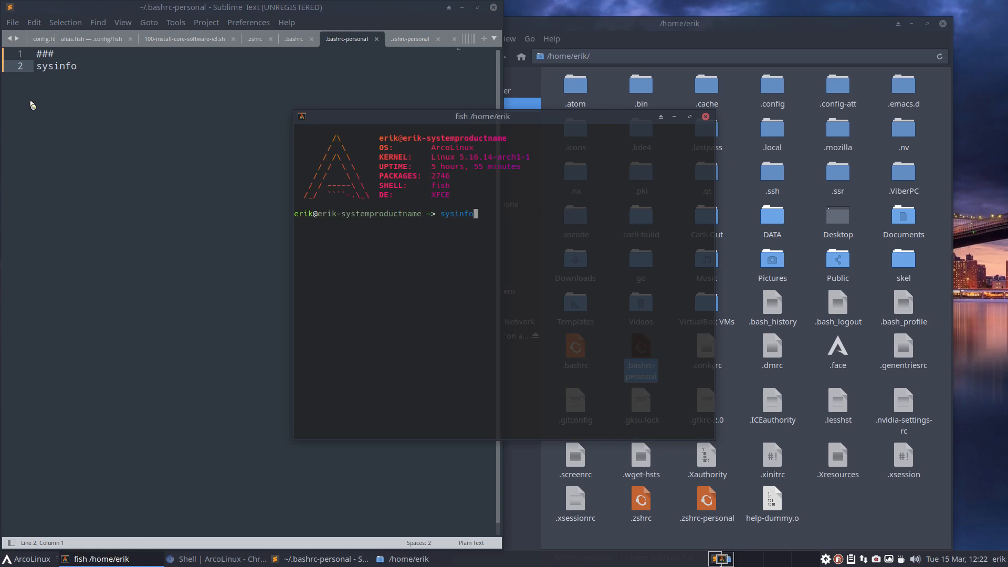
{"action": "key", "text": "Return"}
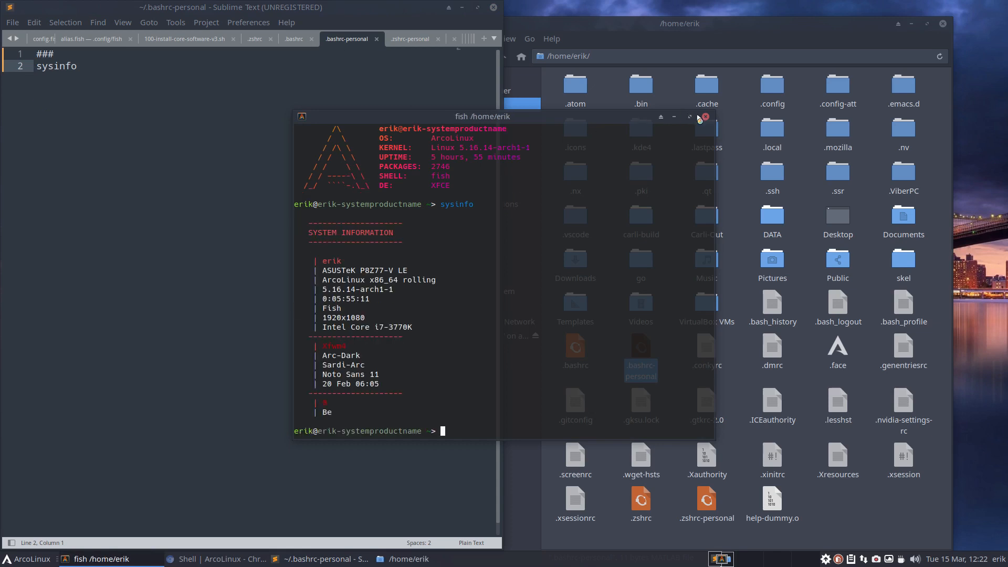
{"action": "left_click", "coordinate": [705, 117]}
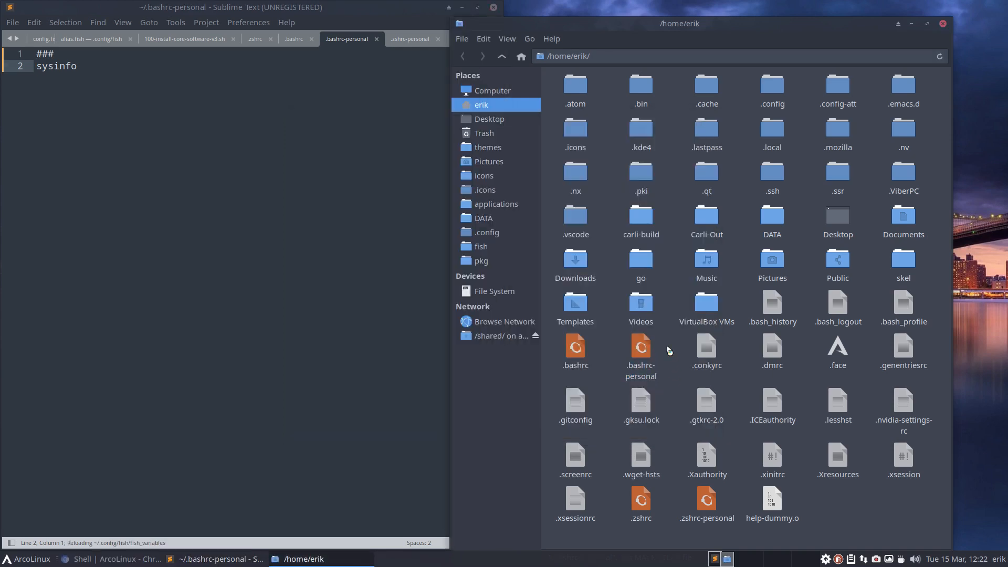
- Open ~/.config/fish, select alias.fish, then go to the arcolinux-nemesis folder under DATA
{"action": "left_click", "coordinate": [640, 348]}
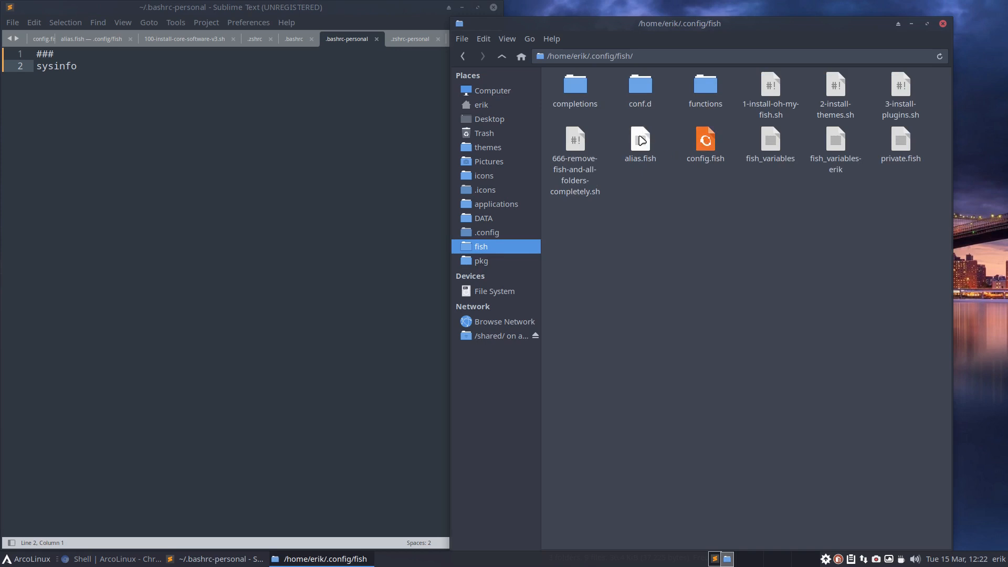
{"action": "left_click", "coordinate": [639, 140]}
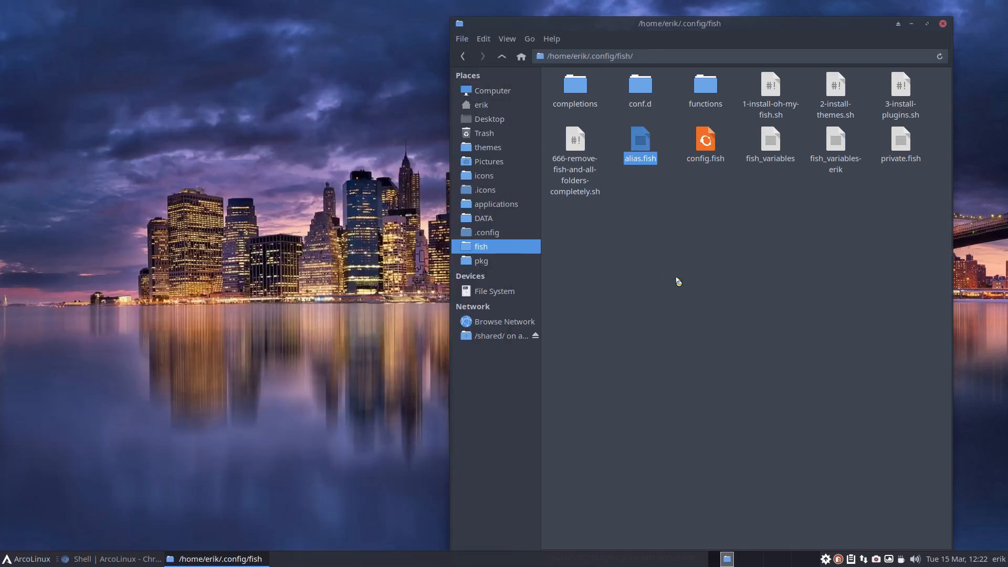
{"action": "mouse_move", "coordinate": [520, 98]}
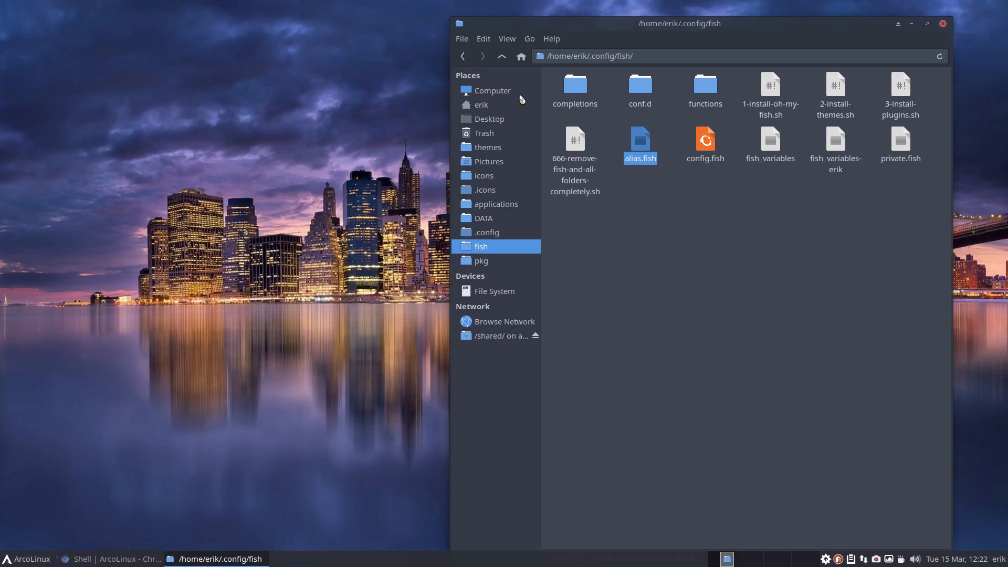
{"action": "left_click", "coordinate": [480, 105]}
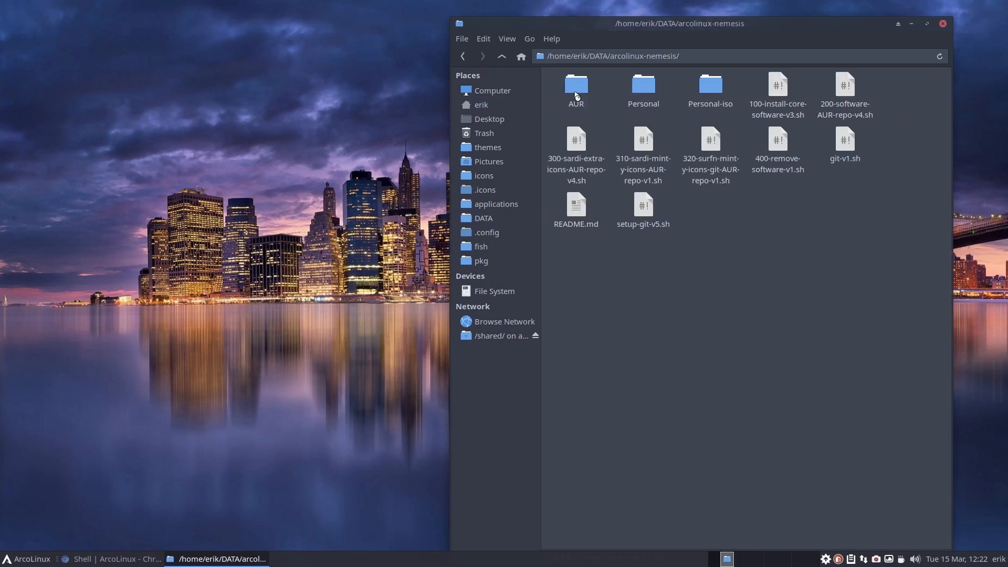
- Open 100-install-core-software-v3.sh, search for cpu, then open the Personal folder of arcolinux-nemesis
{"action": "double_click", "coordinate": [776, 93]}
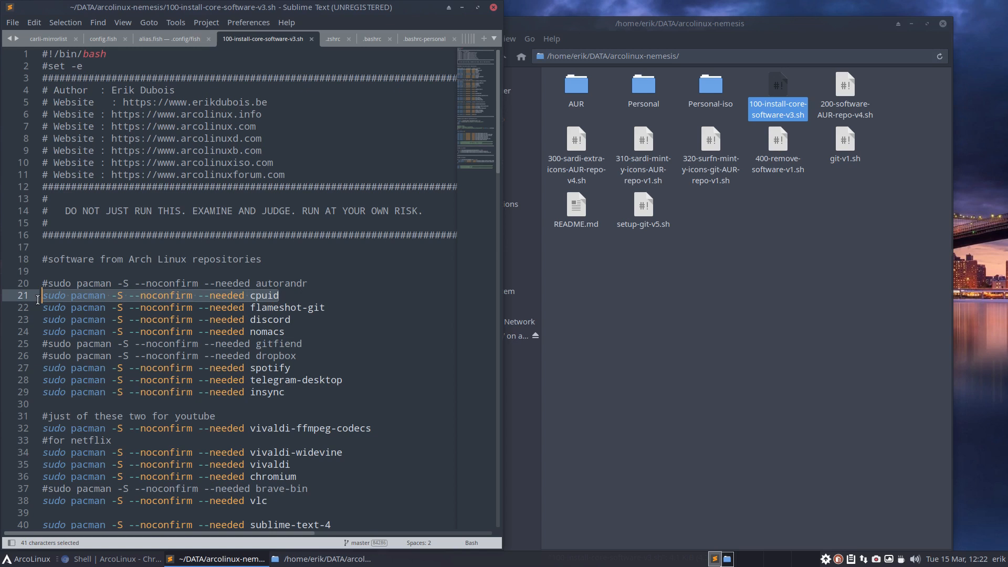
{"action": "left_click", "coordinate": [720, 557]}
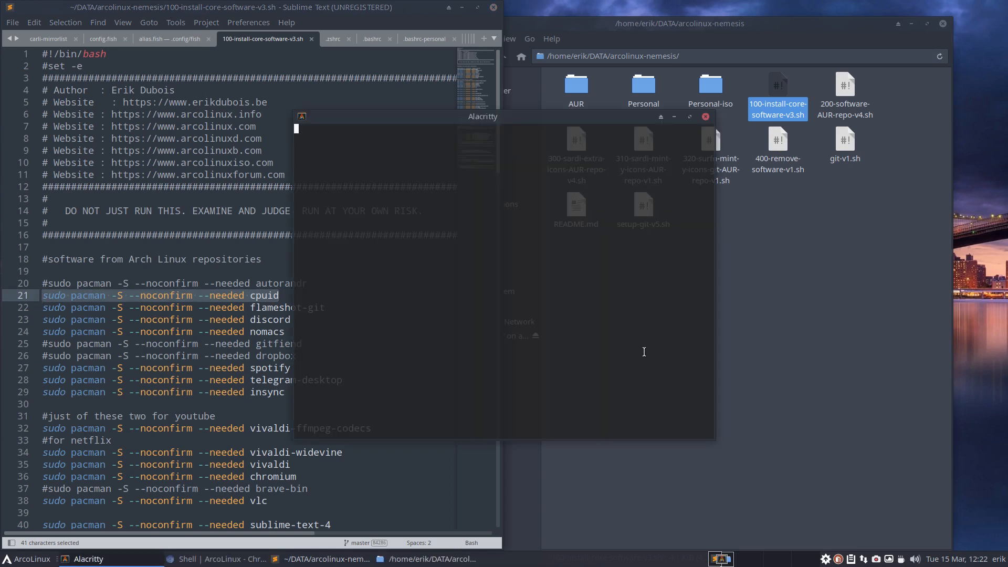
{"action": "type", "text": "cpu"}
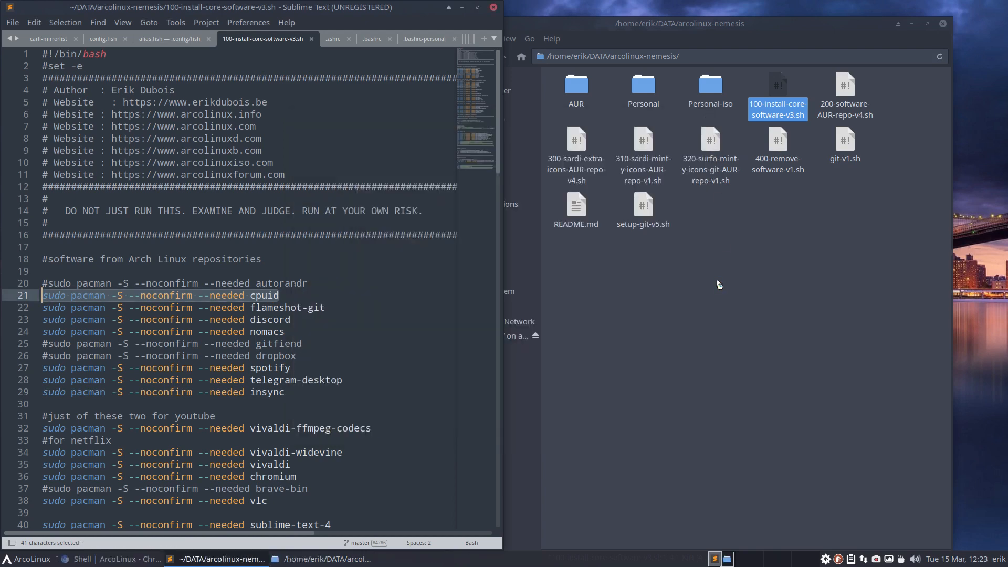
{"action": "double_click", "coordinate": [642, 91]}
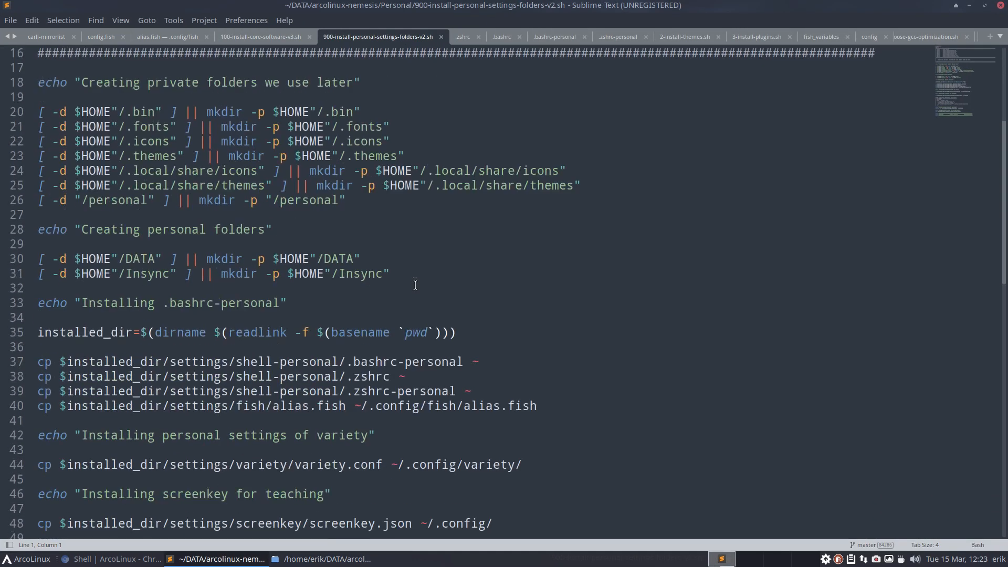
- Scroll to the cp lines and highlight the .zshrc-personal copy command in the script
{"action": "scroll", "scroll_direction": "down", "scroll_amount": 3}
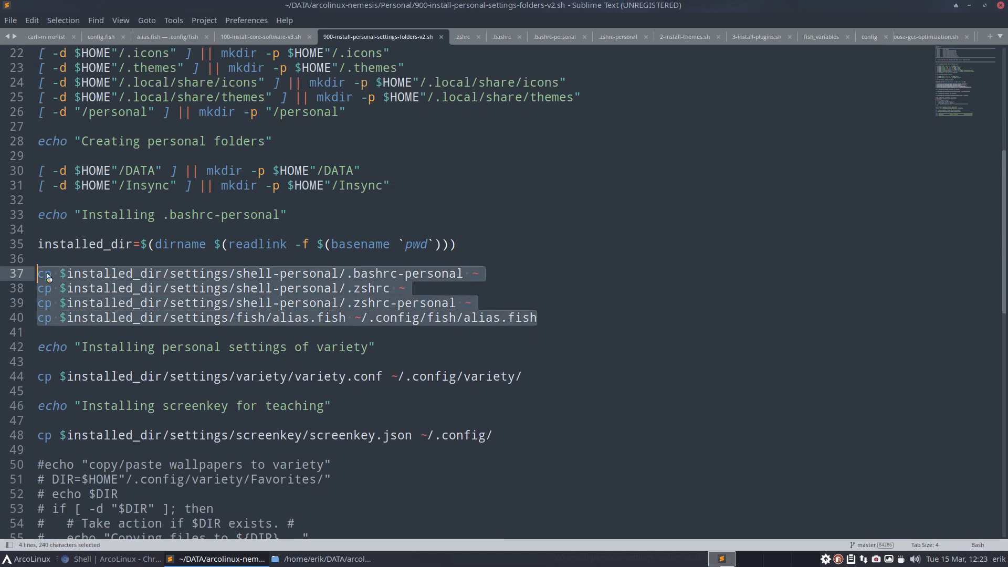
{"action": "left_click", "coordinate": [319, 273]}
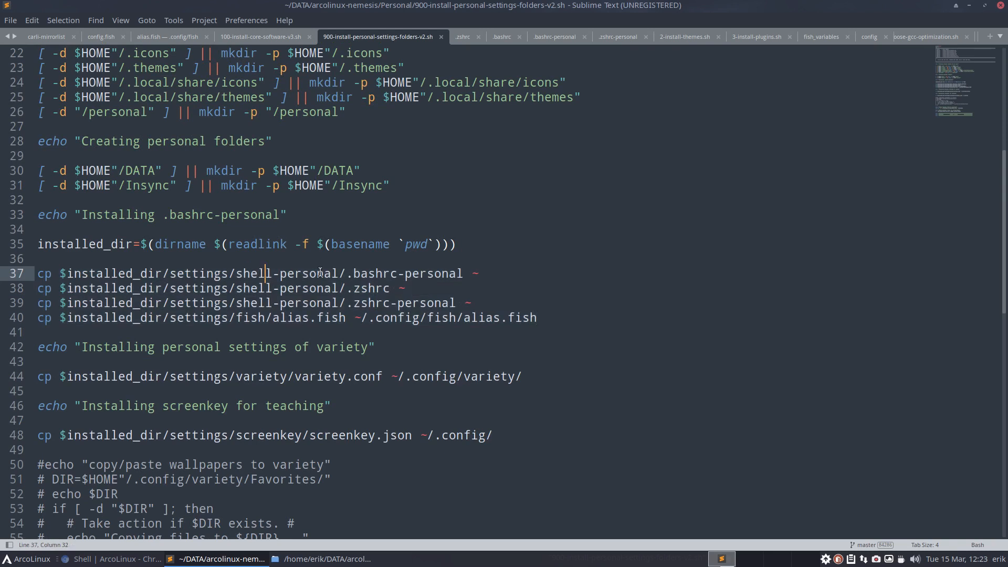
{"action": "left_click", "coordinate": [381, 288]}
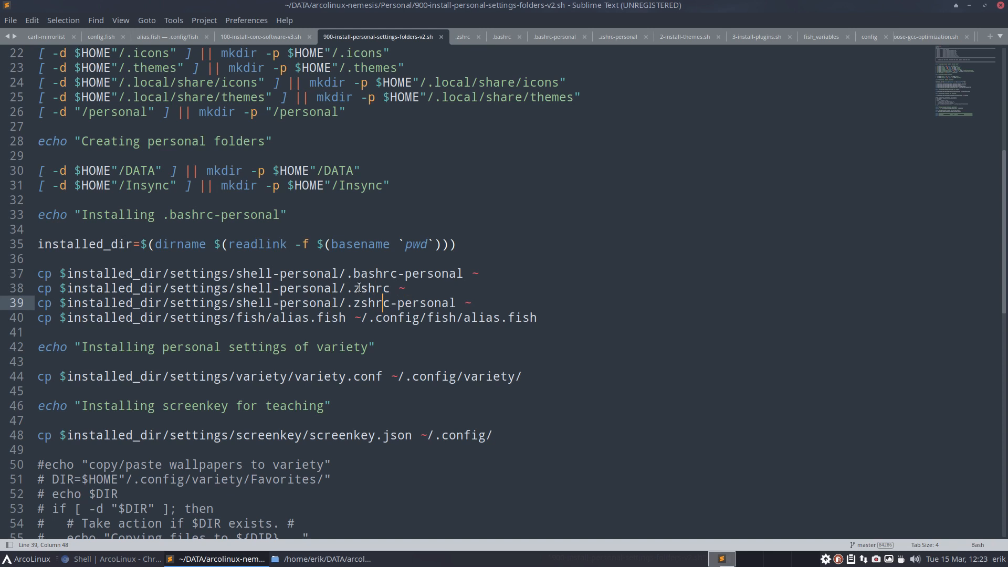
{"action": "double_click", "coordinate": [370, 287]}
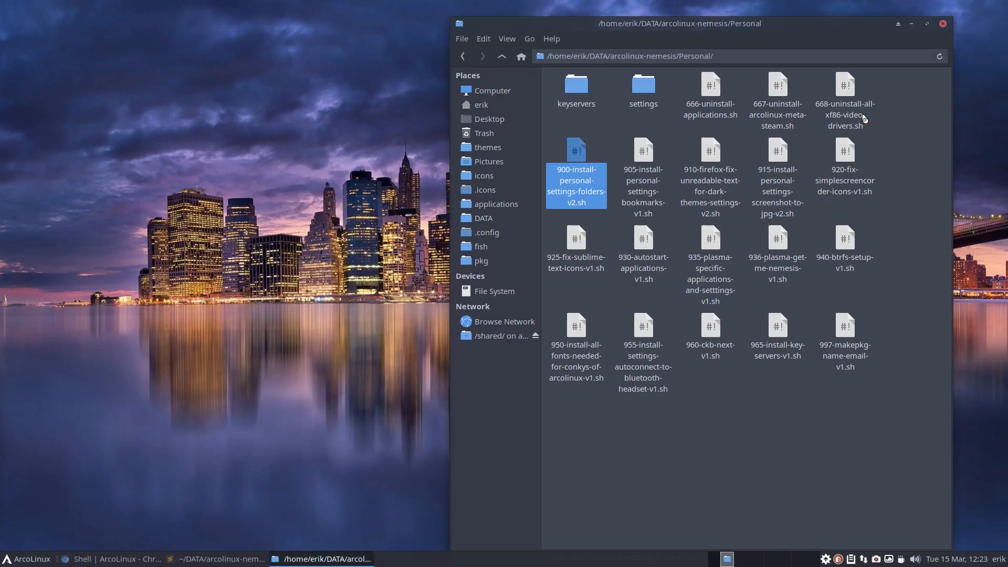
- Enter Personal/settings/shell-personal and load its .zshrc into Sublime Text
{"action": "double_click", "coordinate": [642, 88]}
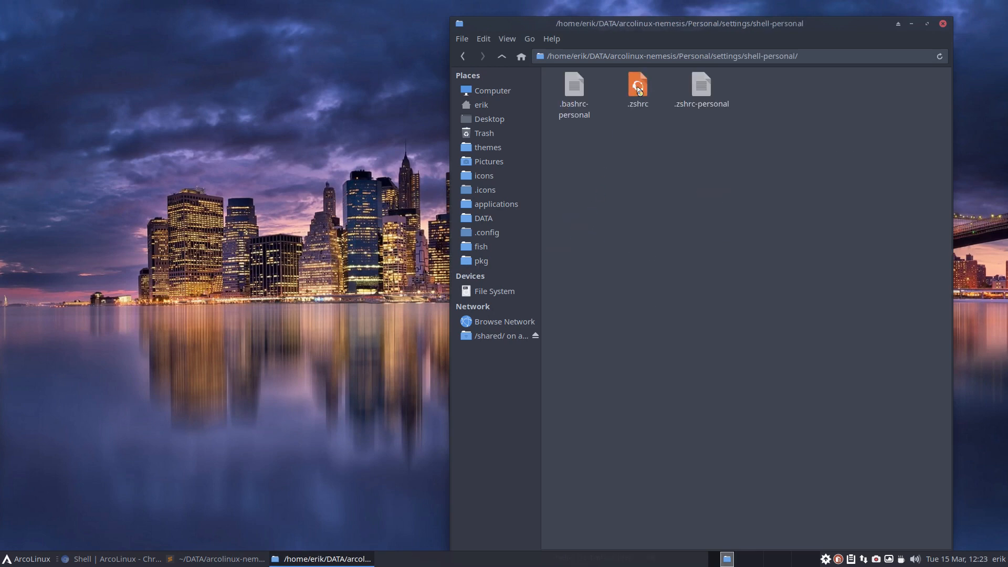
{"action": "double_click", "coordinate": [636, 85]}
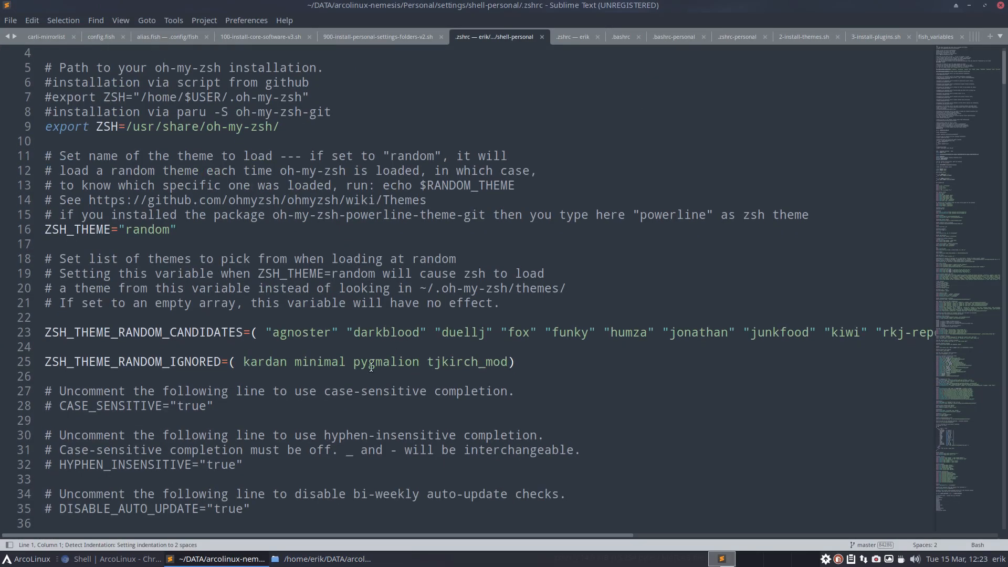
{"action": "scroll", "scroll_direction": "down", "scroll_amount": 3}
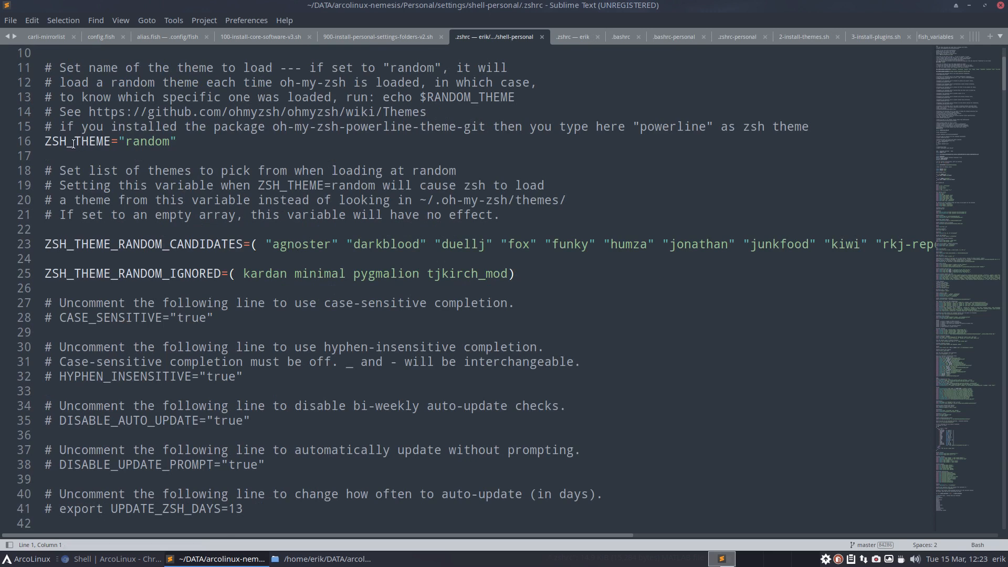
{"action": "mouse_move", "coordinate": [139, 131]}
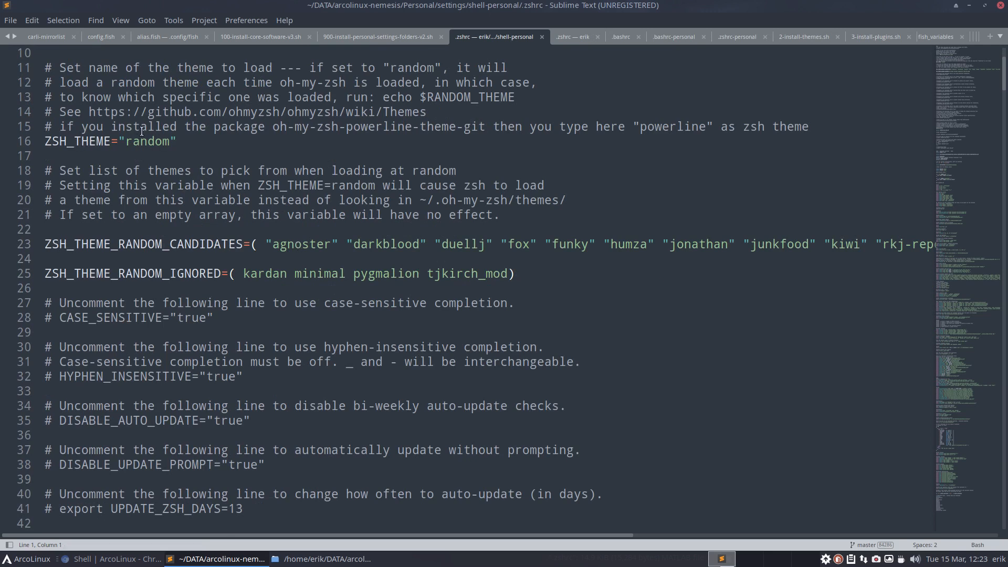
{"action": "mouse_move", "coordinate": [245, 228]}
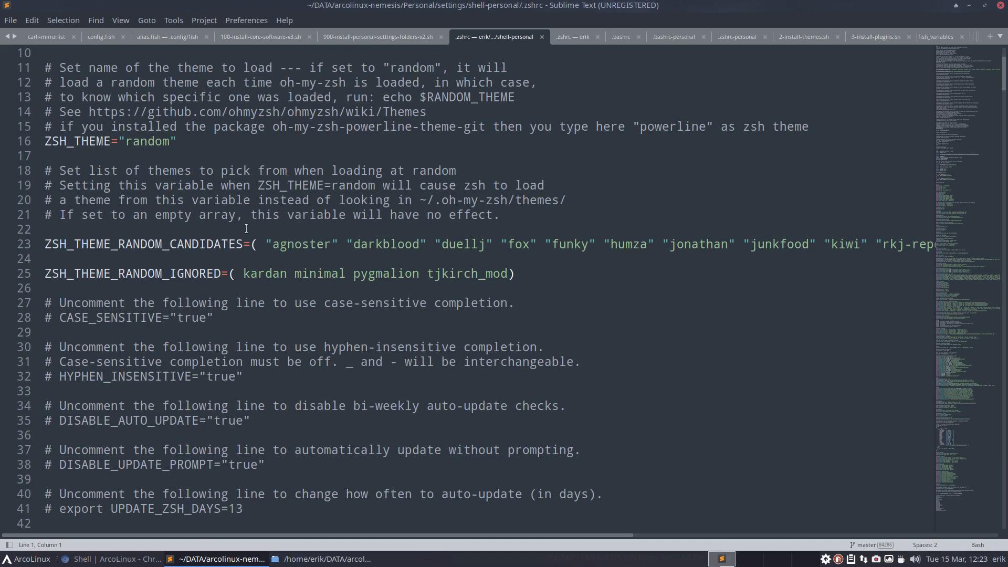
{"action": "mouse_move", "coordinate": [142, 144]}
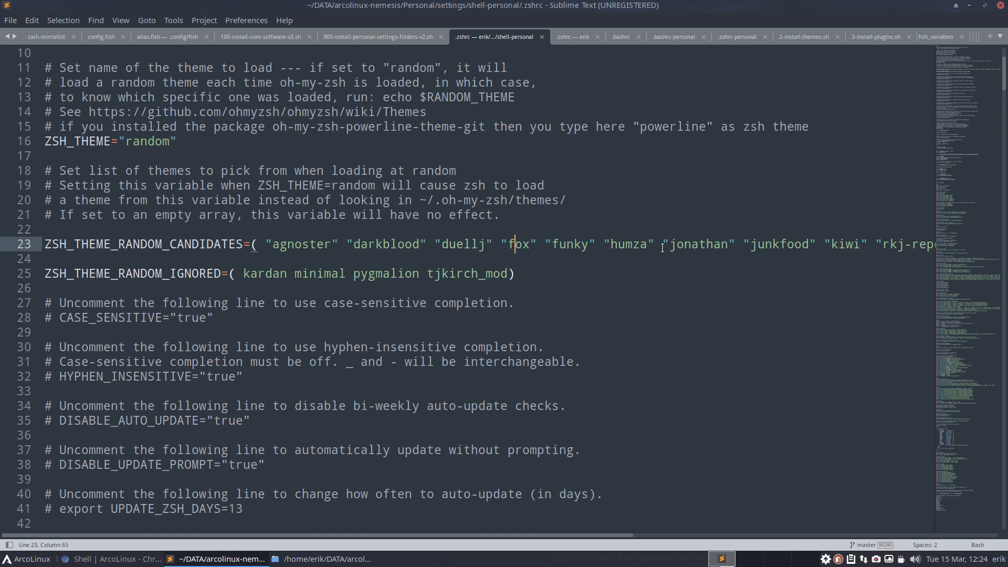
{"action": "scroll", "scroll_direction": "right", "scroll_amount": 3}
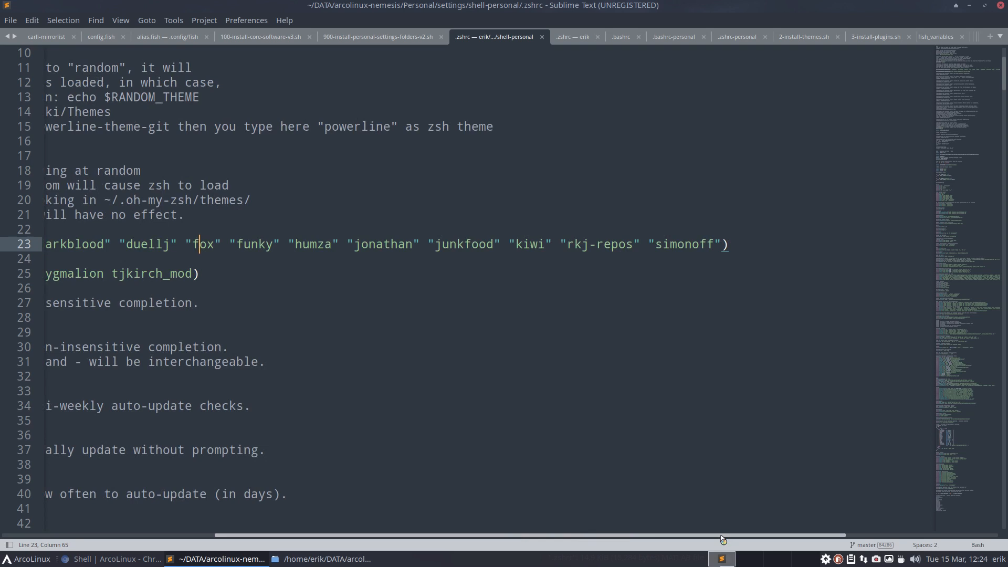
{"action": "scroll", "scroll_direction": "left", "scroll_amount": 3}
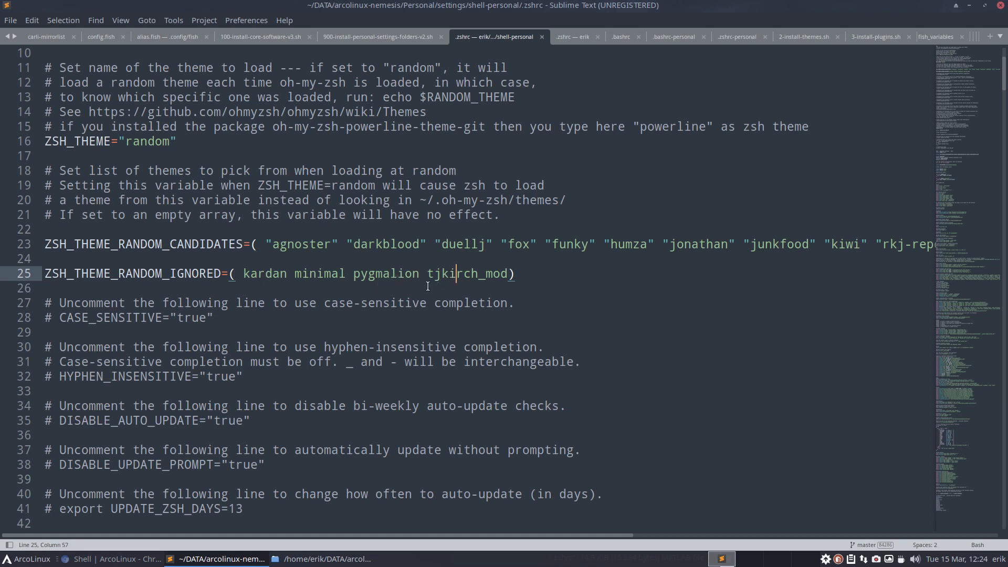
{"action": "mouse_move", "coordinate": [260, 527]}
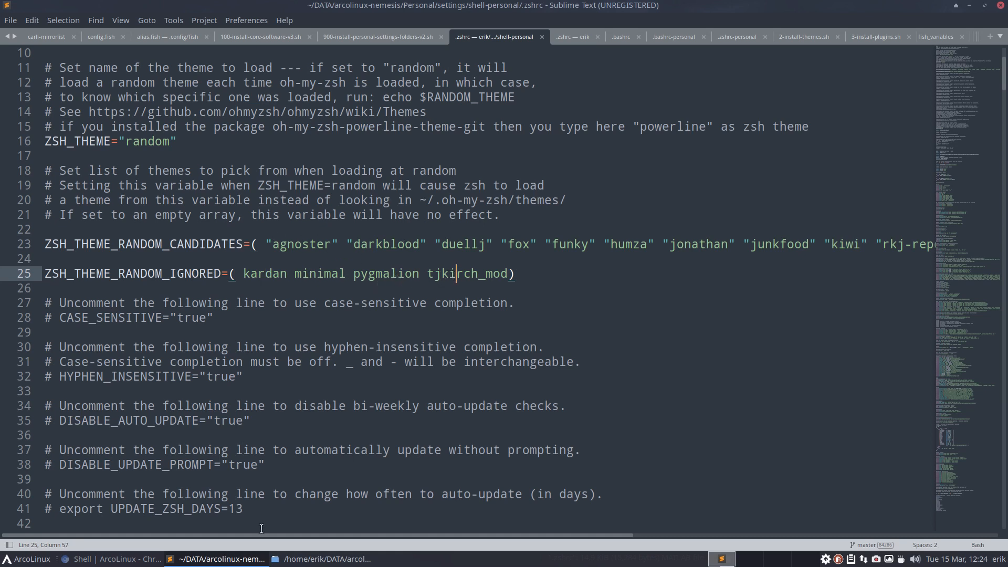
{"action": "scroll", "scroll_direction": "down", "scroll_amount": 3}
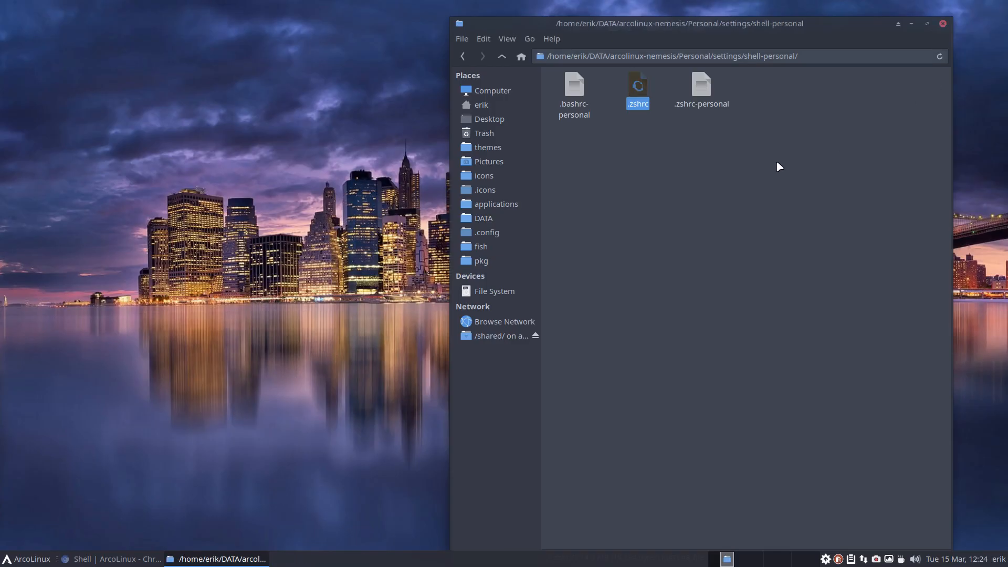
{"action": "mouse_move", "coordinate": [737, 163]}
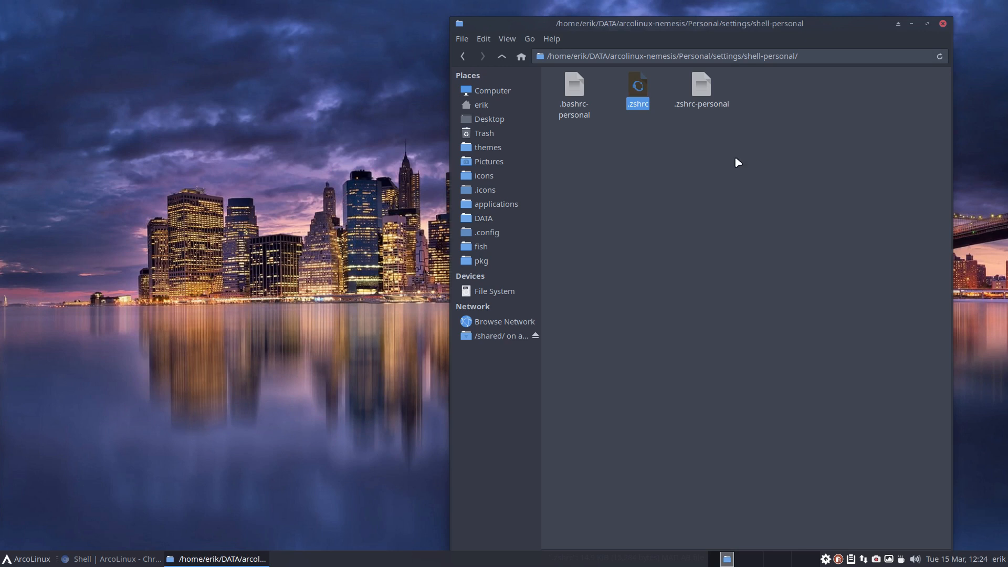
- Go up three levels from shell-personal through settings and Personal to arcolinux-nemesis
{"action": "left_click", "coordinate": [502, 55]}
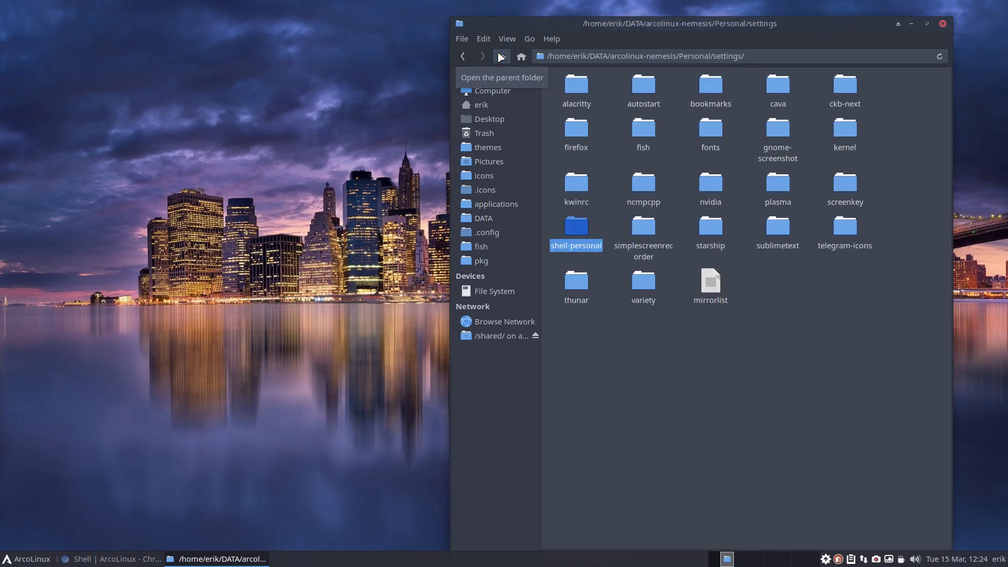
{"action": "left_click", "coordinate": [499, 57]}
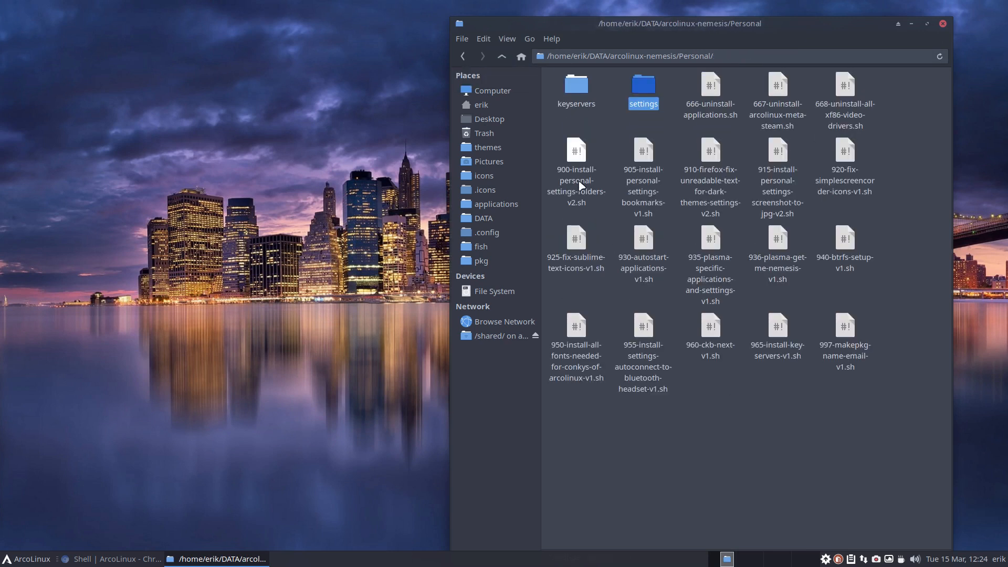
{"action": "left_click", "coordinate": [501, 56]}
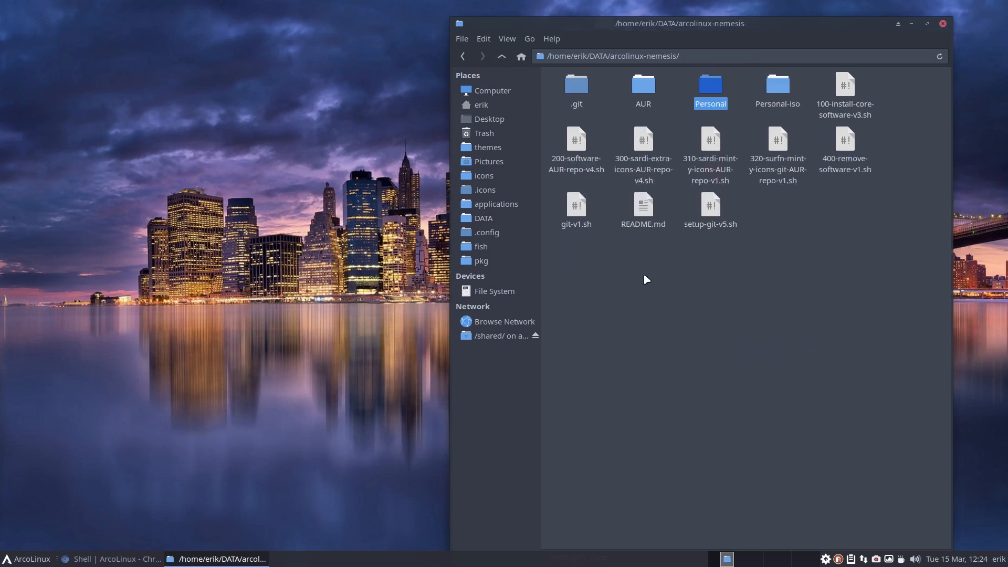